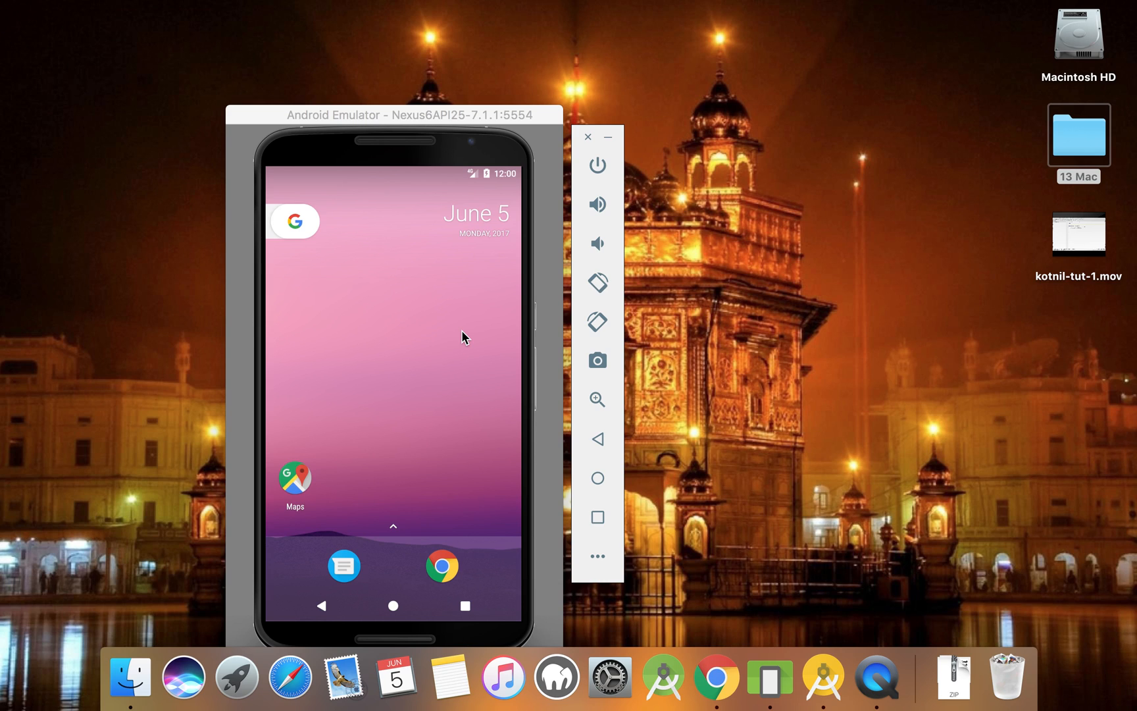
pyautogui.moveTo(823, 678)
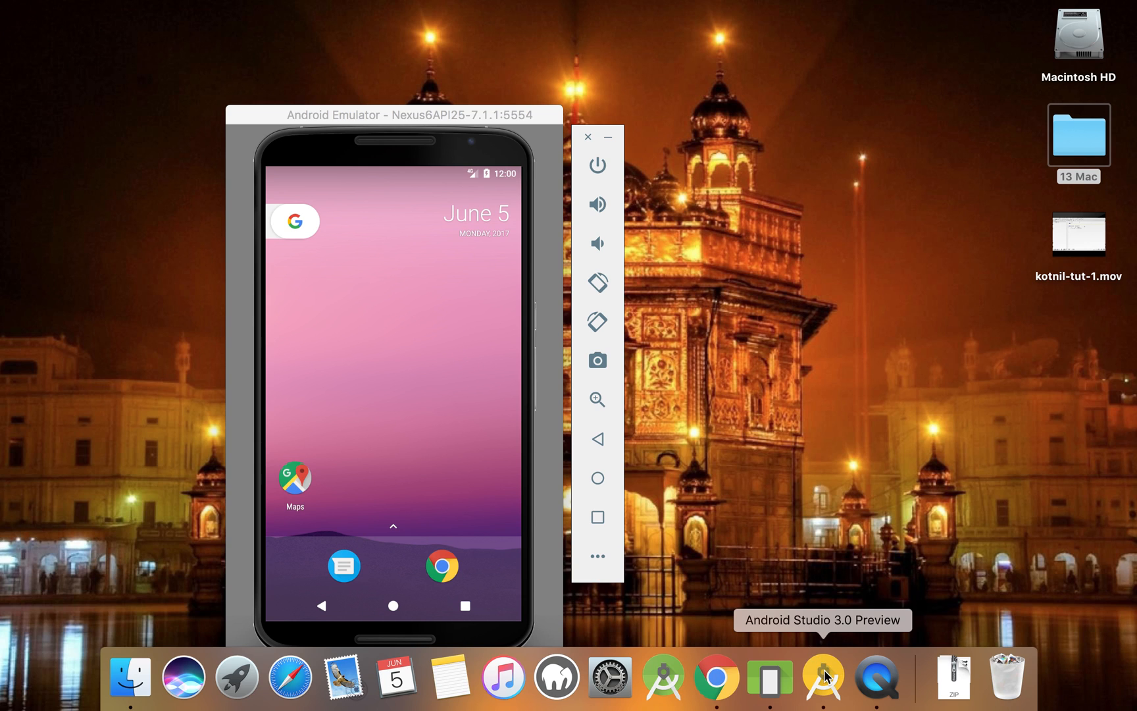
# Bring the Android Studio GuessTheNumberKotlin project window to the front
pyautogui.click(821, 678)
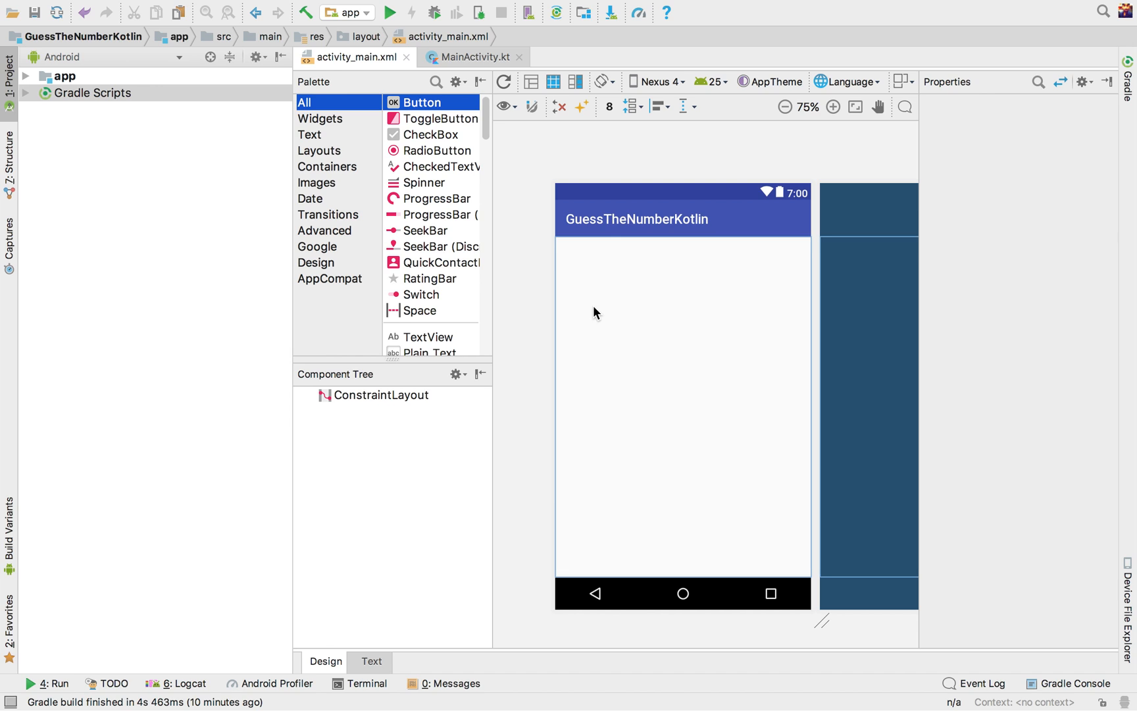
pyautogui.moveTo(680, 408)
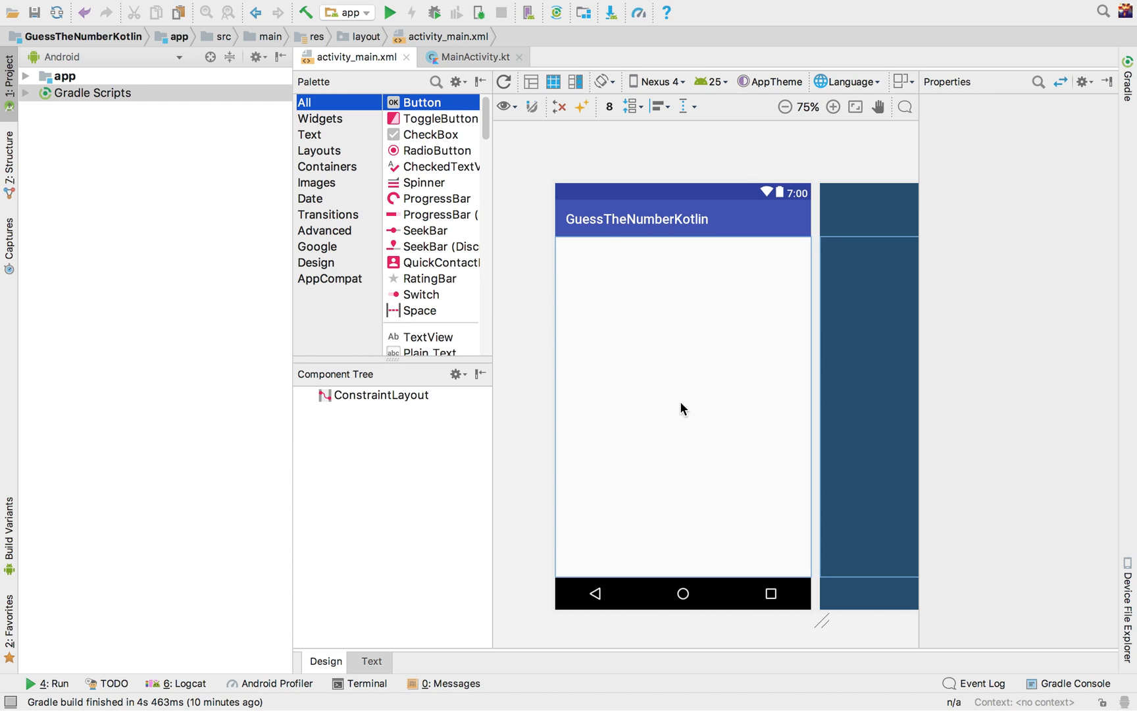
pyautogui.moveTo(646, 504)
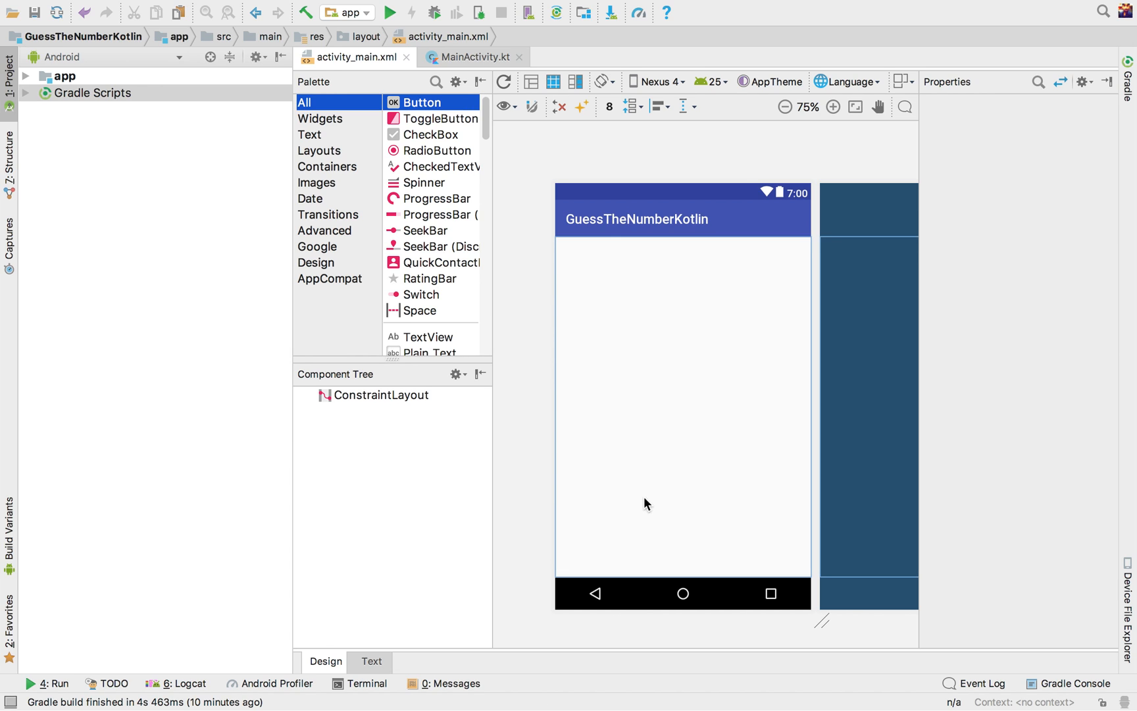
pyautogui.moveTo(729, 479)
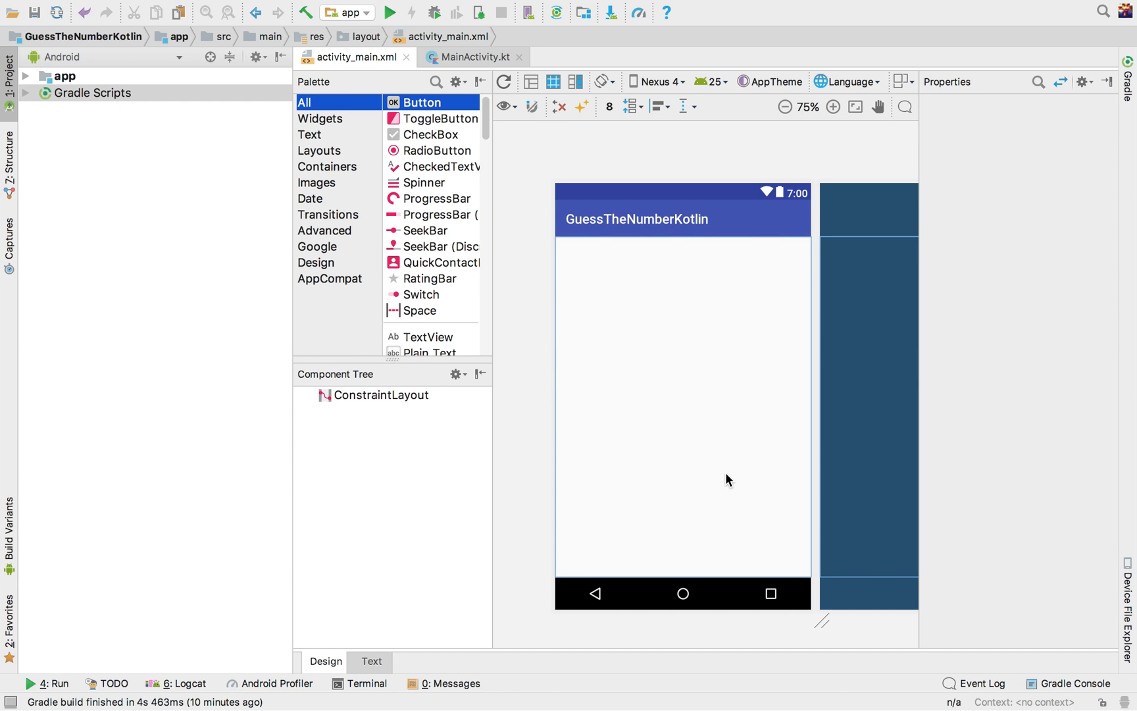
pyautogui.moveTo(696, 380)
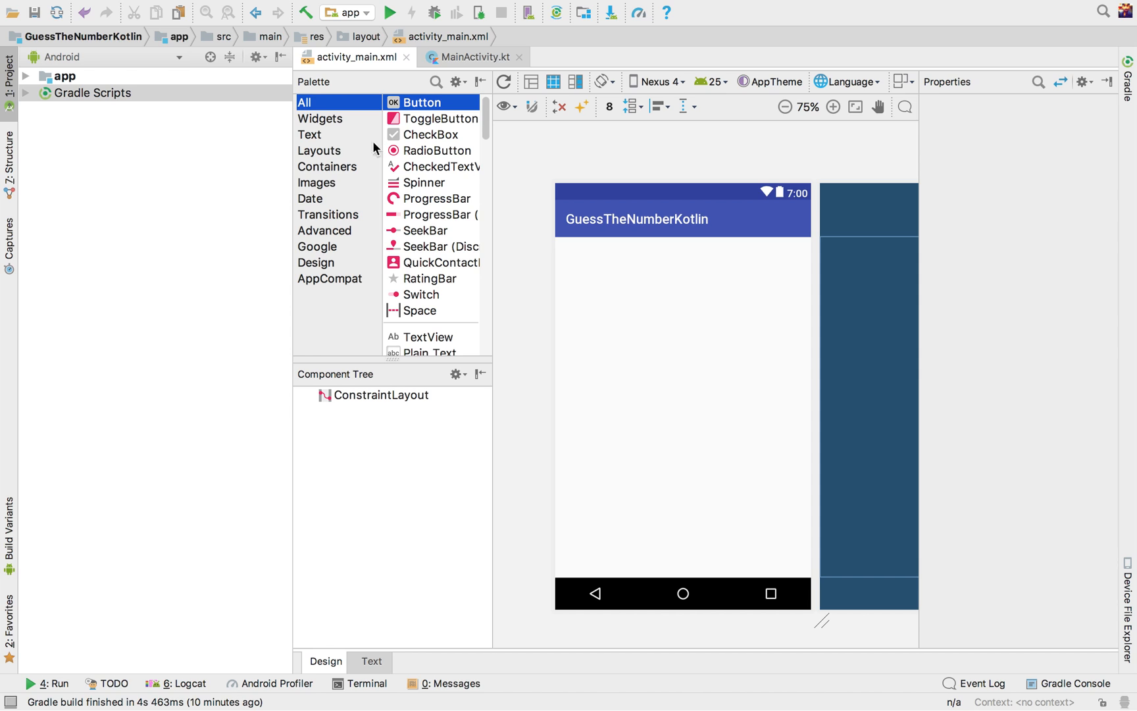
# Drag a Number input field from the Text palette onto the top of the layout
pyautogui.click(310, 134)
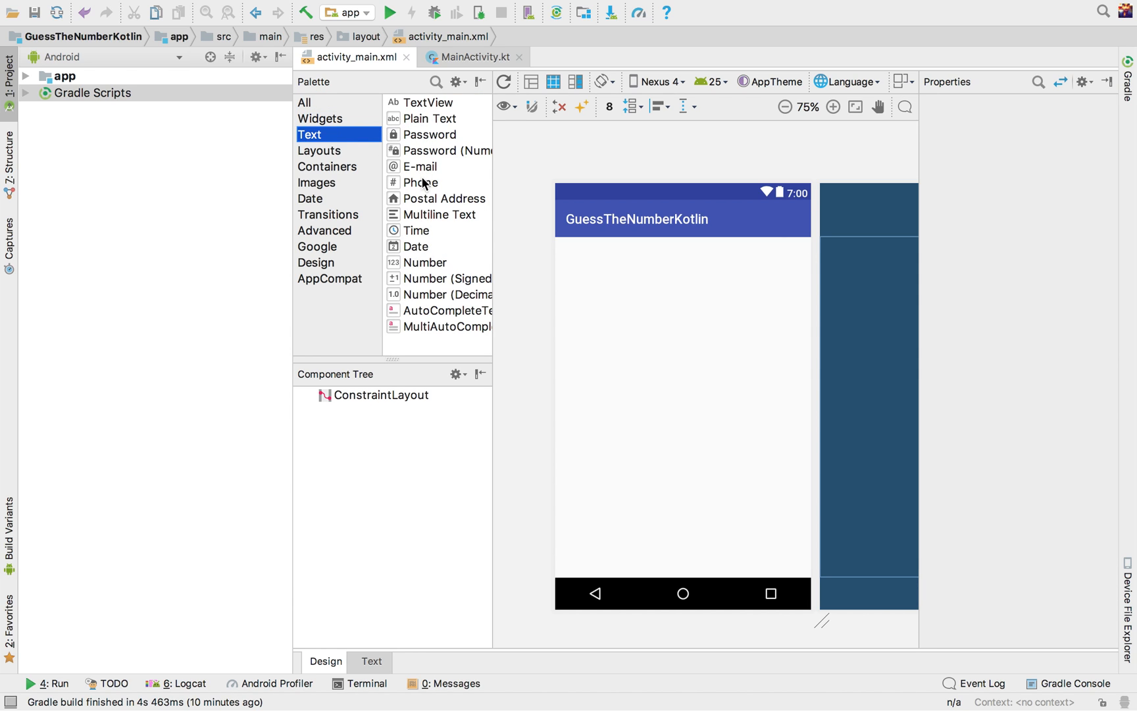
pyautogui.click(425, 262)
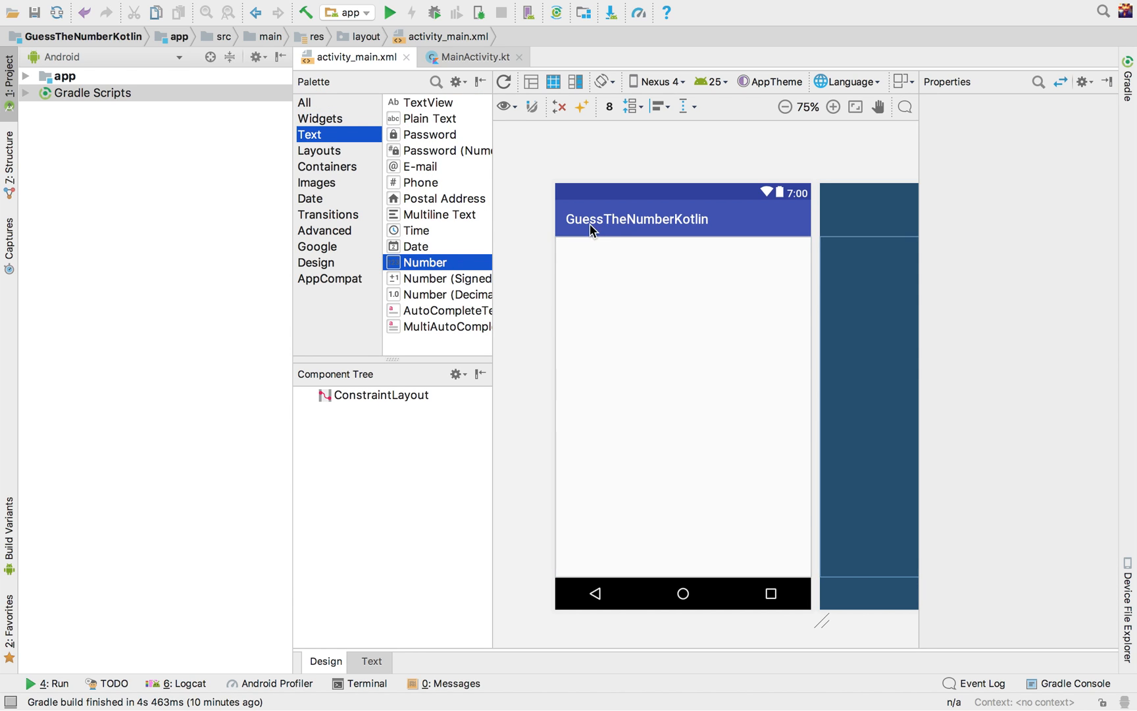
pyautogui.moveTo(425, 262); pyautogui.dragTo(682, 334)
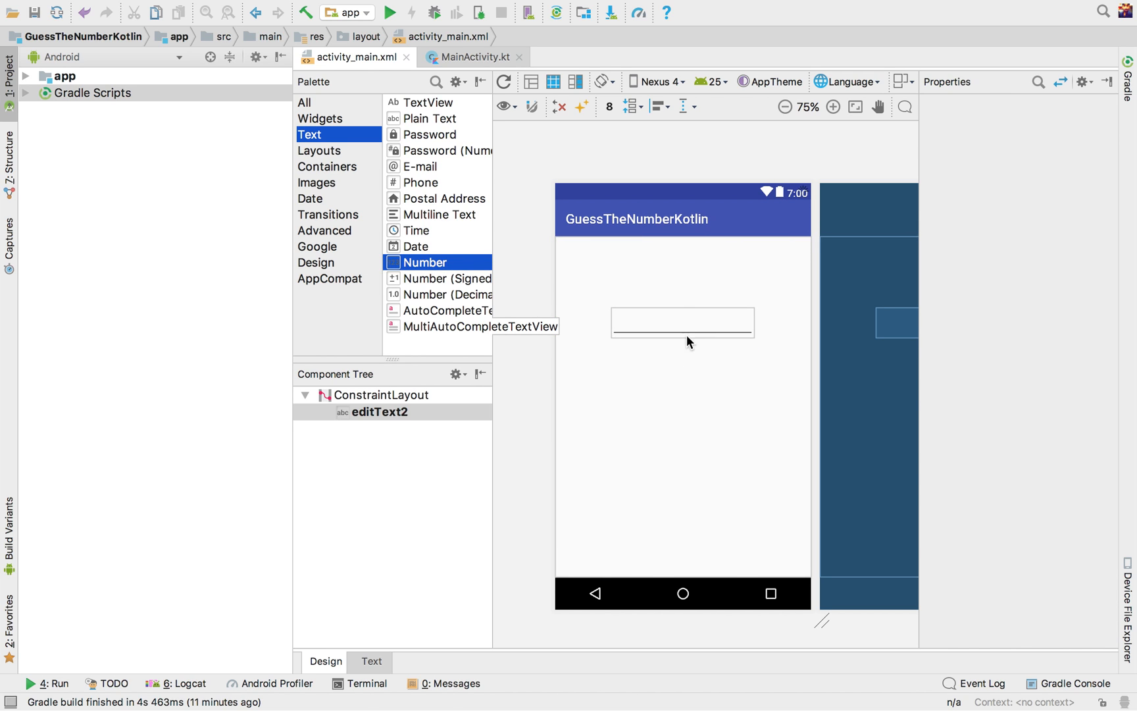
# Give the number field ID 'num' and hint 'Enter Number'
pyautogui.click(681, 321)
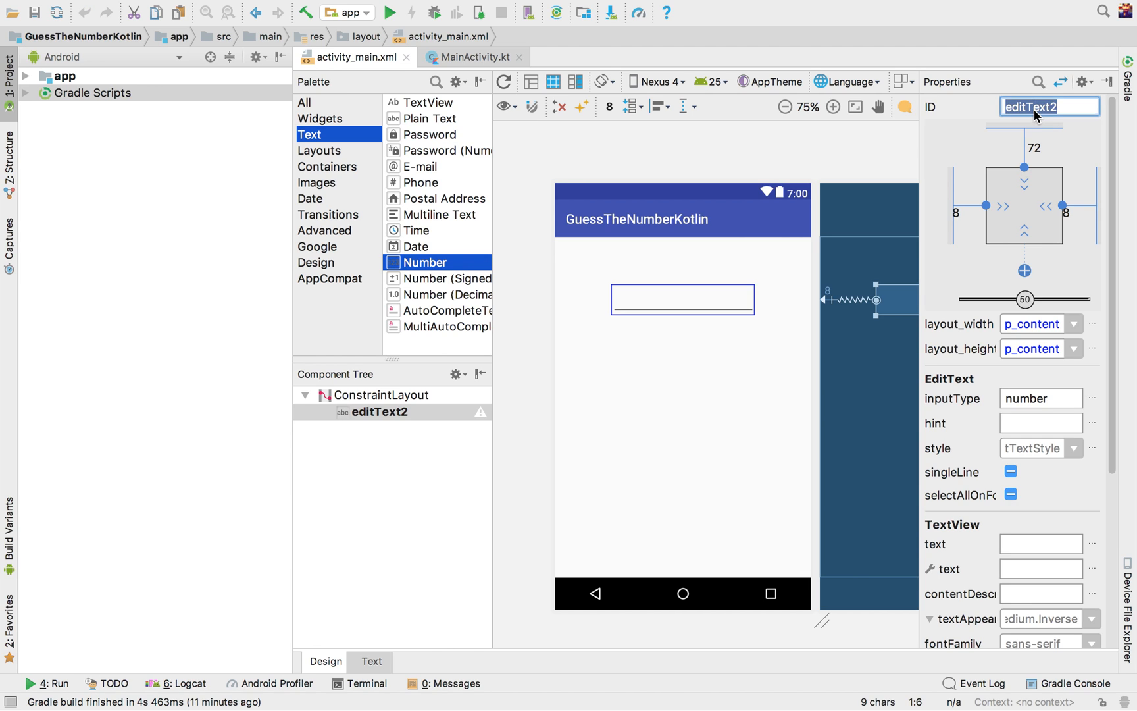
pyautogui.write('num')
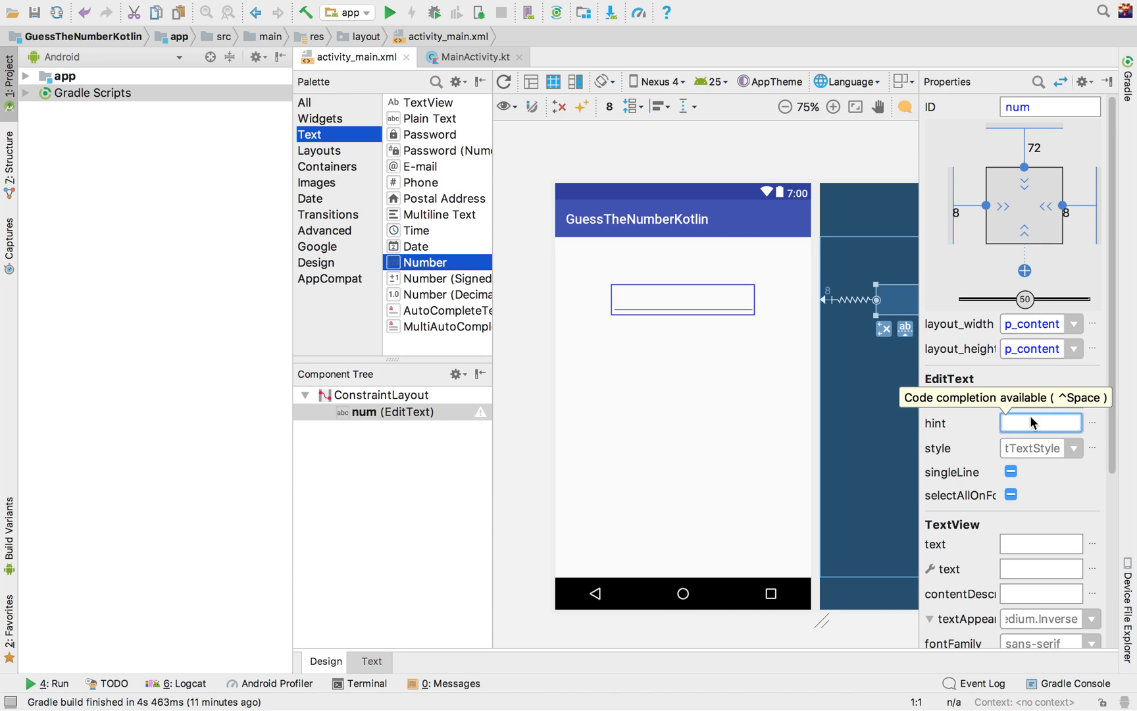
pyautogui.write('Number')
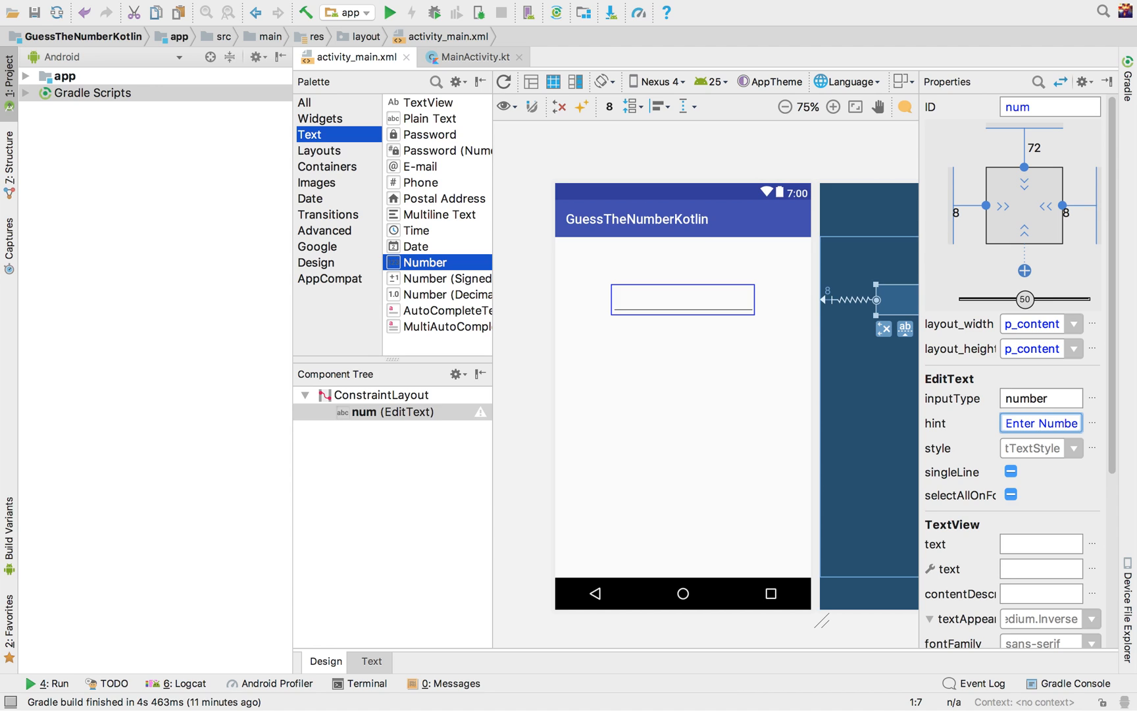
pyautogui.write('Enter Number')
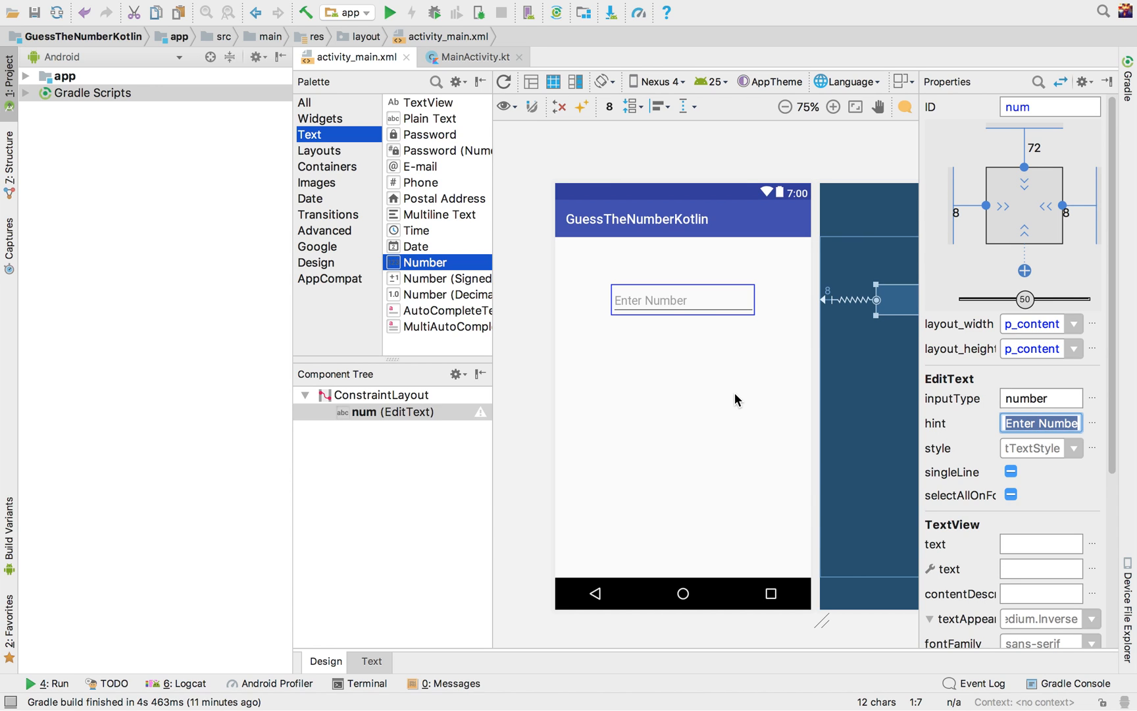
pyautogui.moveTo(735, 400)
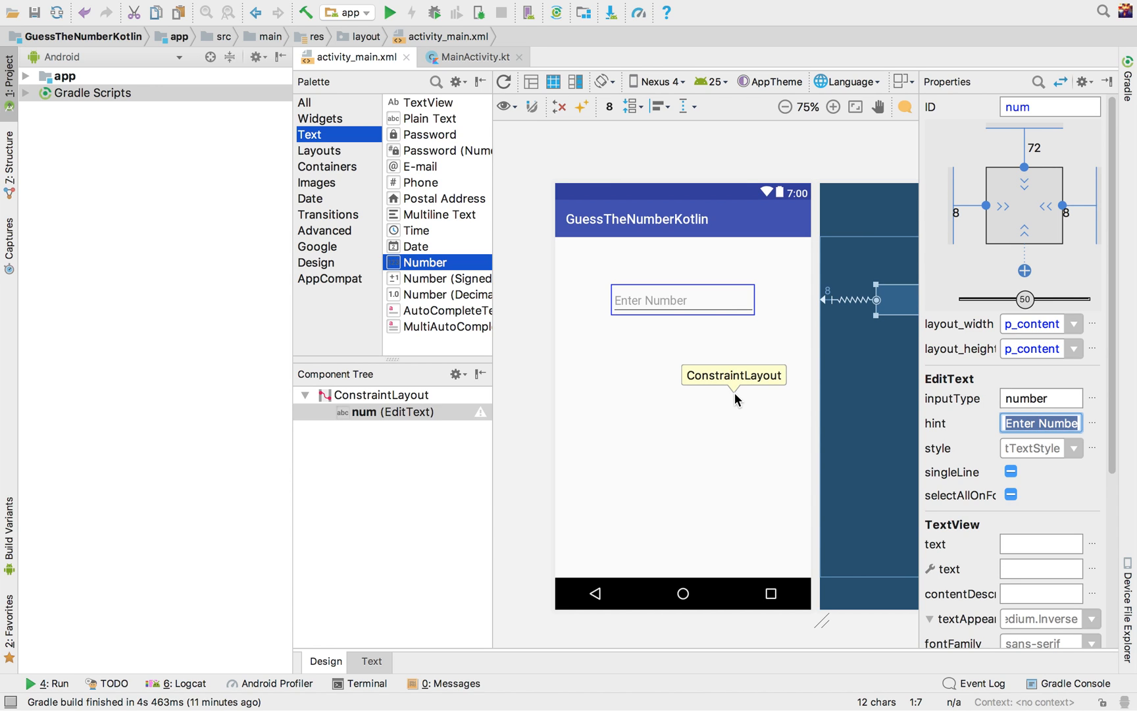
pyautogui.moveTo(553, 322)
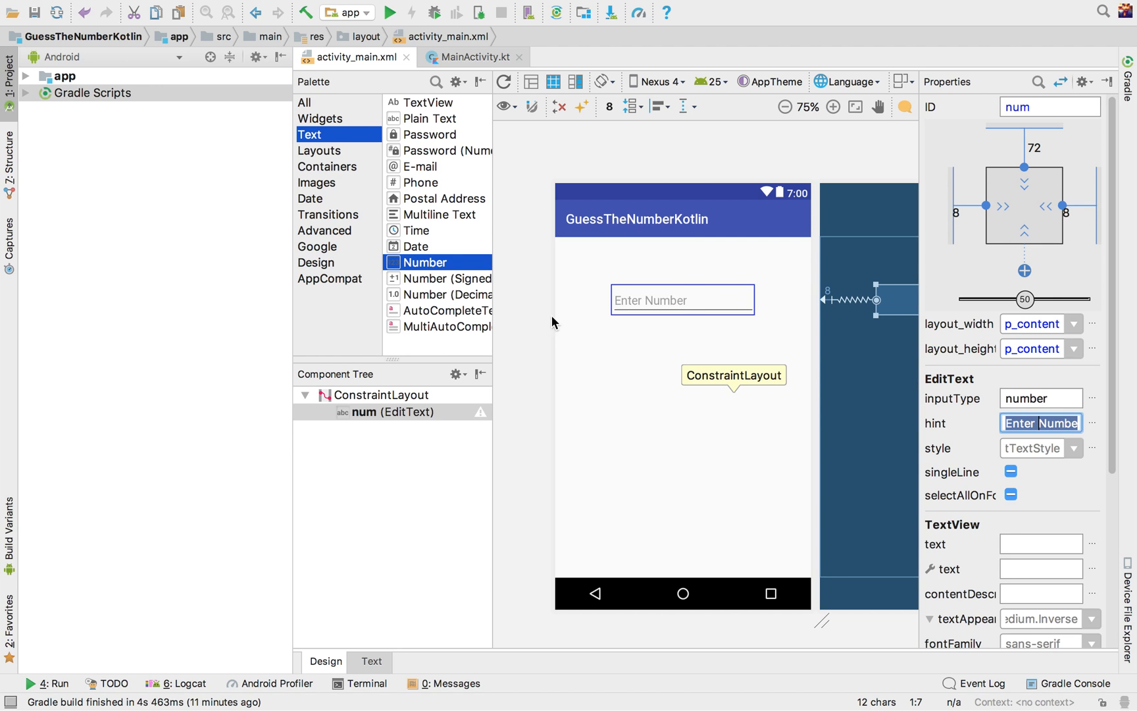
pyautogui.click(304, 102)
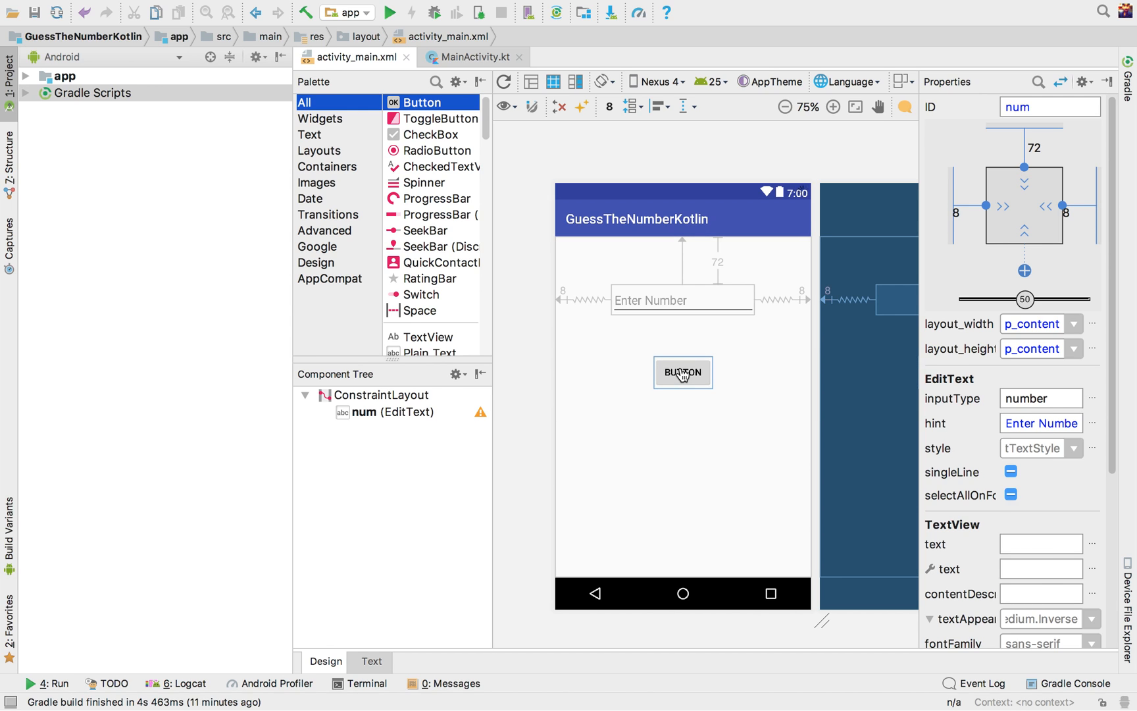
pyautogui.click(681, 372)
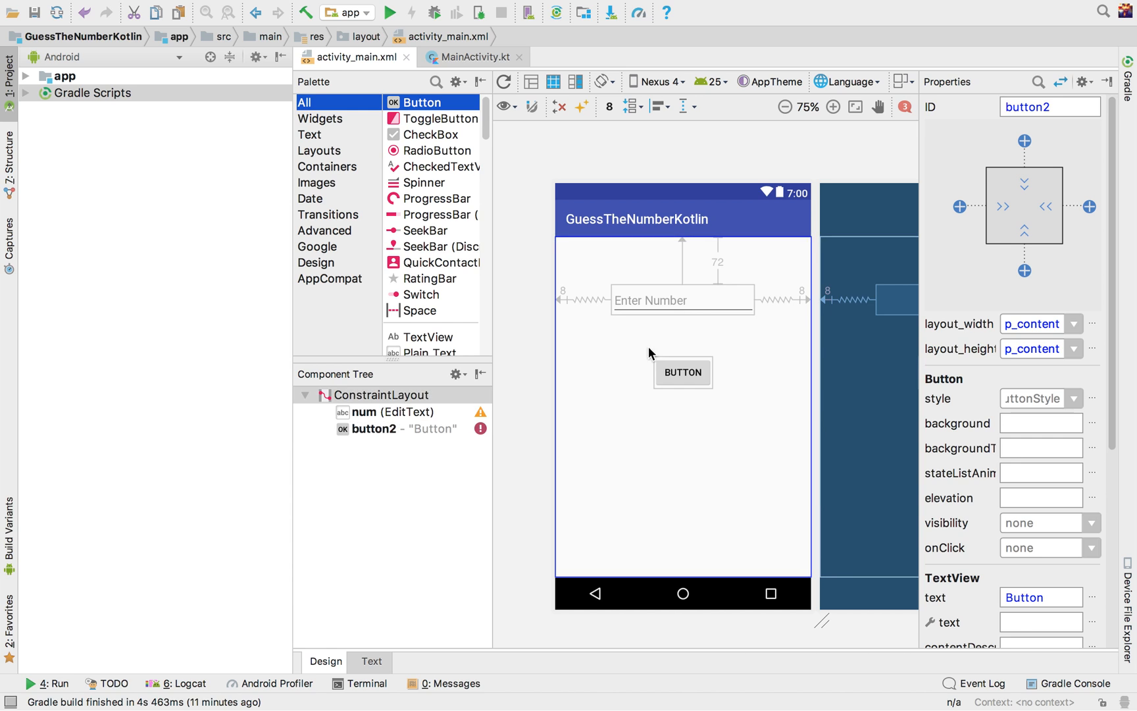
pyautogui.click(681, 373)
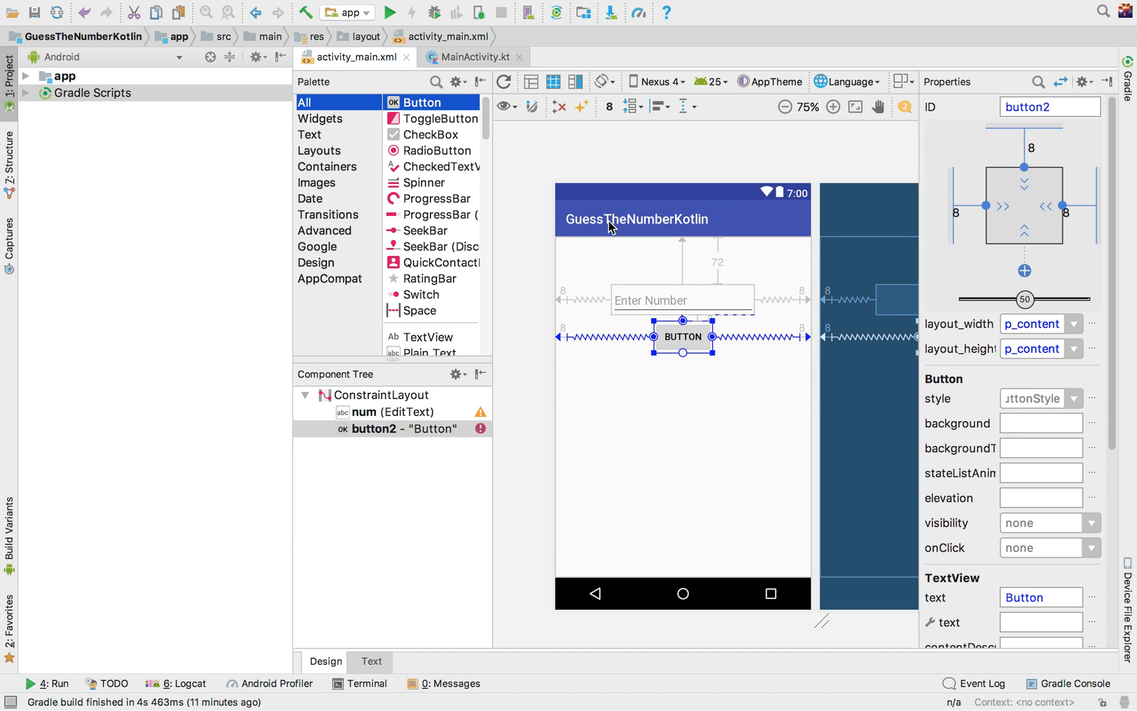
pyautogui.click(1049, 107)
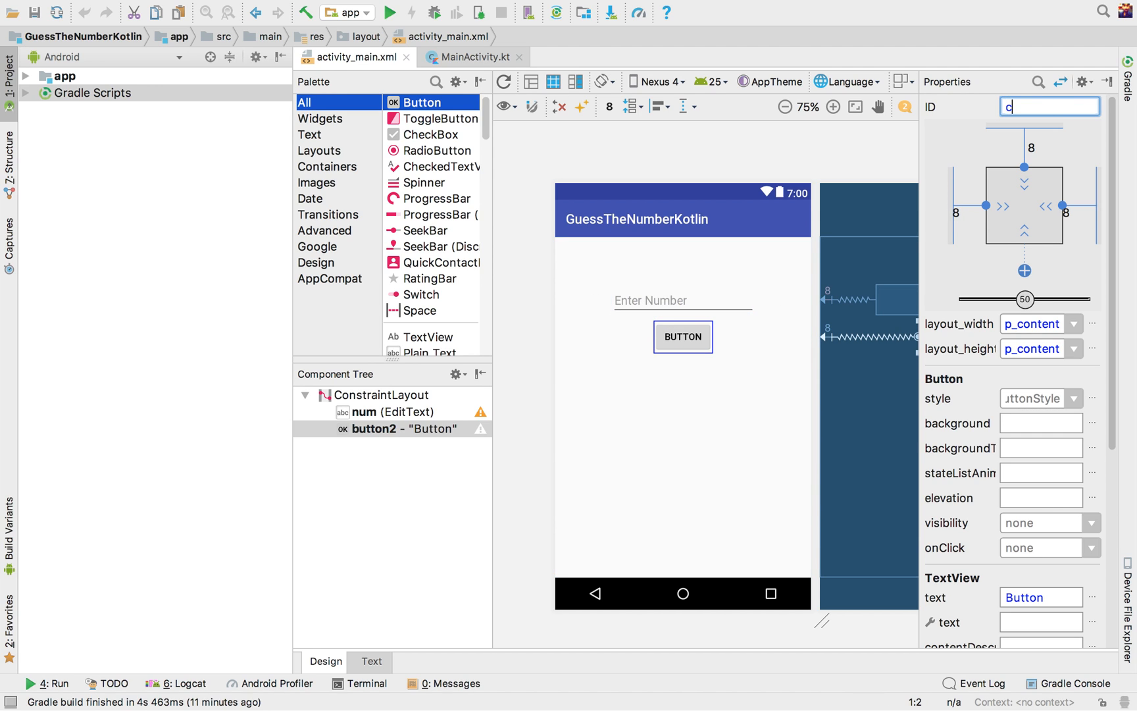
pyautogui.write('hec')
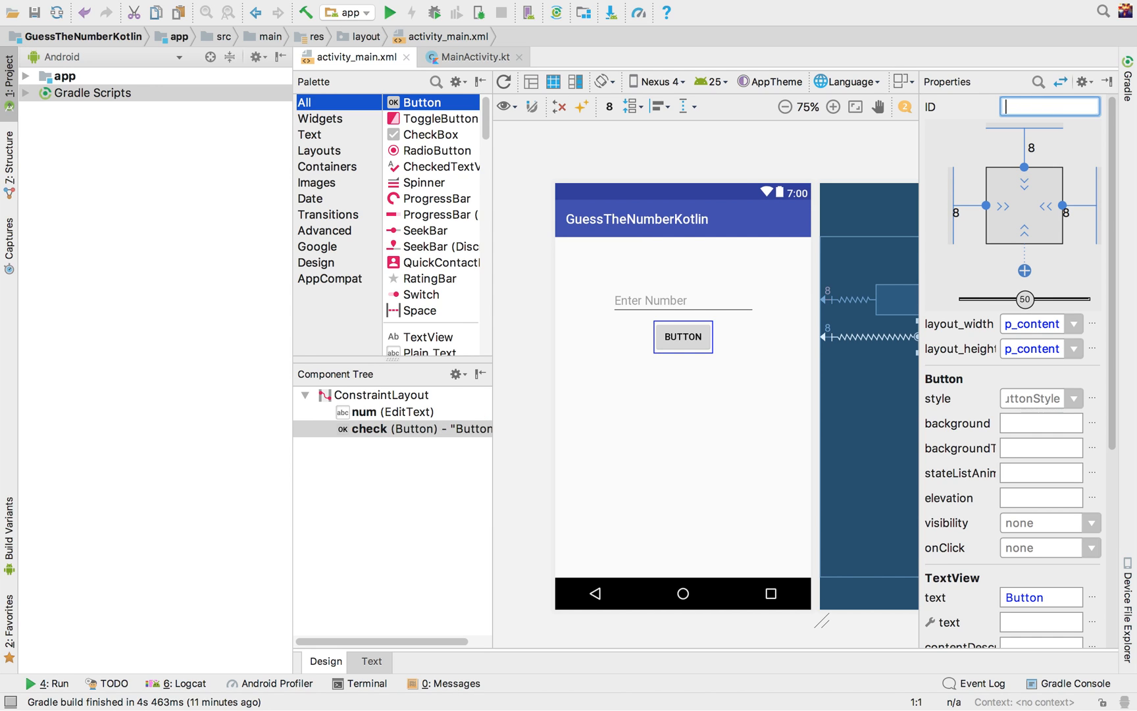
pyautogui.write('check')
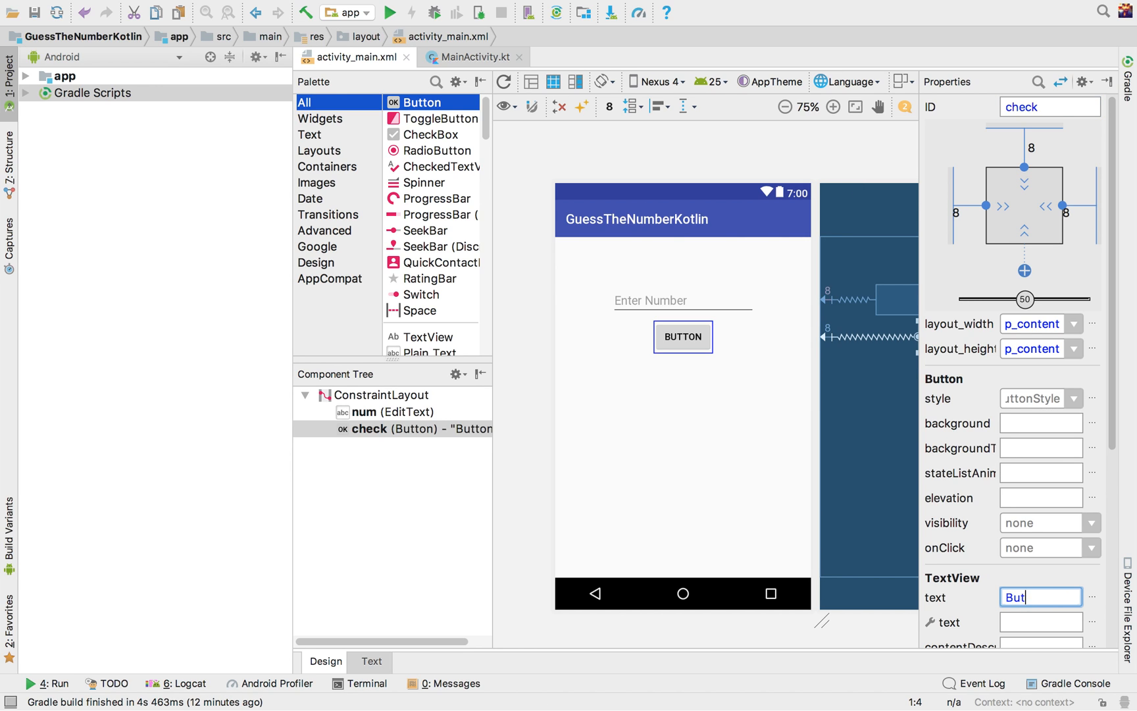
pyautogui.write('check')
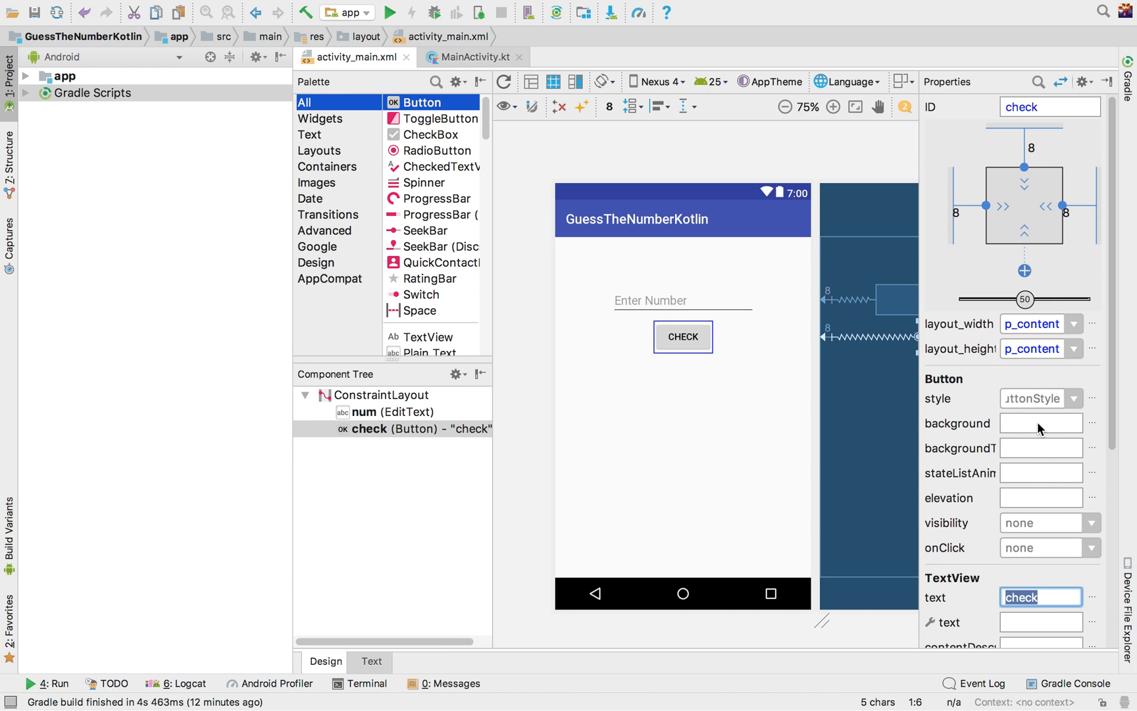
pyautogui.click(1040, 422)
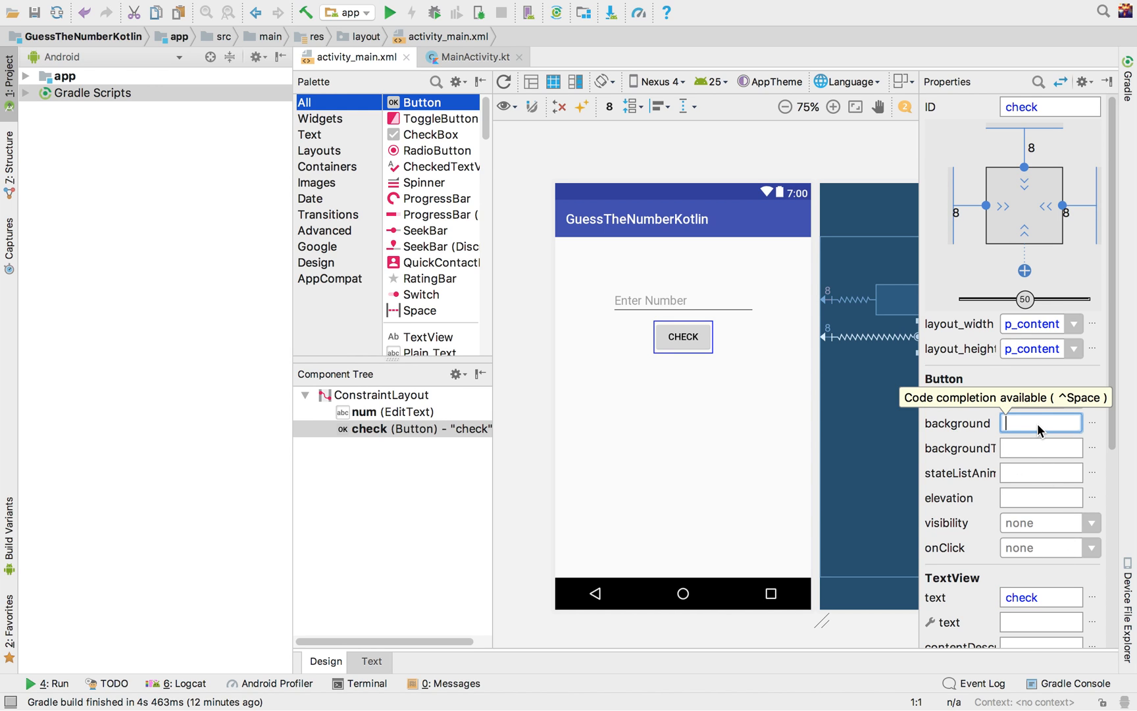
pyautogui.write('@null')
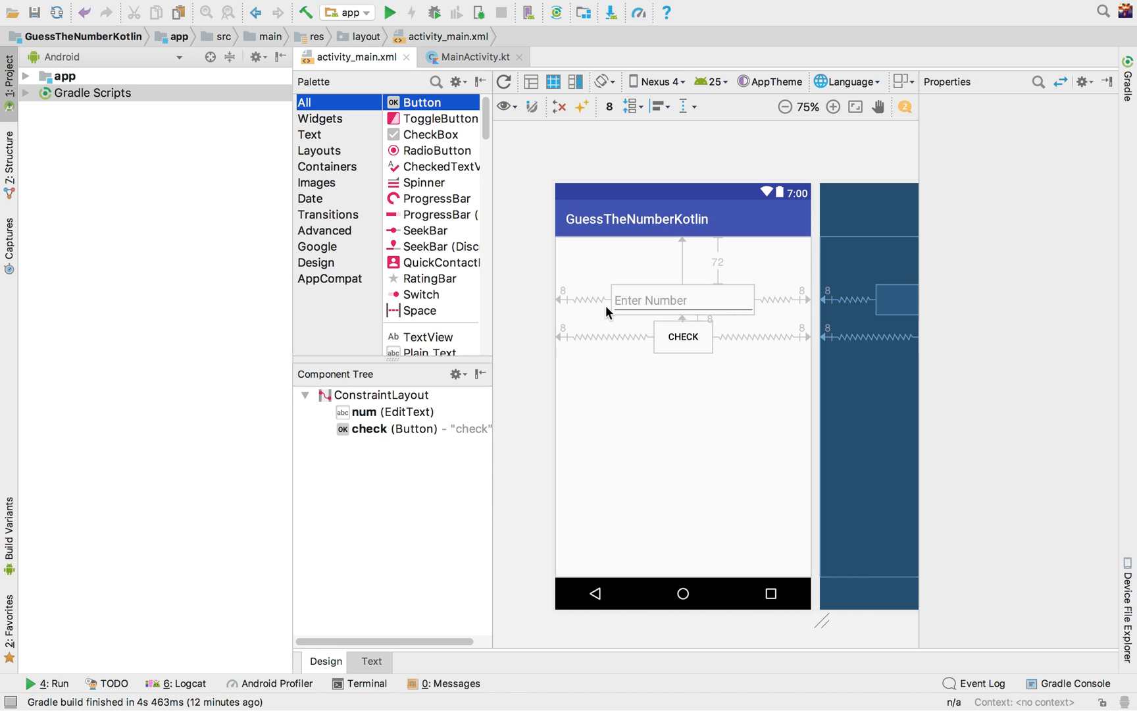
# Switch from the layout designer to the MainActivity.kt source tab
pyautogui.click(680, 300)
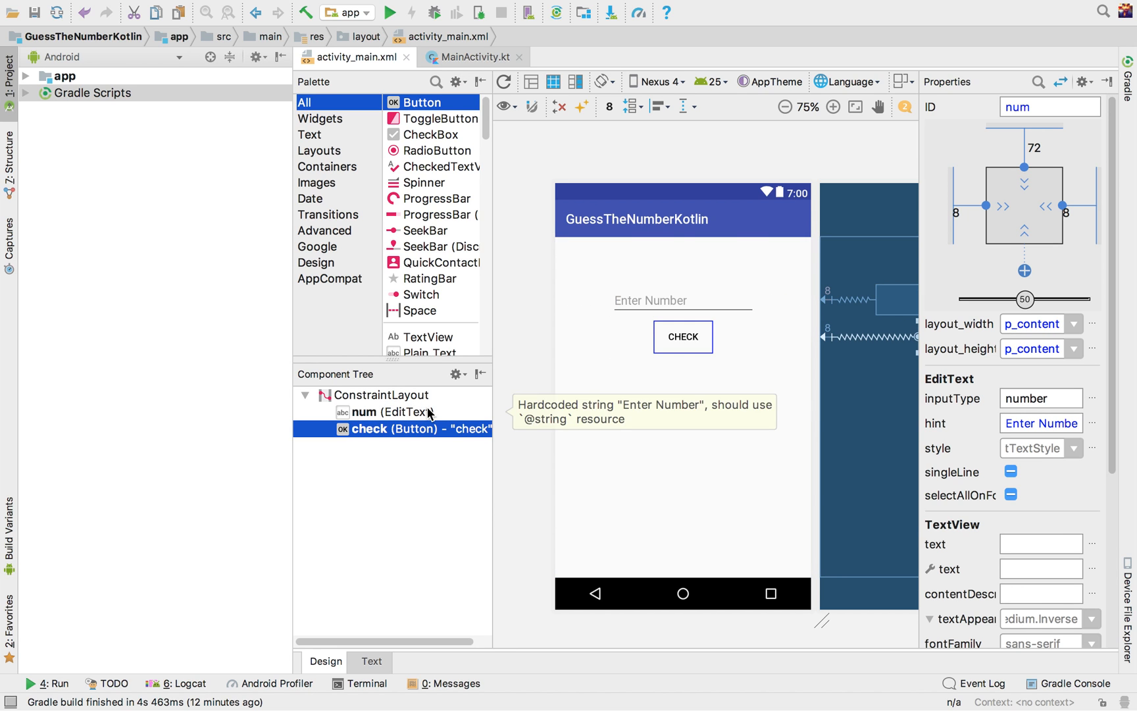
pyautogui.click(473, 57)
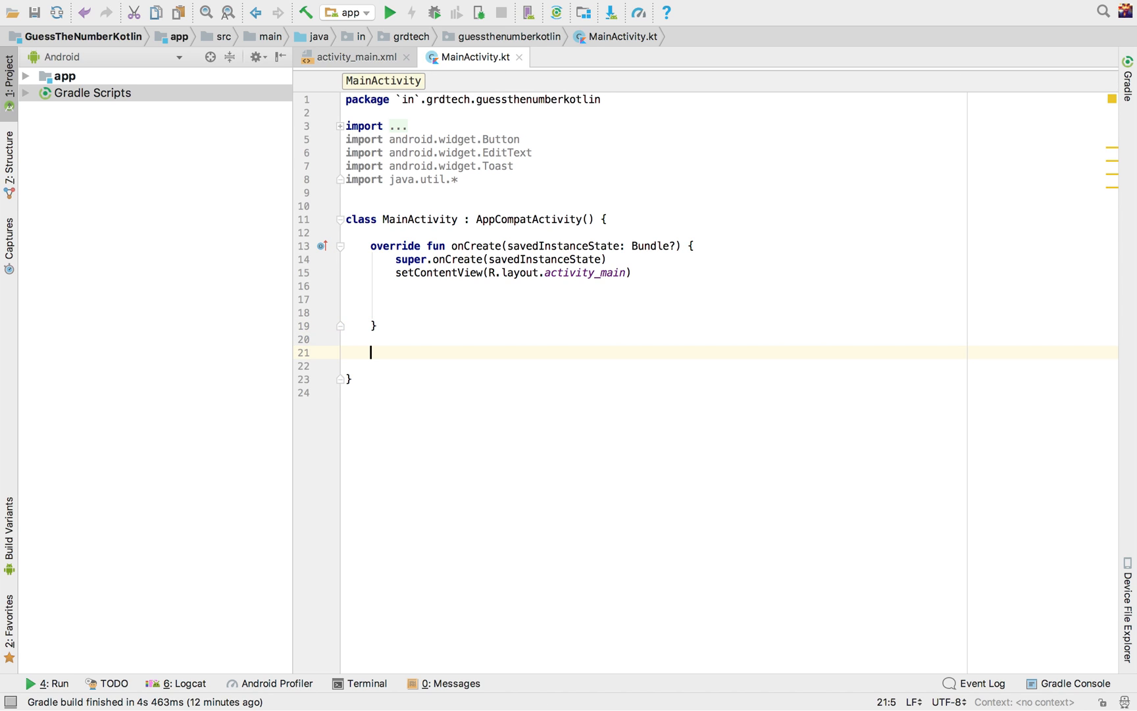
# Write fun randomNumber() returning Random().nextInt(25)
pyautogui.write('fun ran')
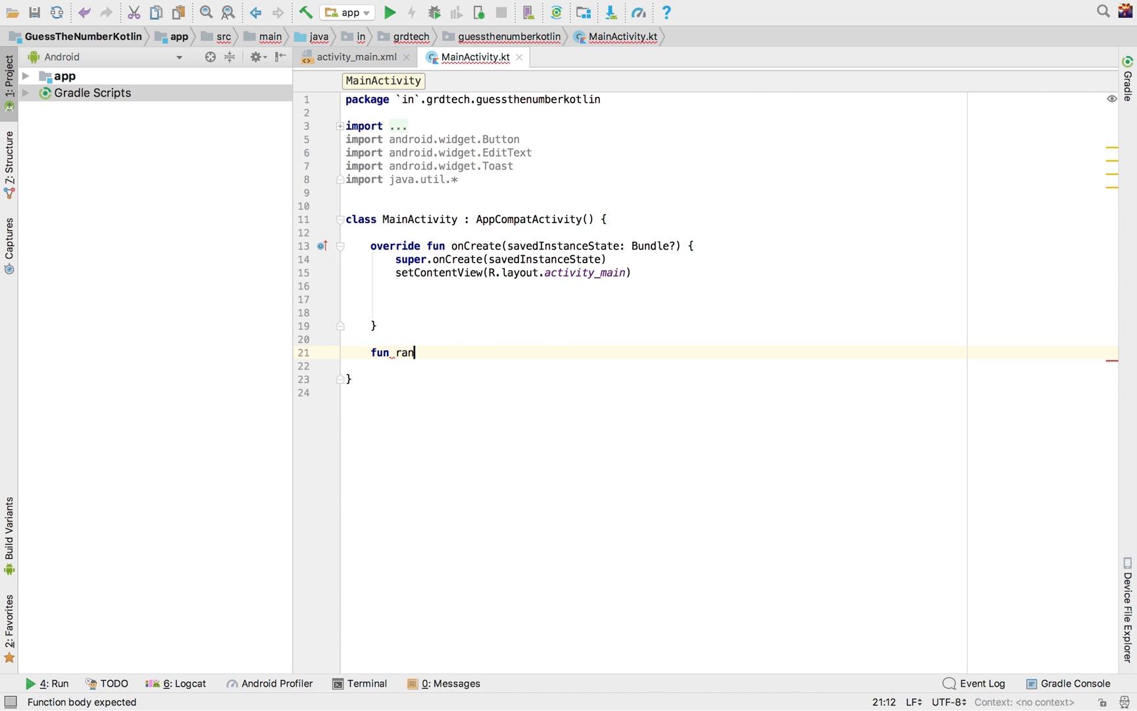
pyautogui.write('dom')
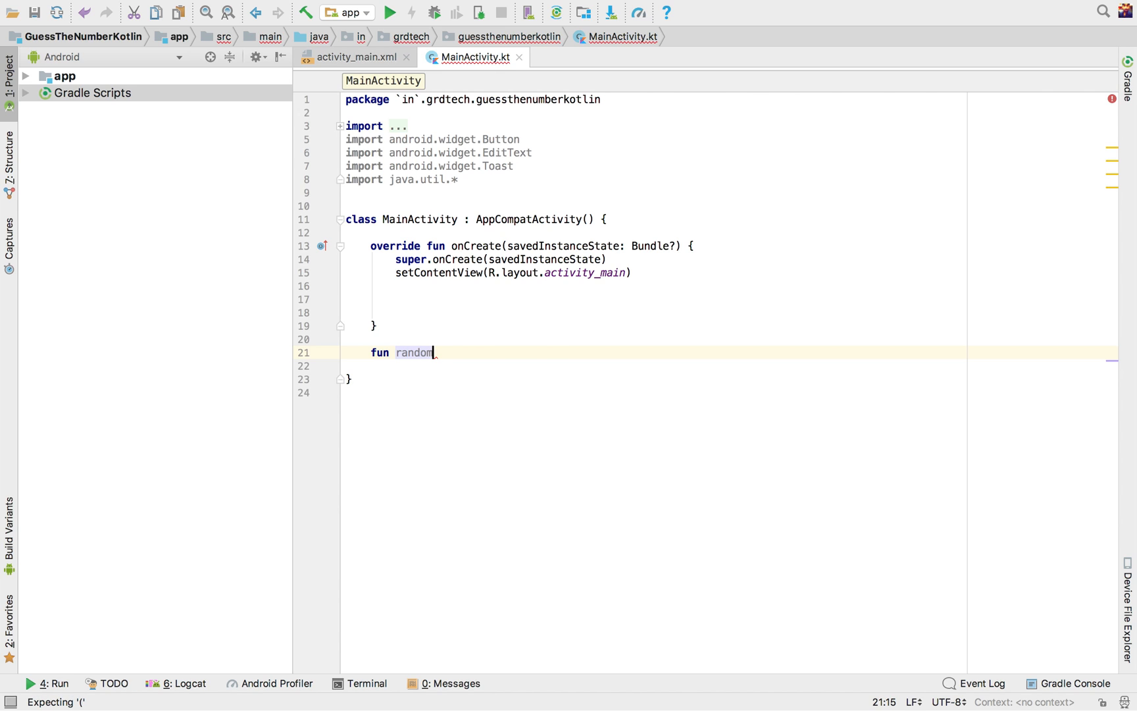
pyautogui.write('Number(): Int')
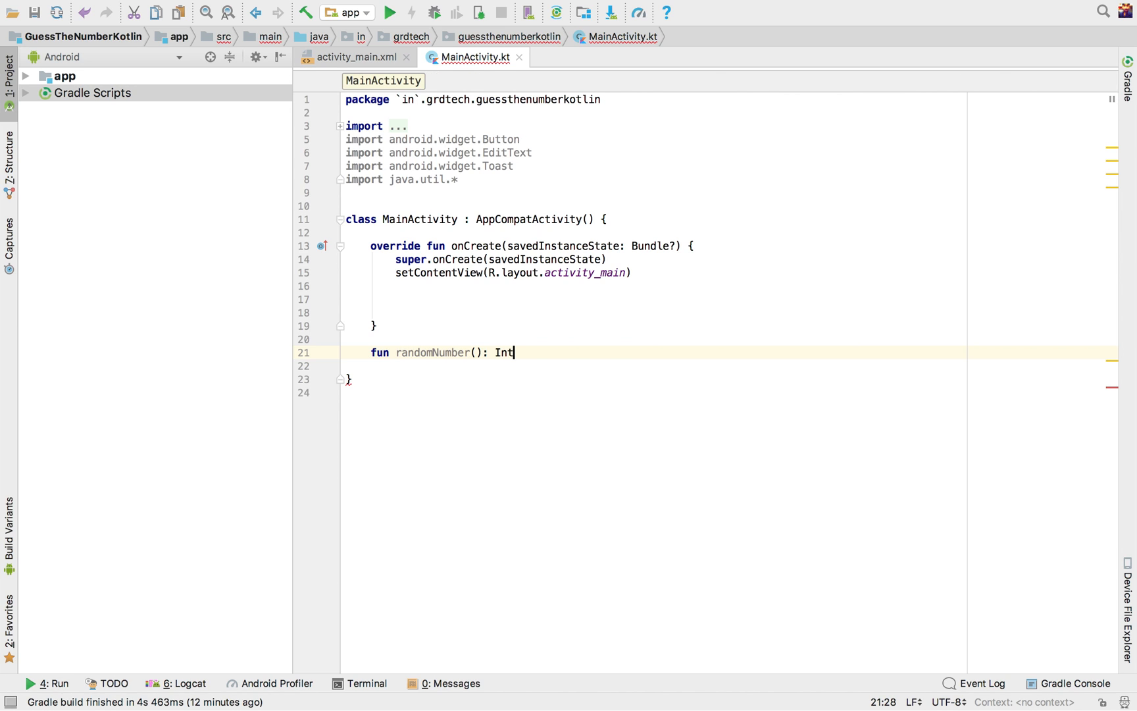
pyautogui.write('{')
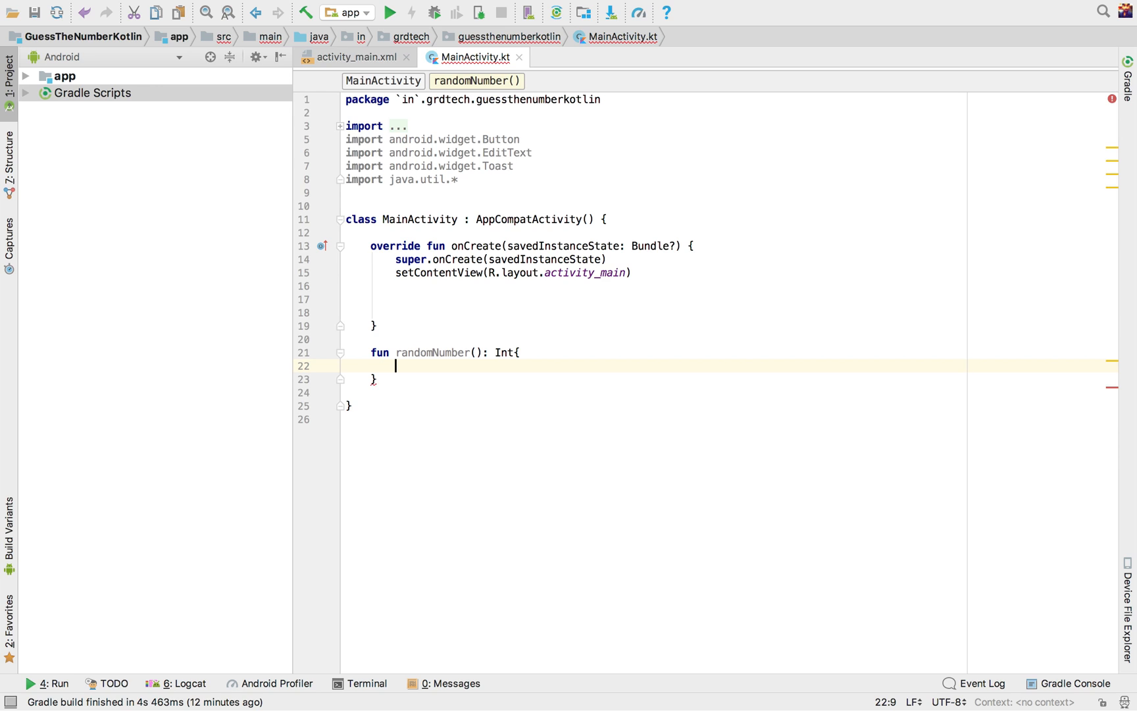
pyautogui.write('rentu')
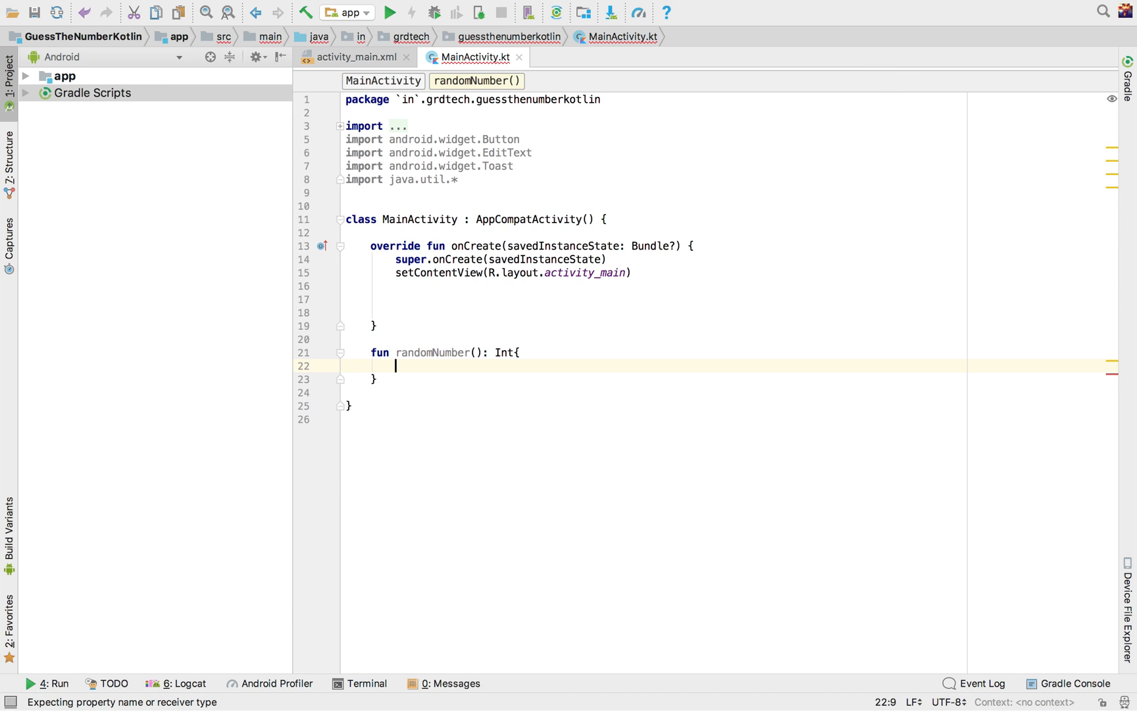
pyautogui.write('return')
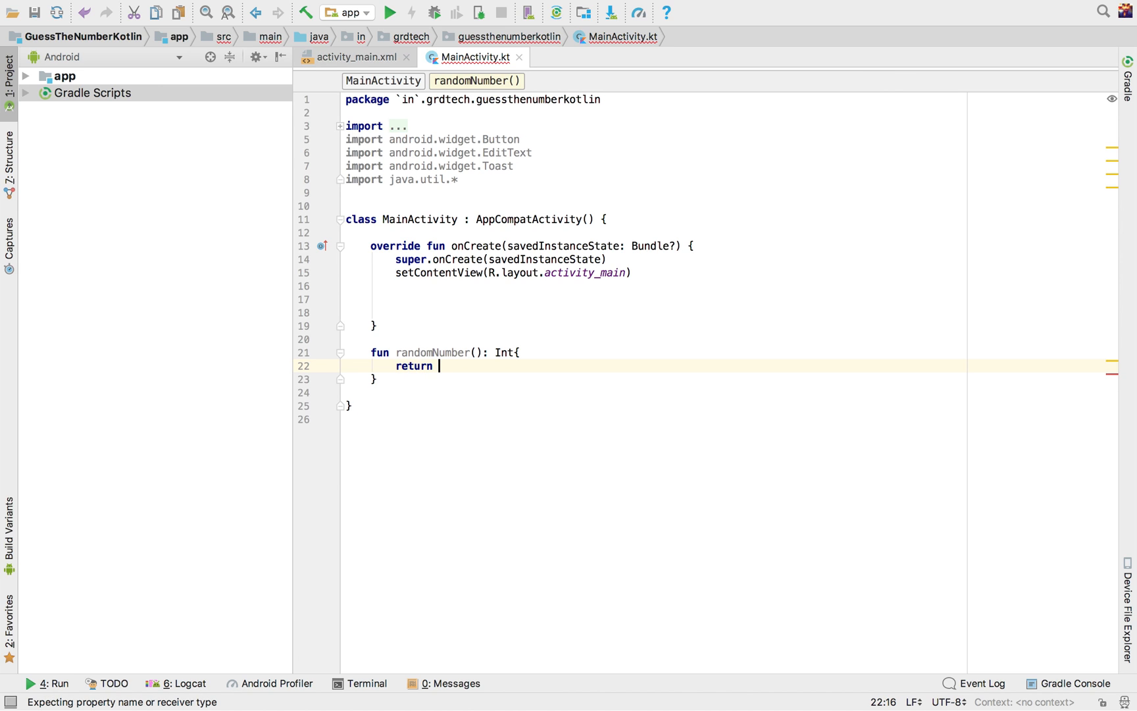
pyautogui.write('Random')
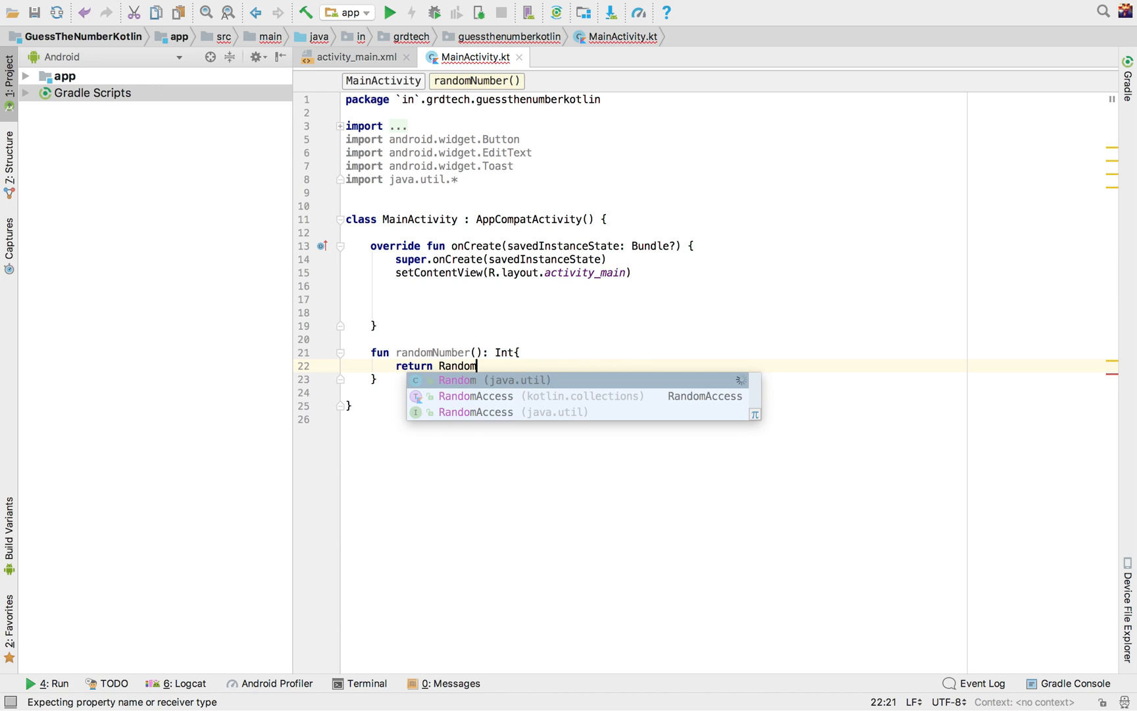
pyautogui.write('90')
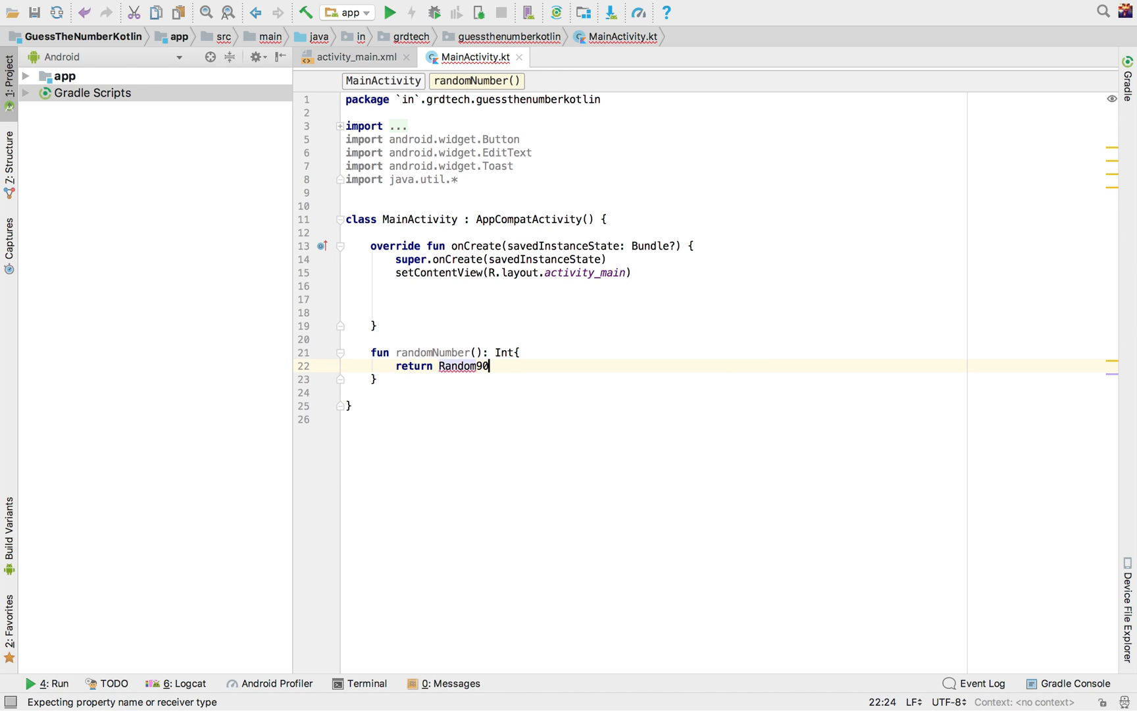
pyautogui.write('()')
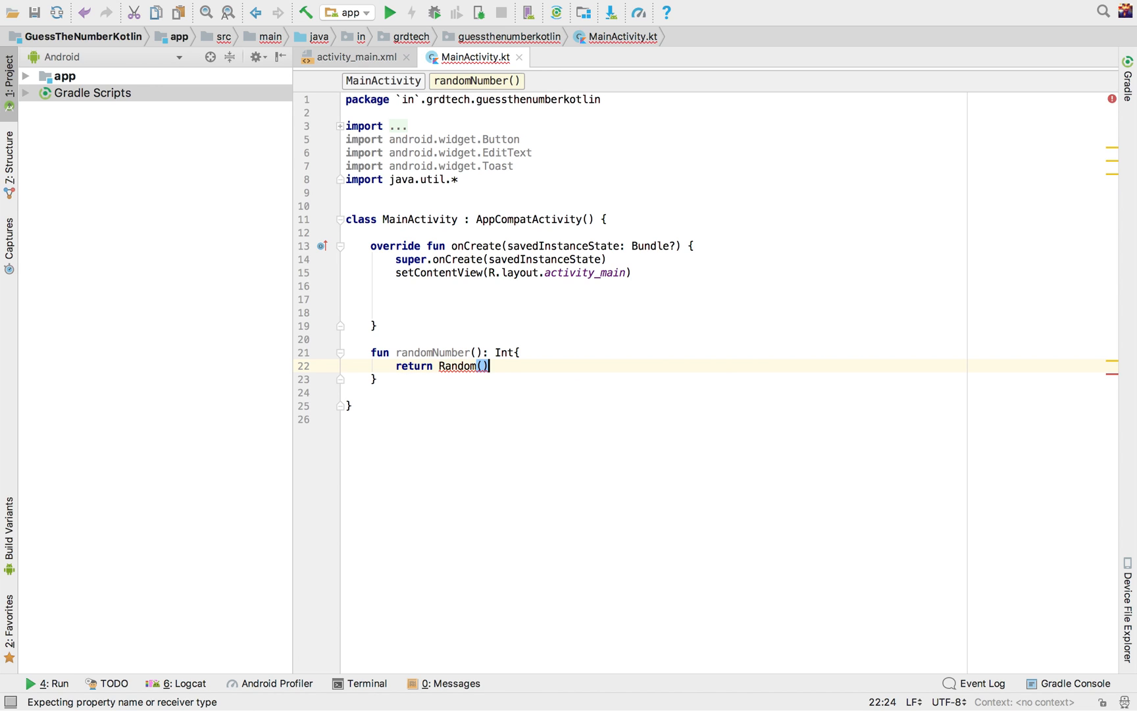
pyautogui.write('.')
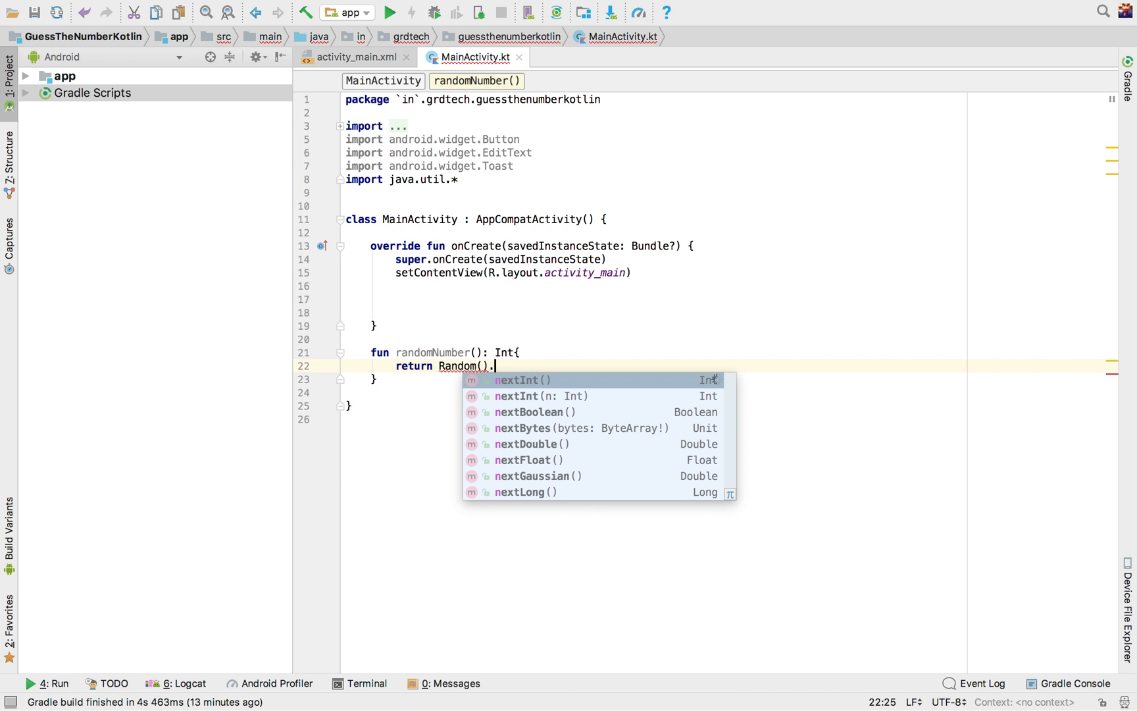
pyautogui.click(521, 379)
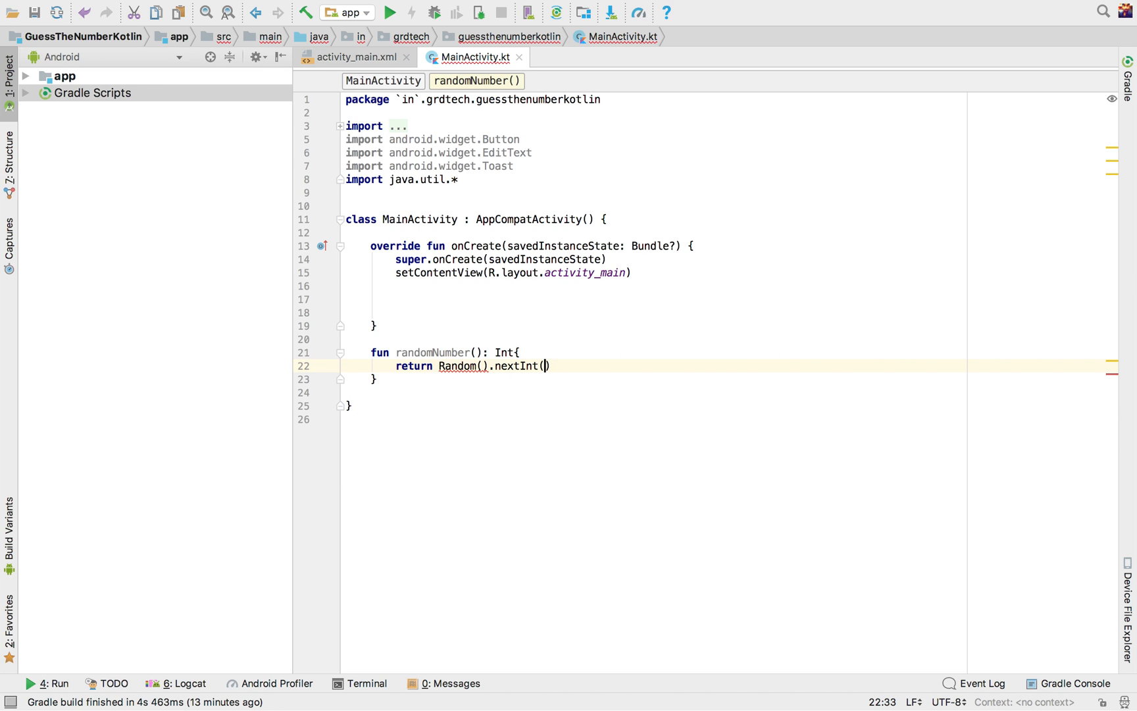
pyautogui.write('25')
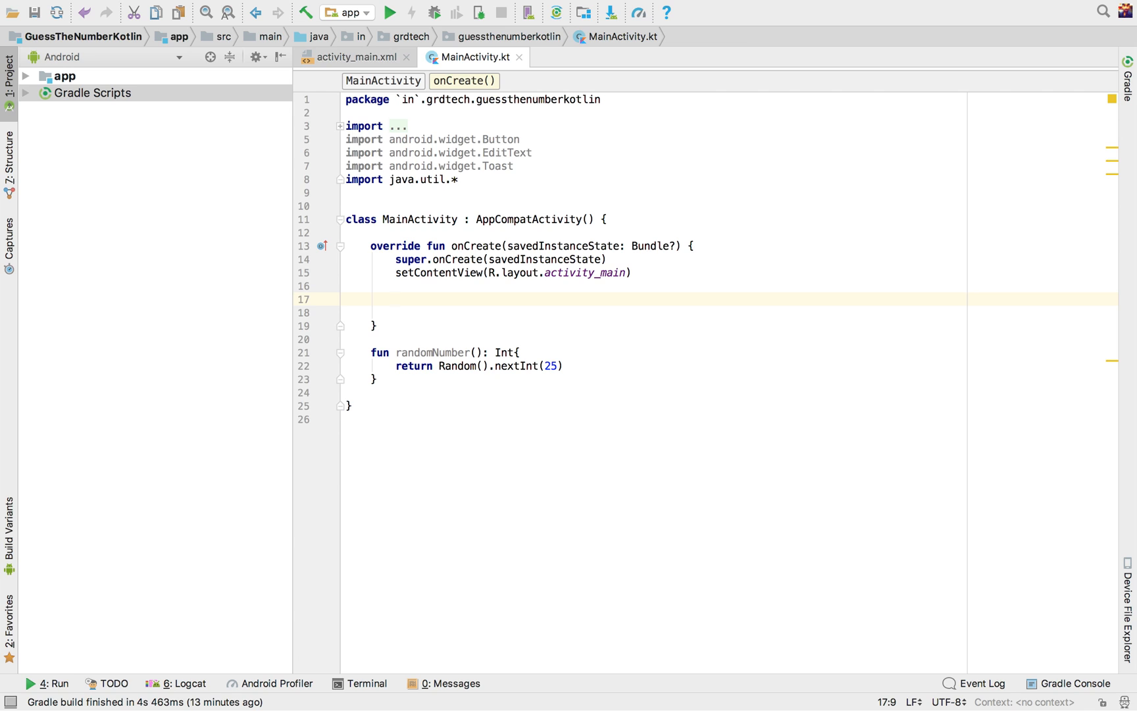
# In onCreate add var rnum = randomNumber() and begin a val line
pyautogui.write('var')
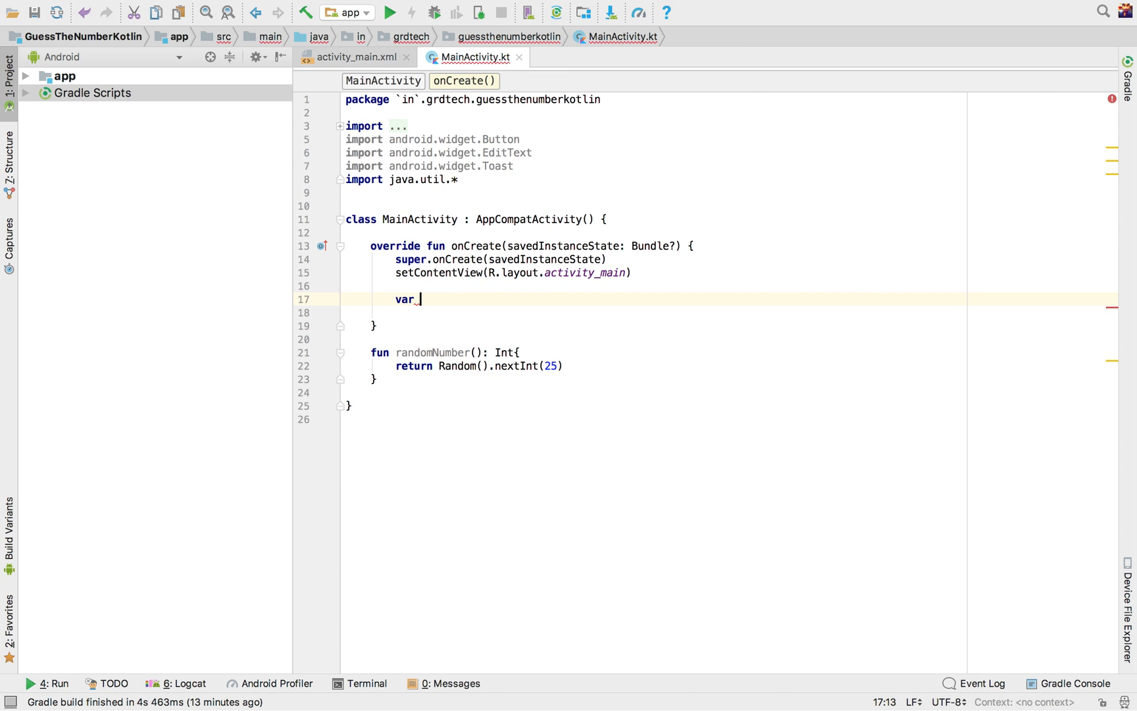
pyautogui.write('r')
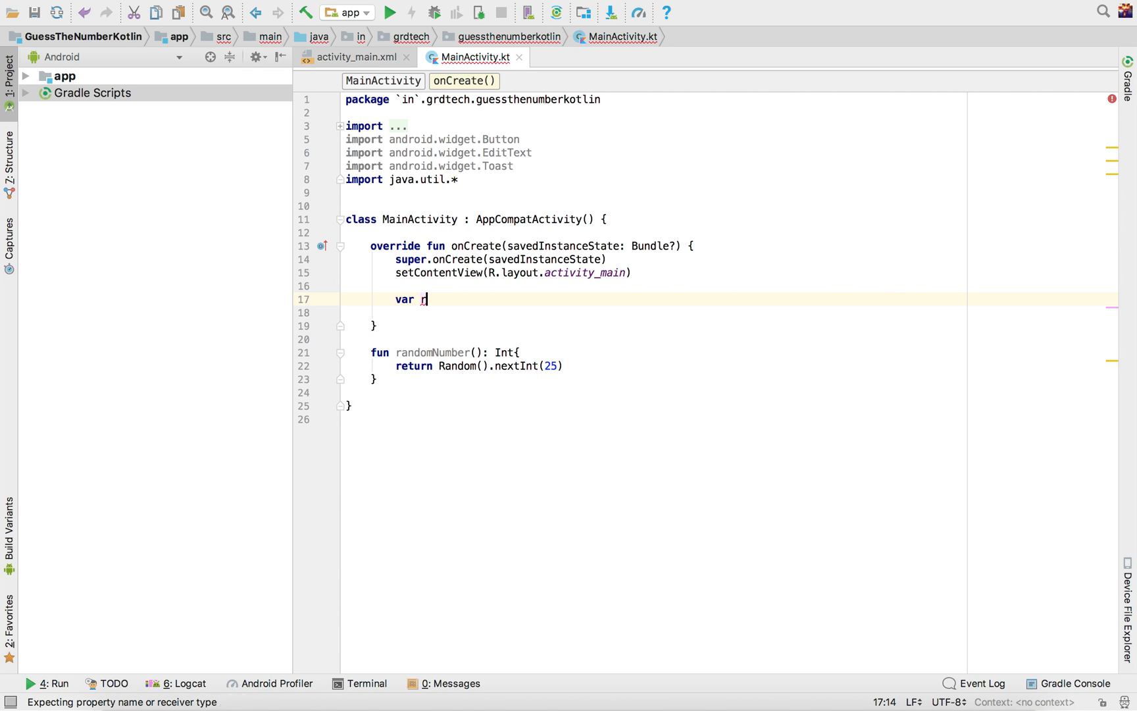
pyautogui.write('num =')
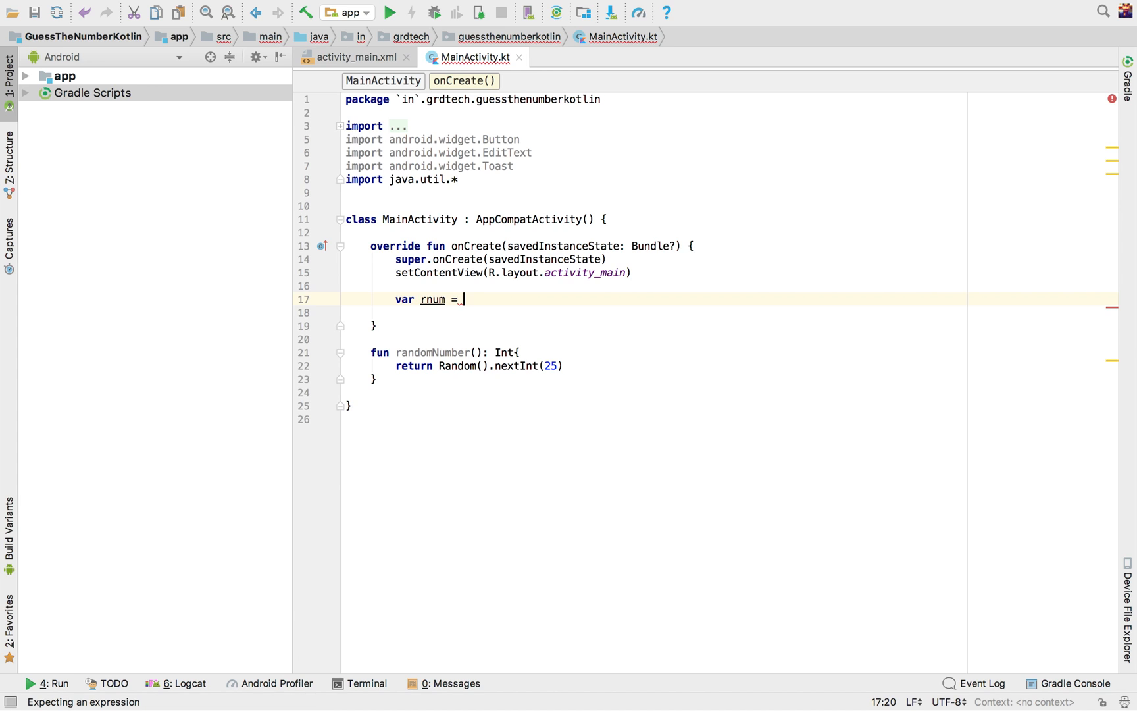
pyautogui.write('randomNumber(')
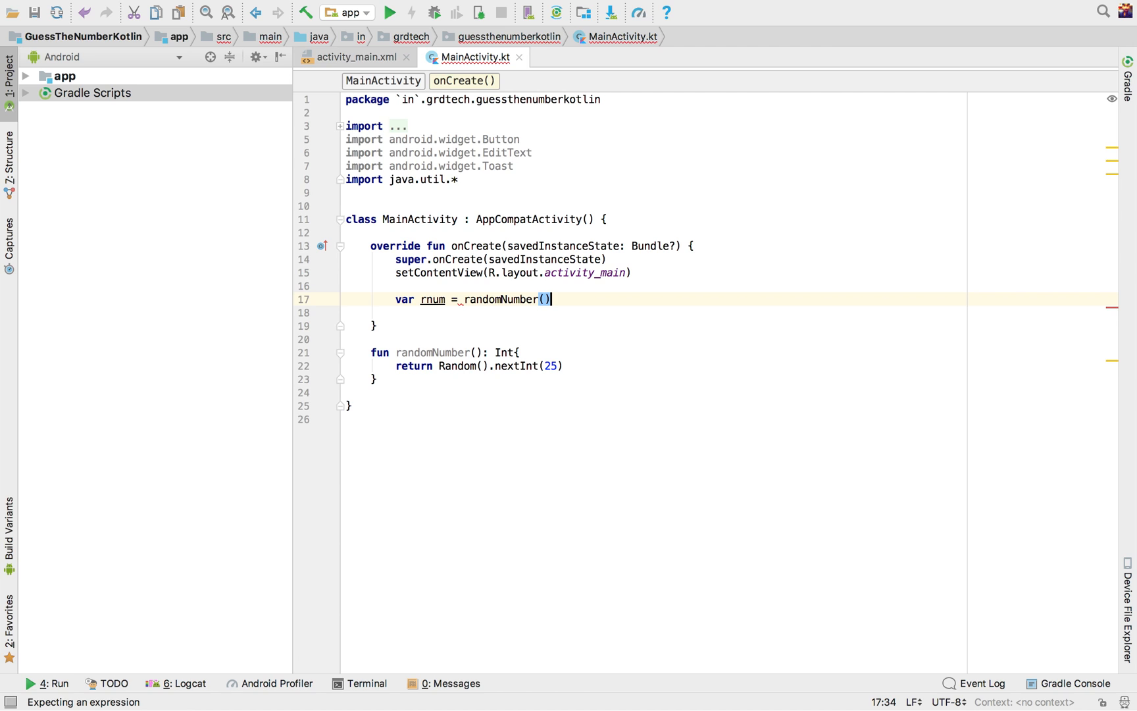
pyautogui.write('val')
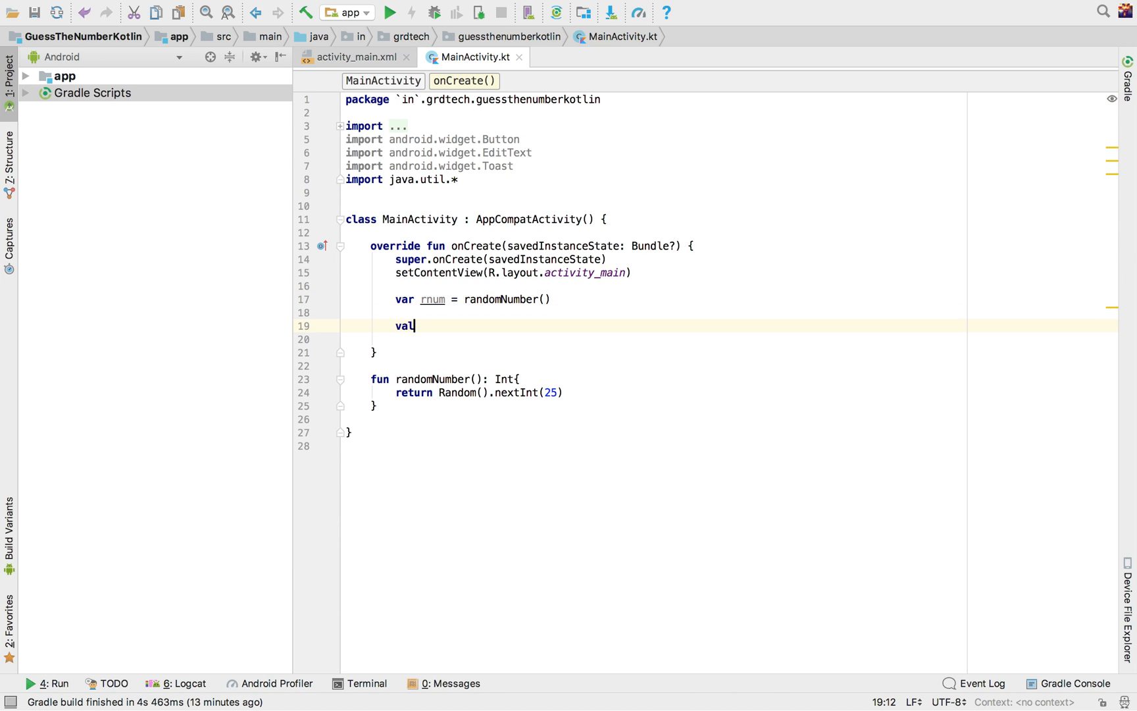
# After checking the layout IDs, bind val num = findViewById(R.id.num) as EditText
pyautogui.write('num')
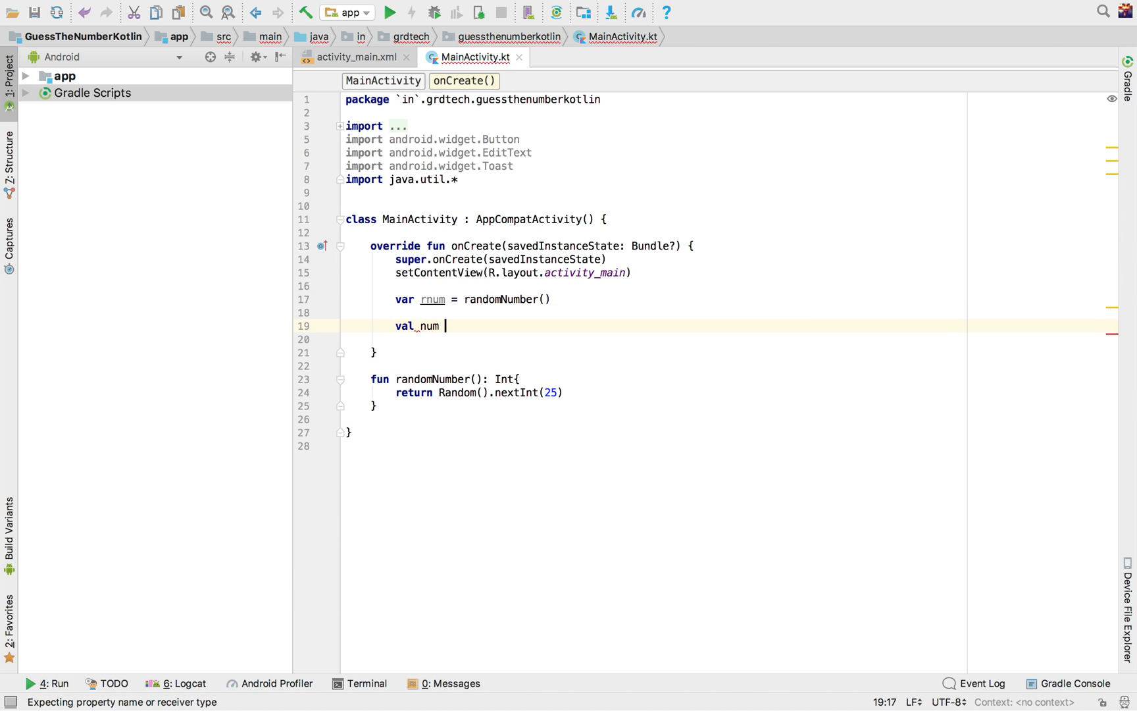
pyautogui.click(357, 57)
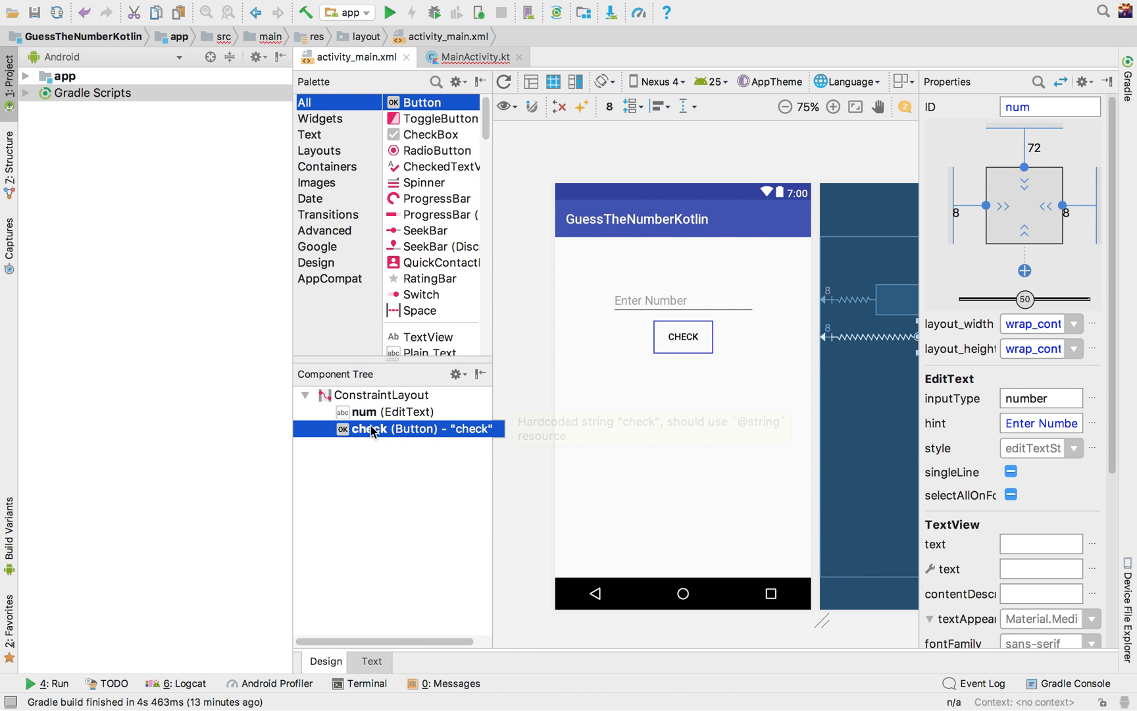
pyautogui.click(472, 56)
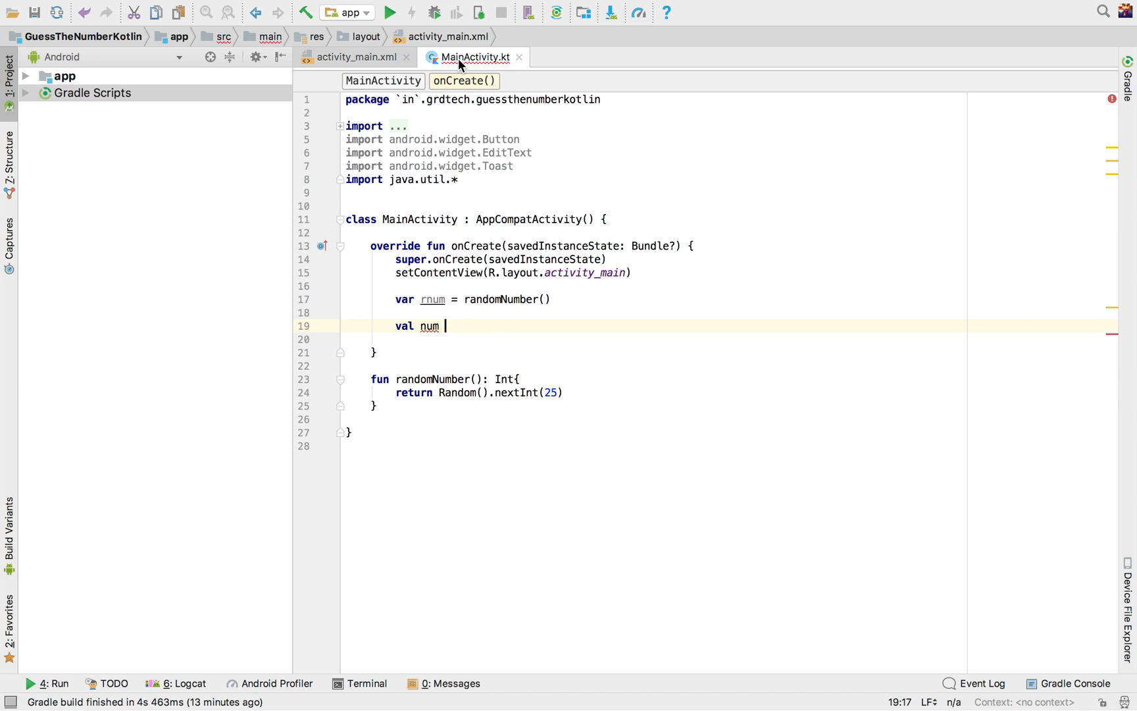
pyautogui.write('=')
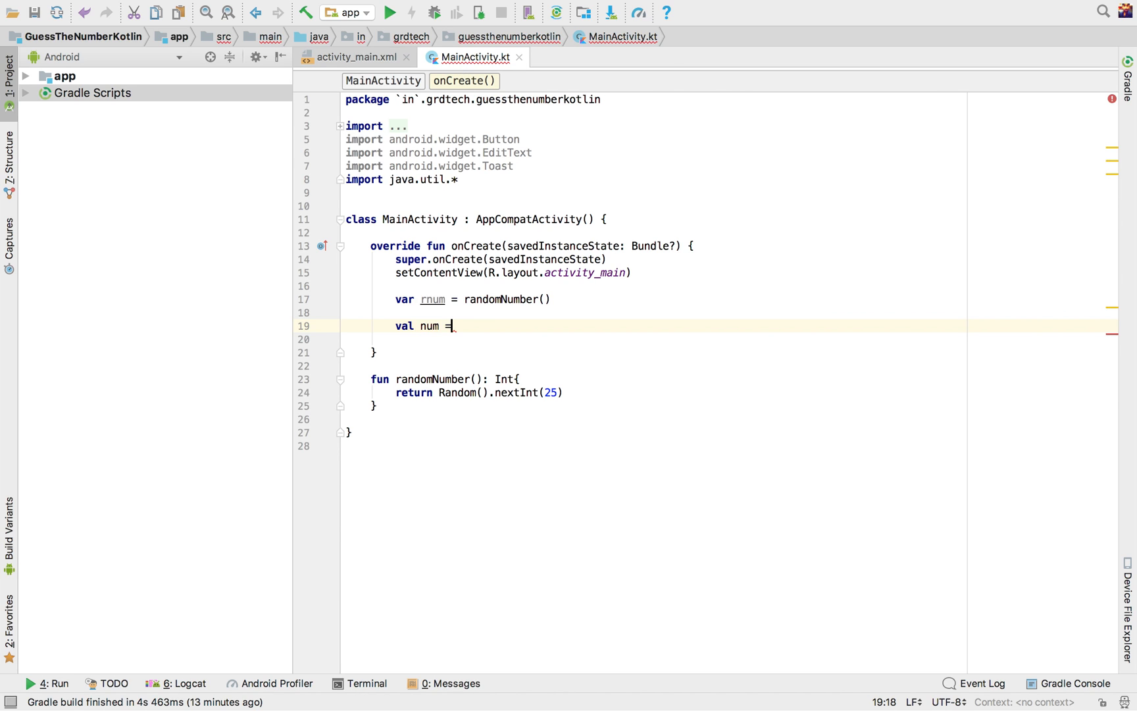
pyautogui.write('fin')
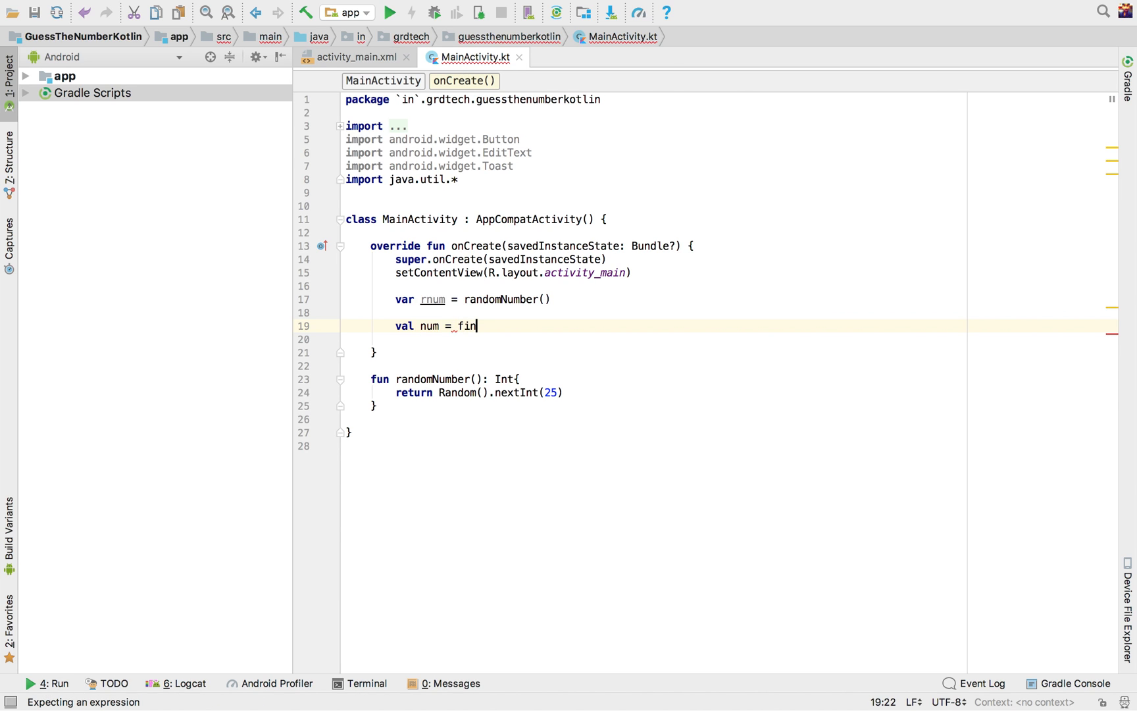
pyautogui.write('findViewById(')
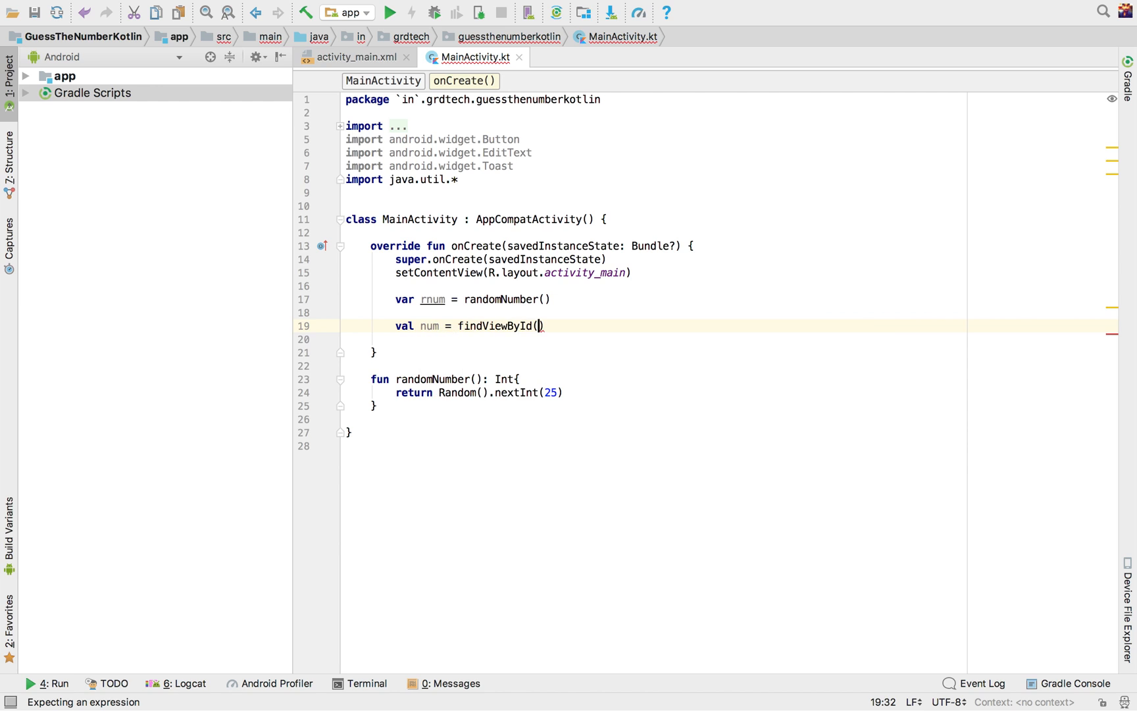
pyautogui.write('R.id.')
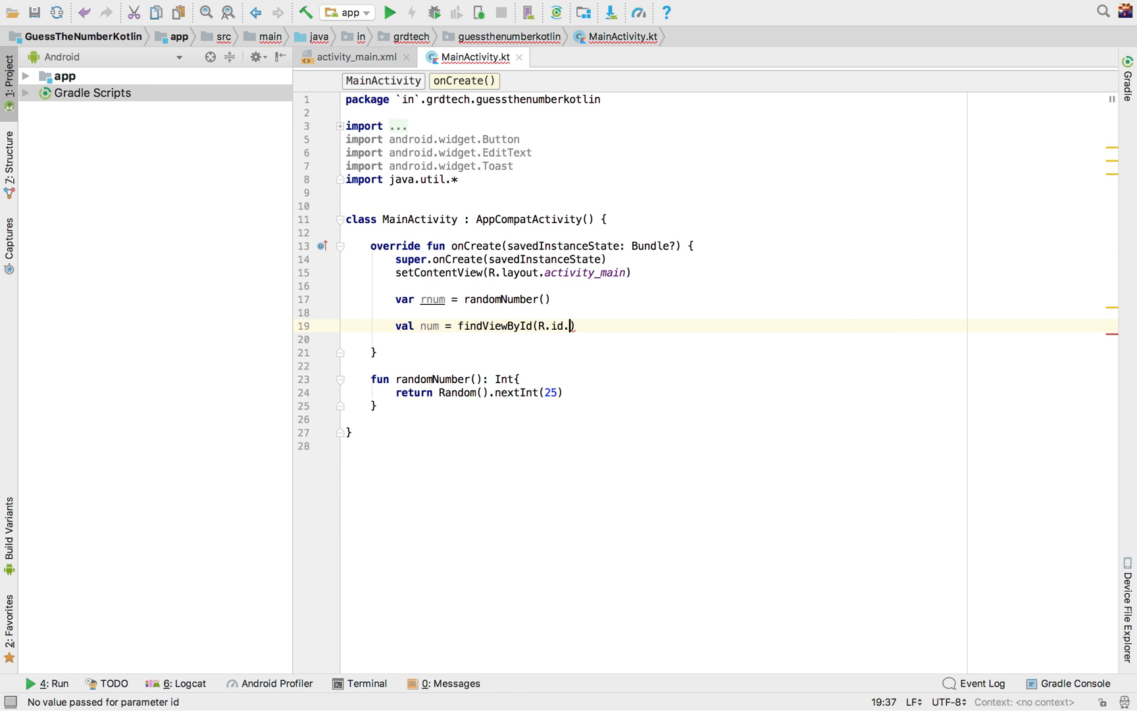
pyautogui.write('num')
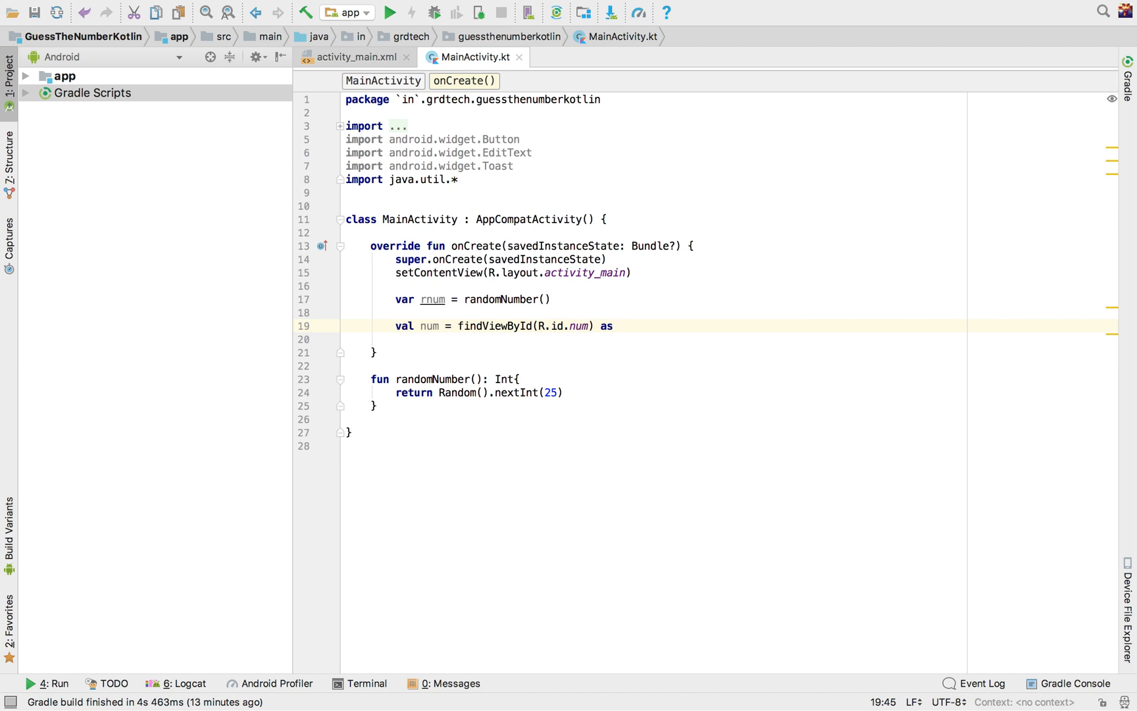
pyautogui.write('Edi')
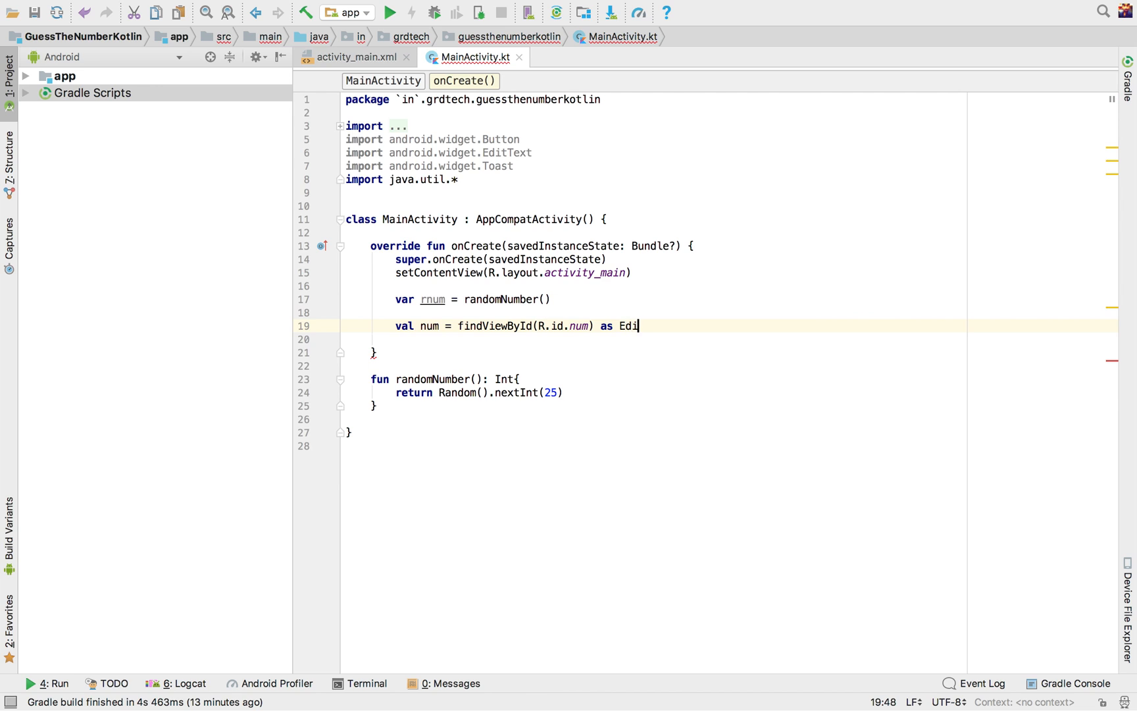
pyautogui.write('tText')
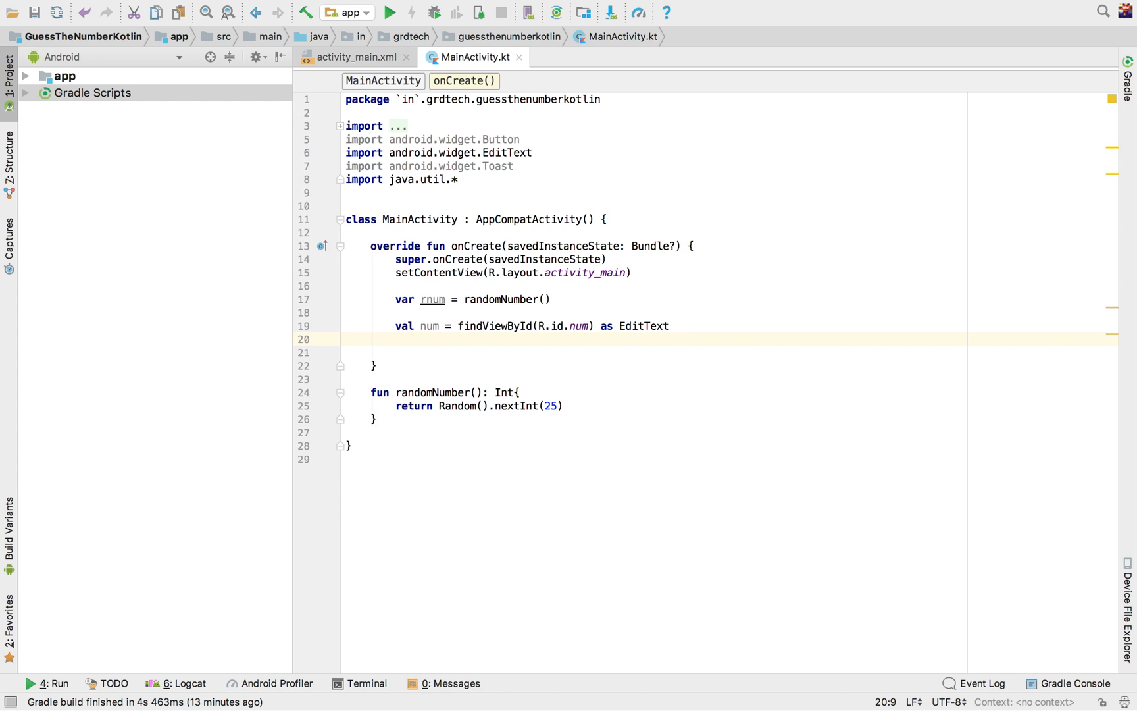
# Bind val check = findViewById(R.id.check) as Button and start check.setOnClickListener
pyautogui.write('val')
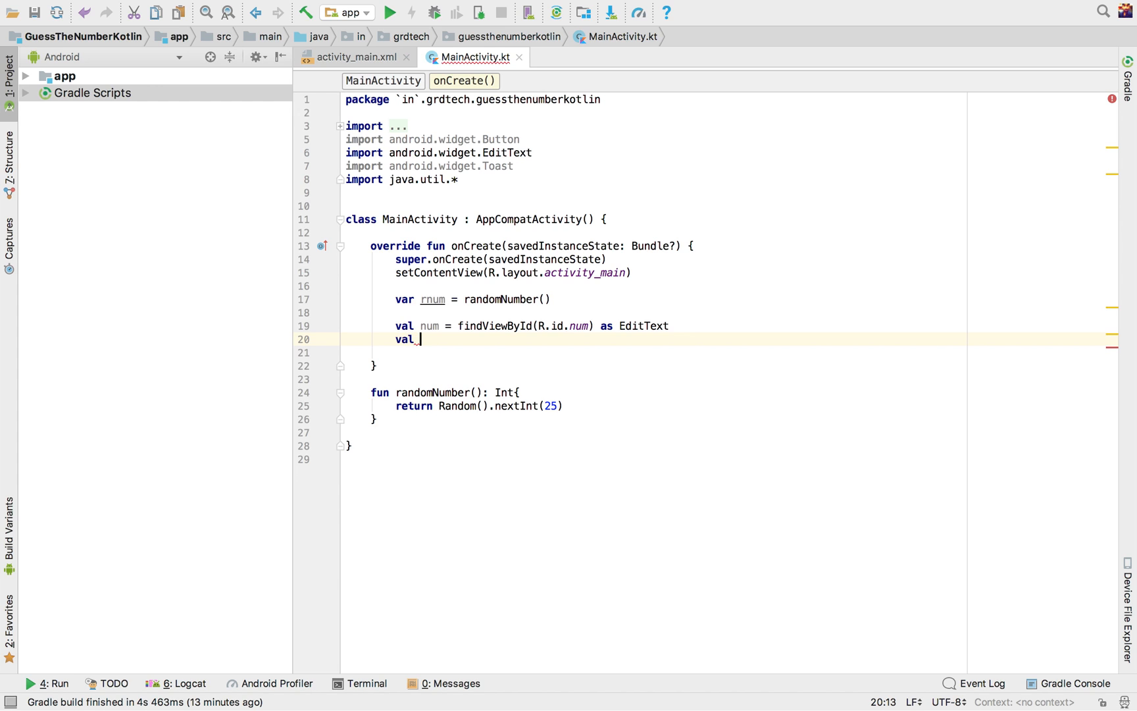
pyautogui.write('check')
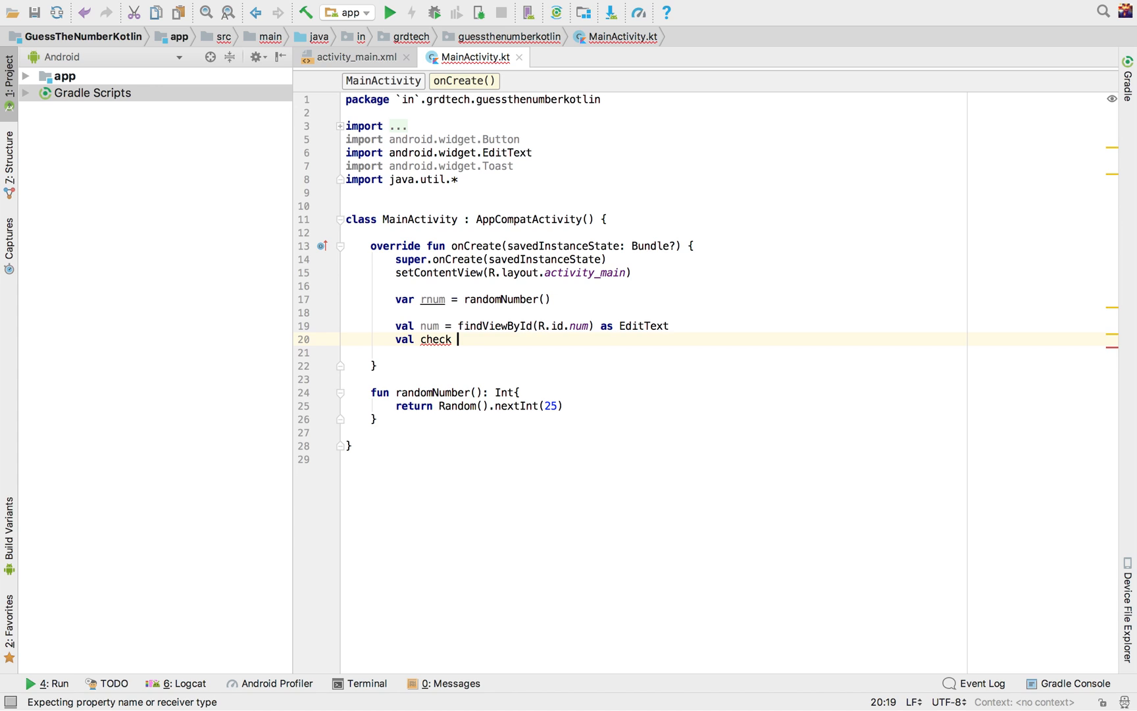
pyautogui.write('= findViewById(R.')
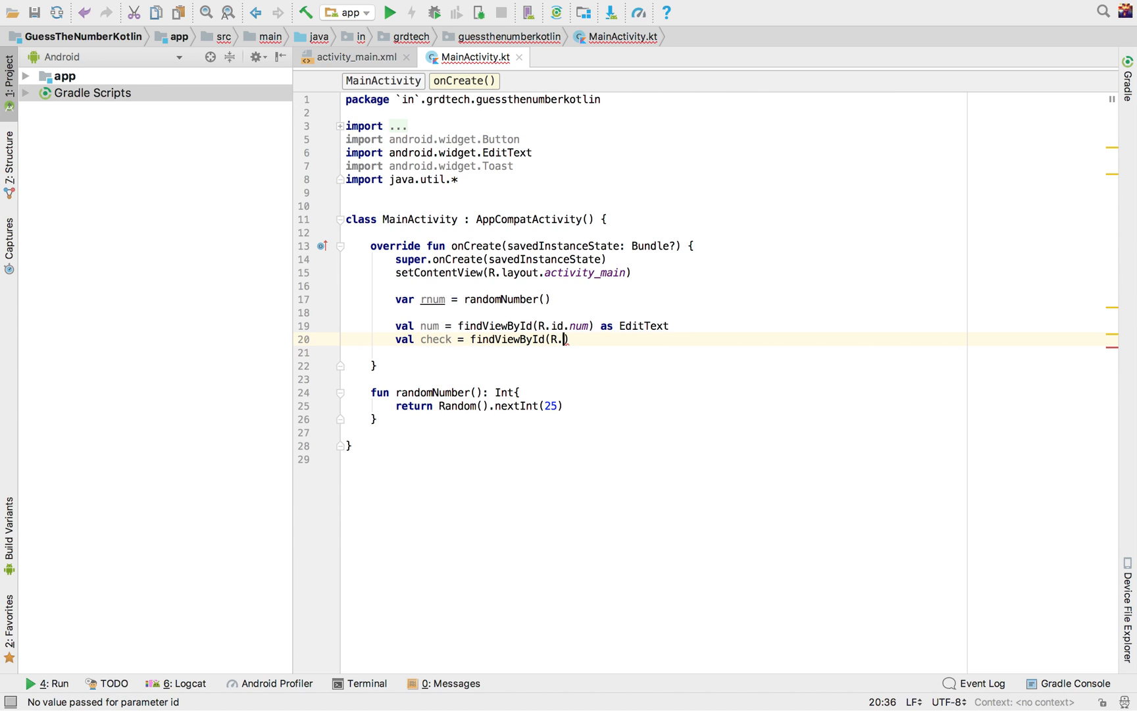
pyautogui.write('id.check')
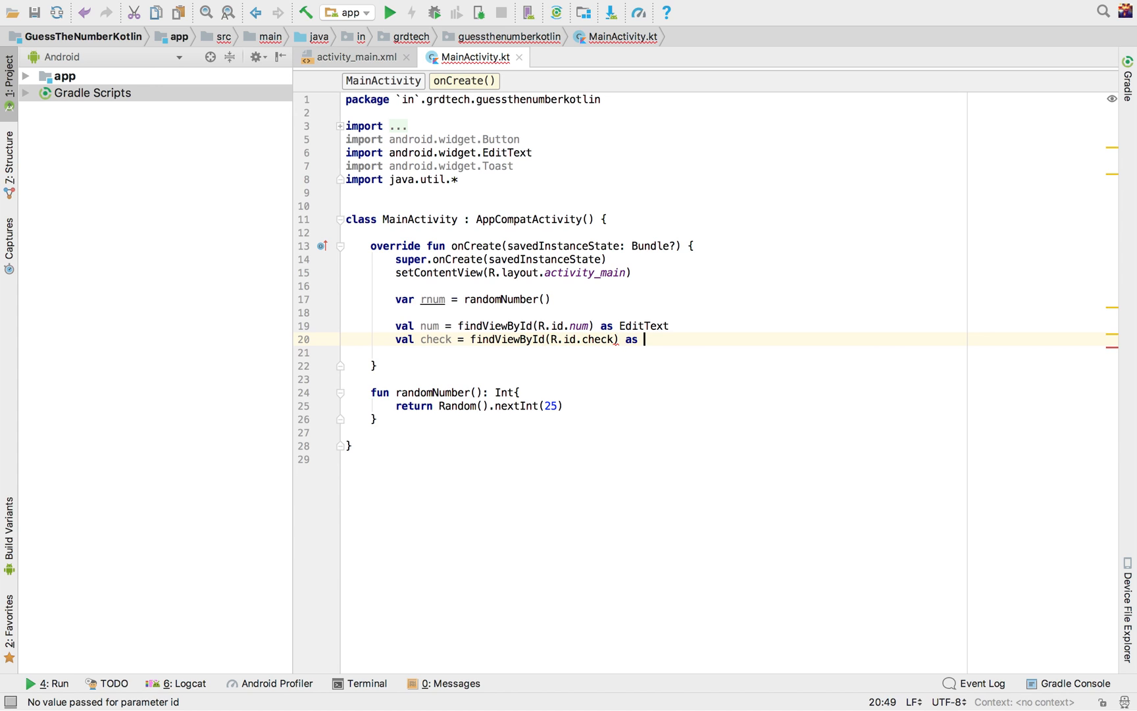
pyautogui.write('Button')
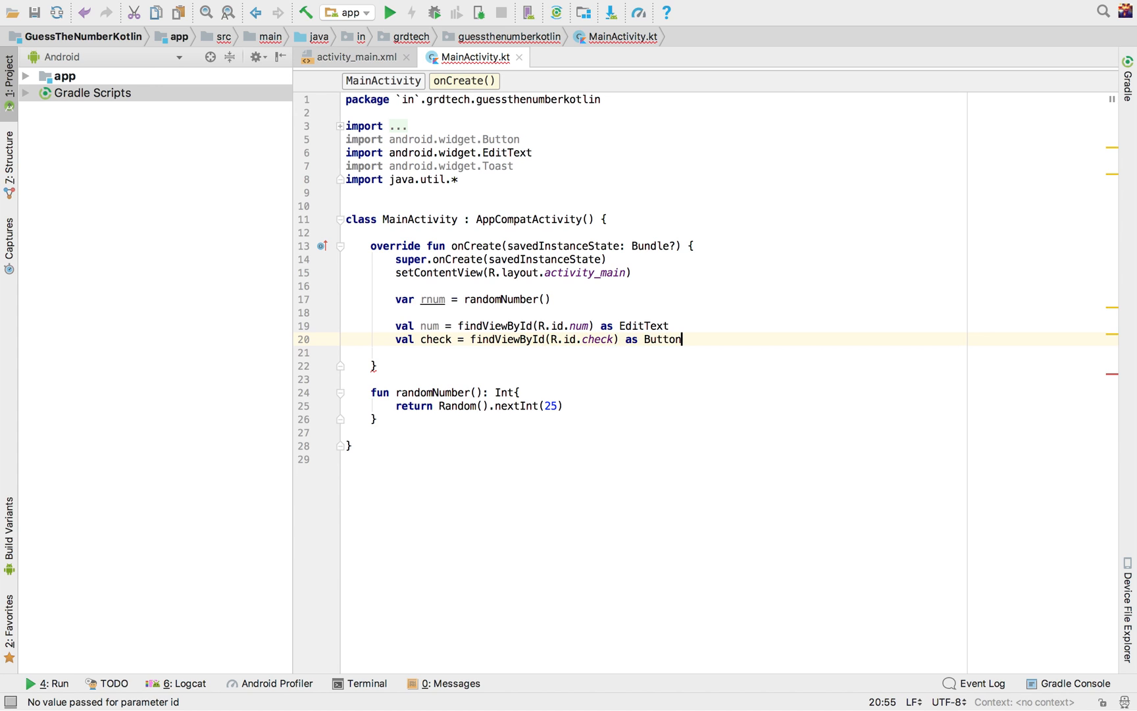
pyautogui.write('check.setOnClickListener {')
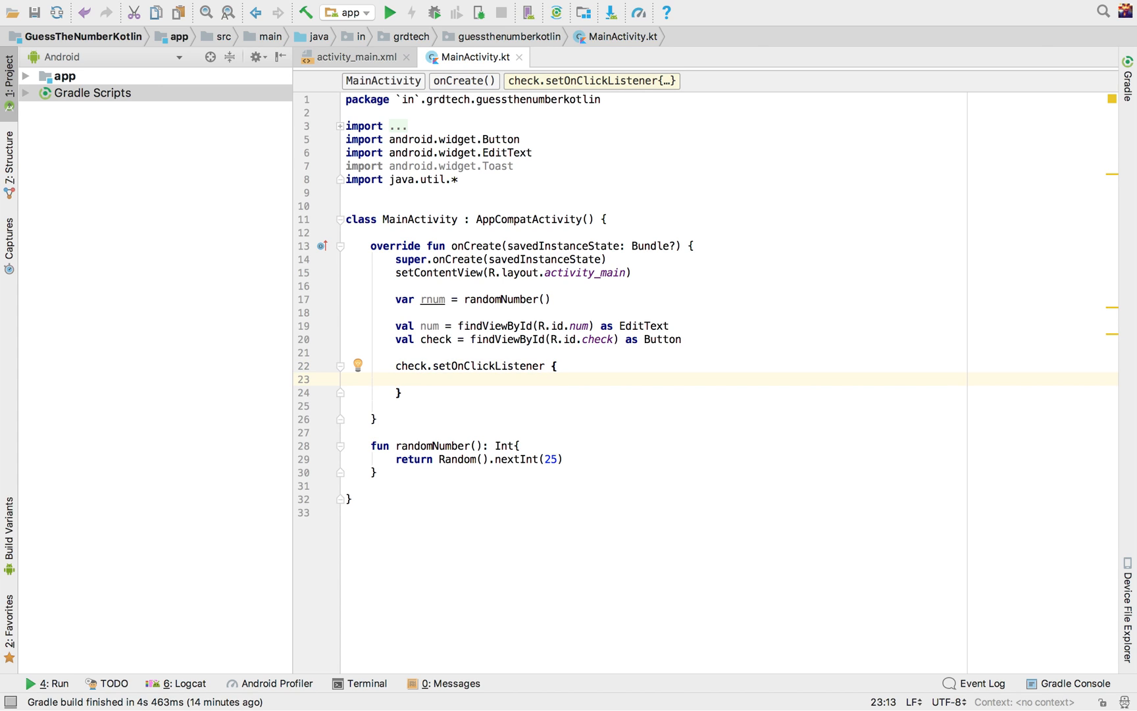
# Inside the click listener write val enteredNum = num.text.toString()
pyautogui.press('enter')
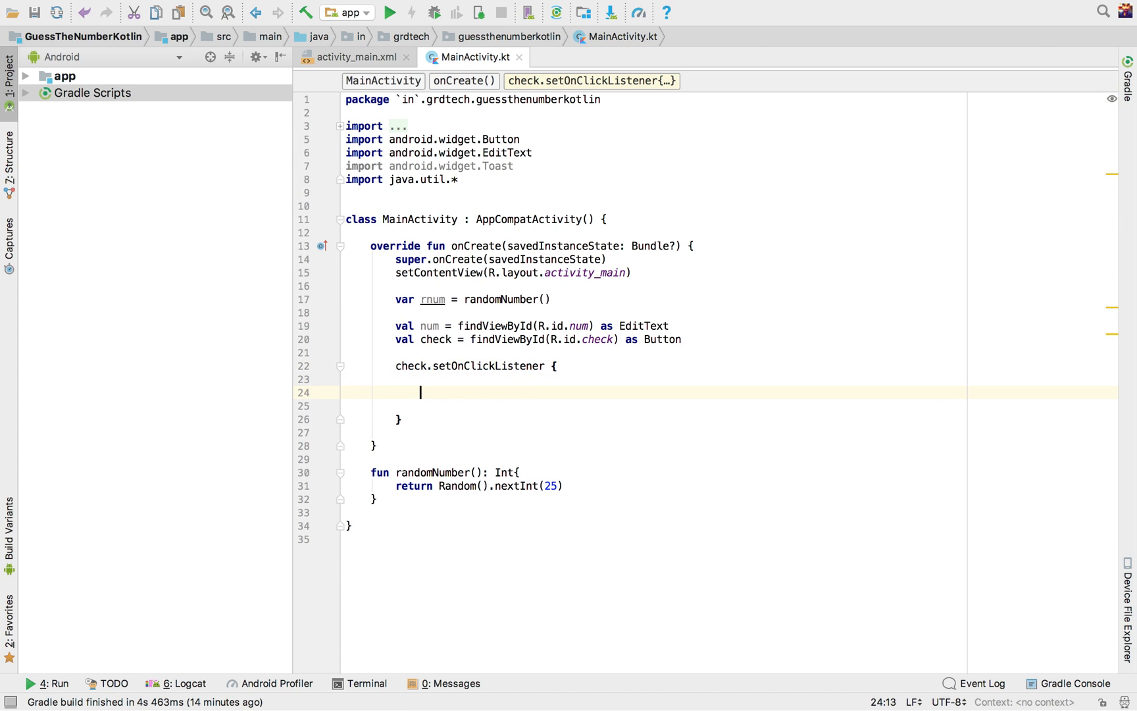
pyautogui.write('val e')
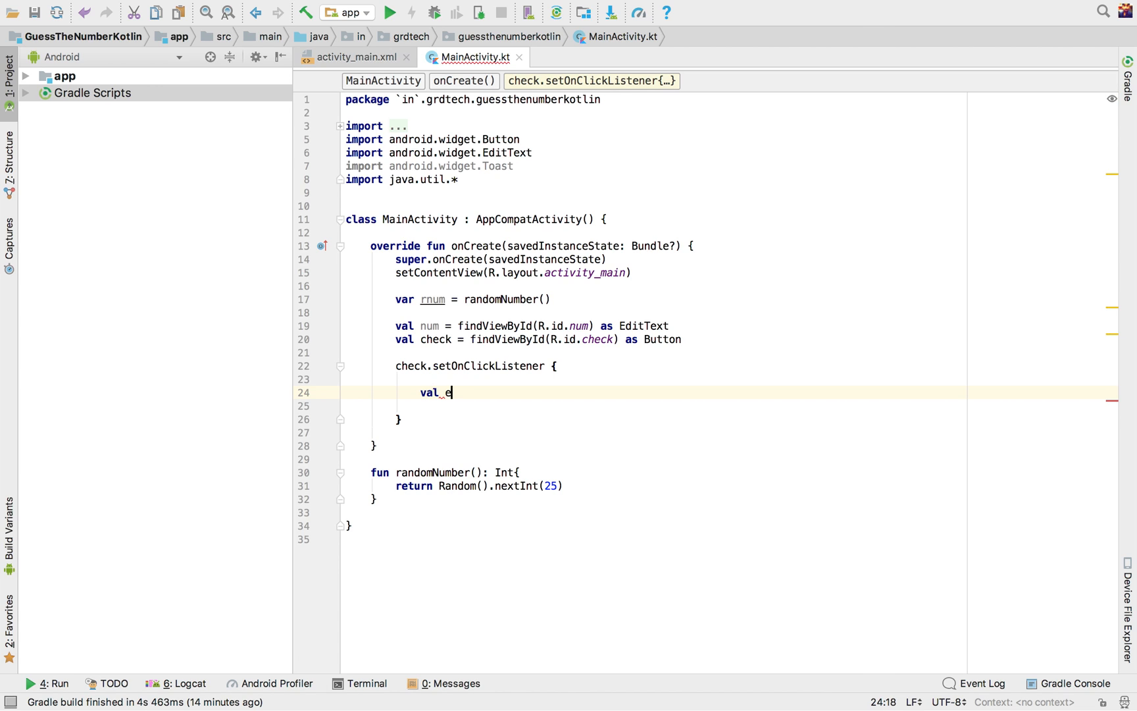
pyautogui.write('nteredNum')
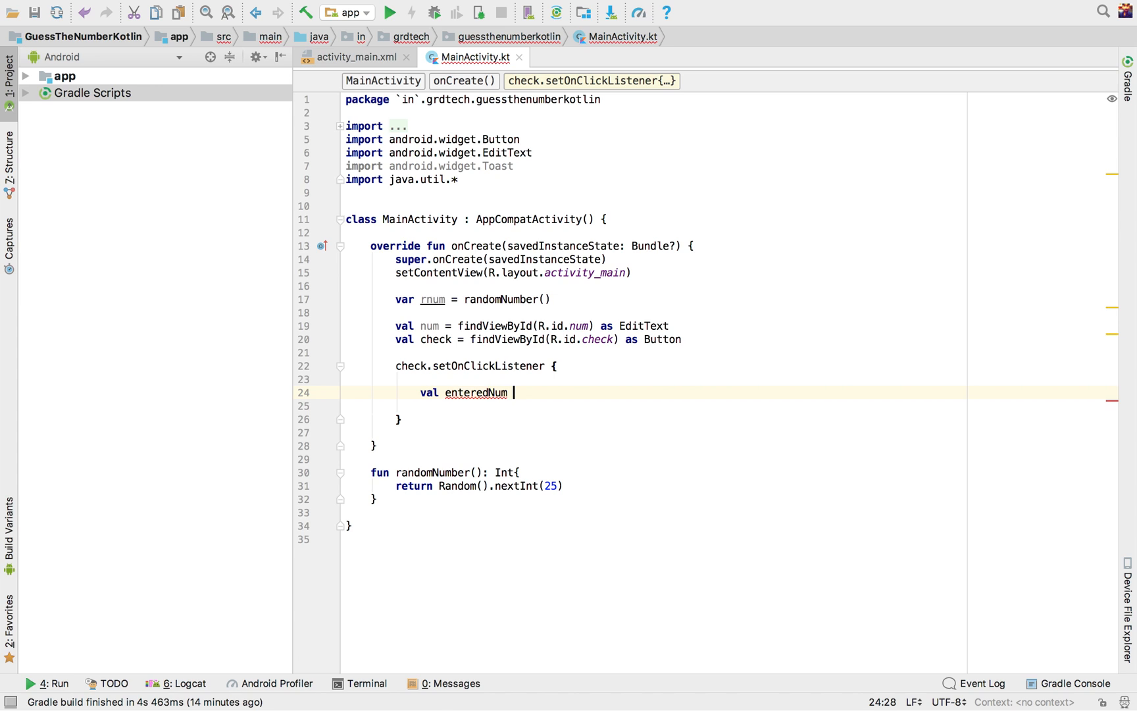
pyautogui.write('=')
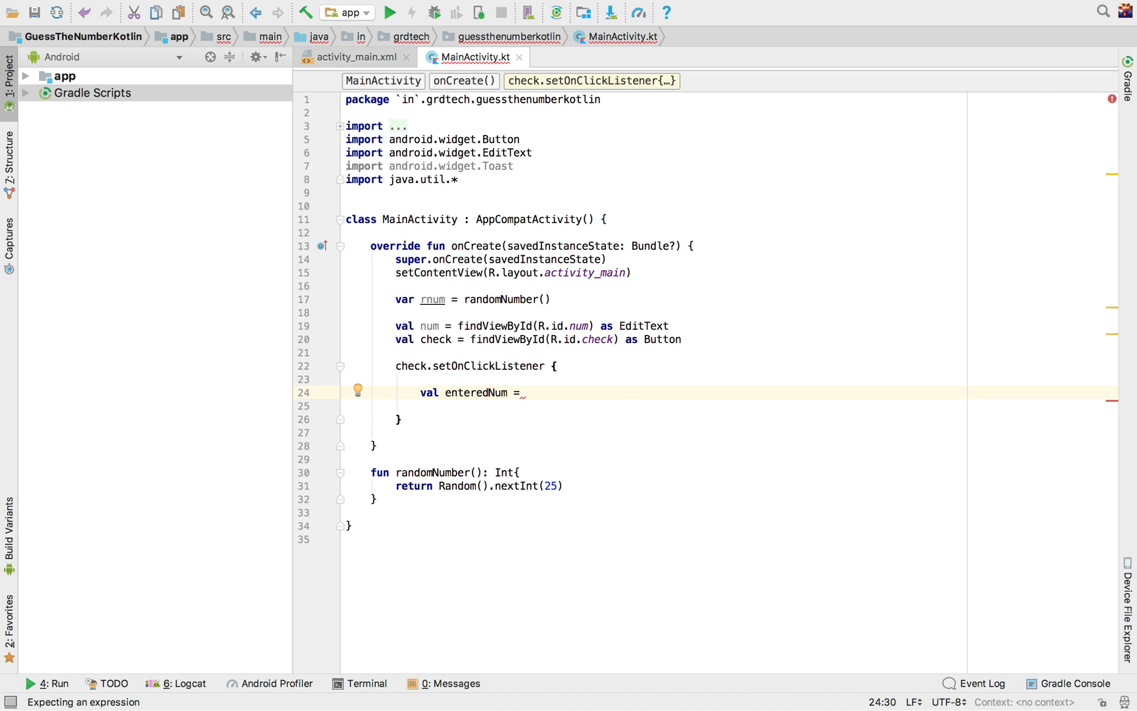
pyautogui.write('num.')
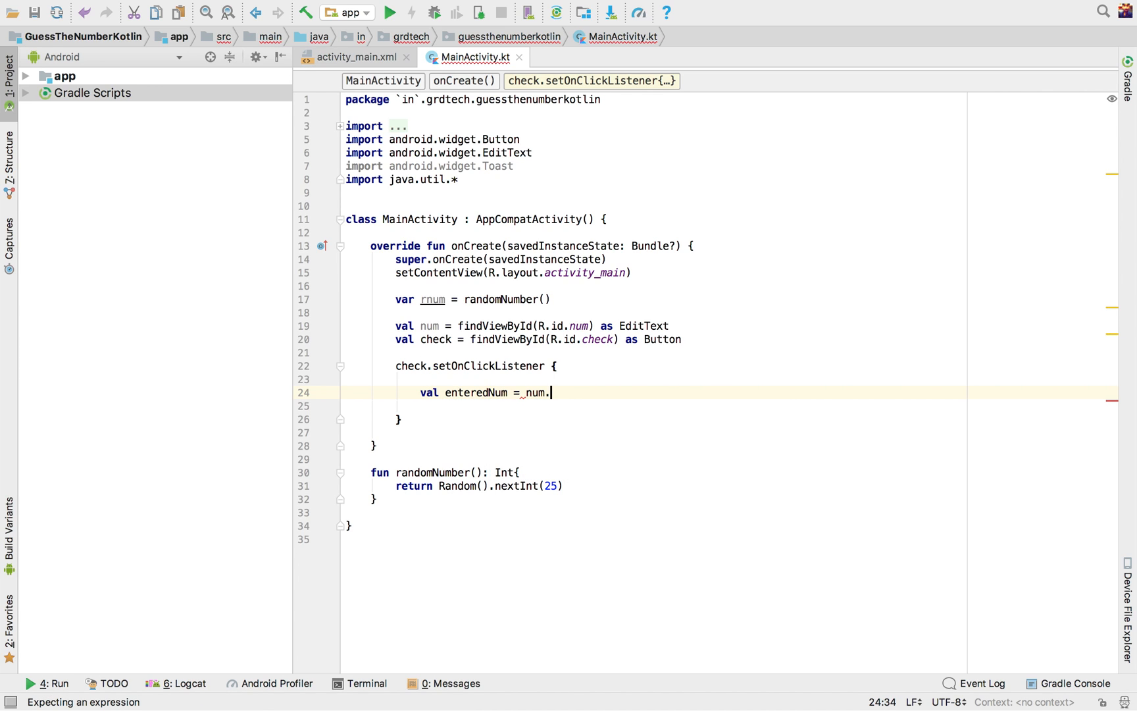
pyautogui.write('text.')
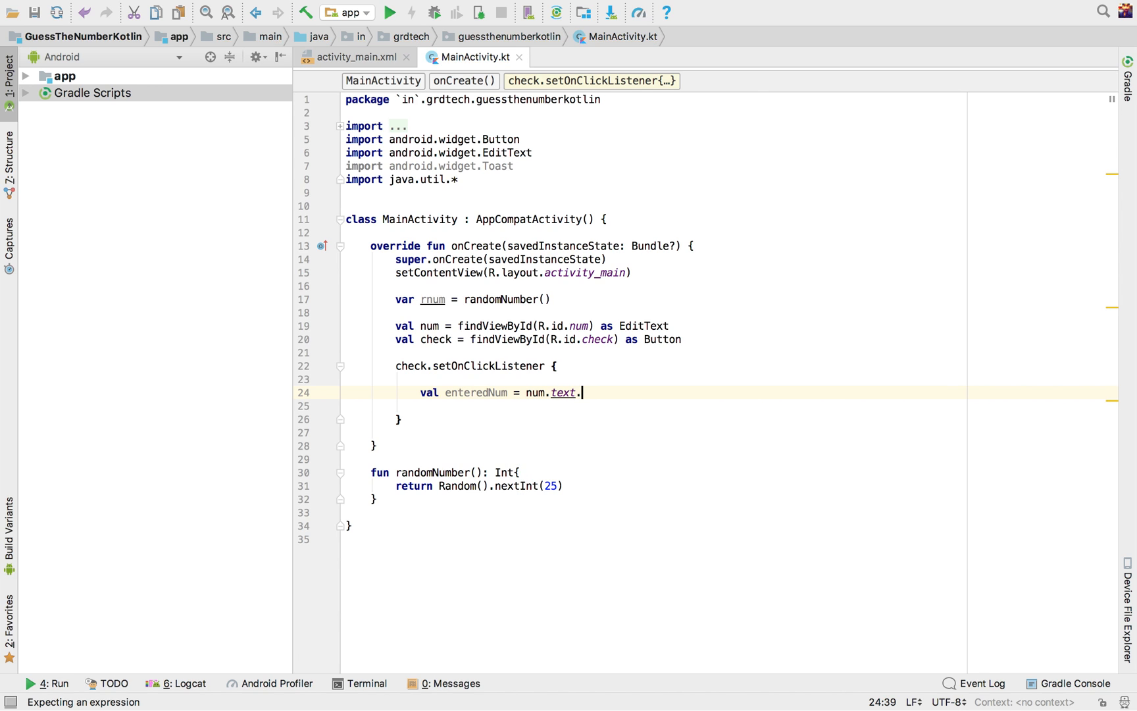
pyautogui.write('toString()')
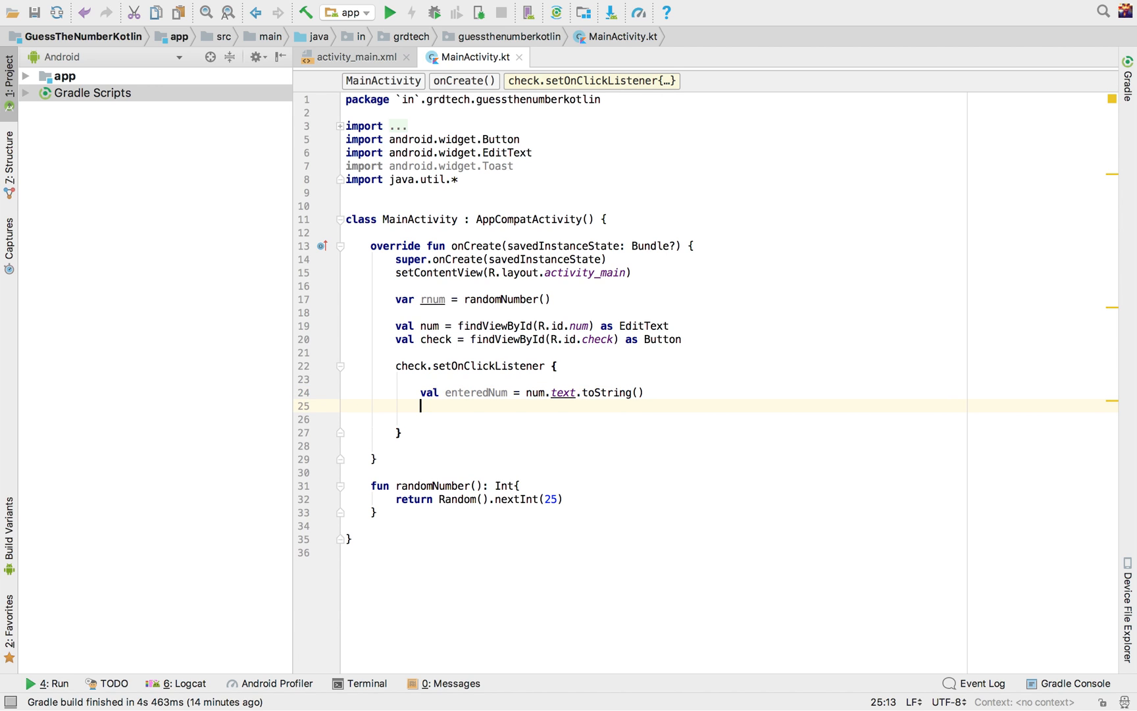
# Write the condition if (rnum != Integer.parseInt(enteredNum))
pyautogui.write('if')
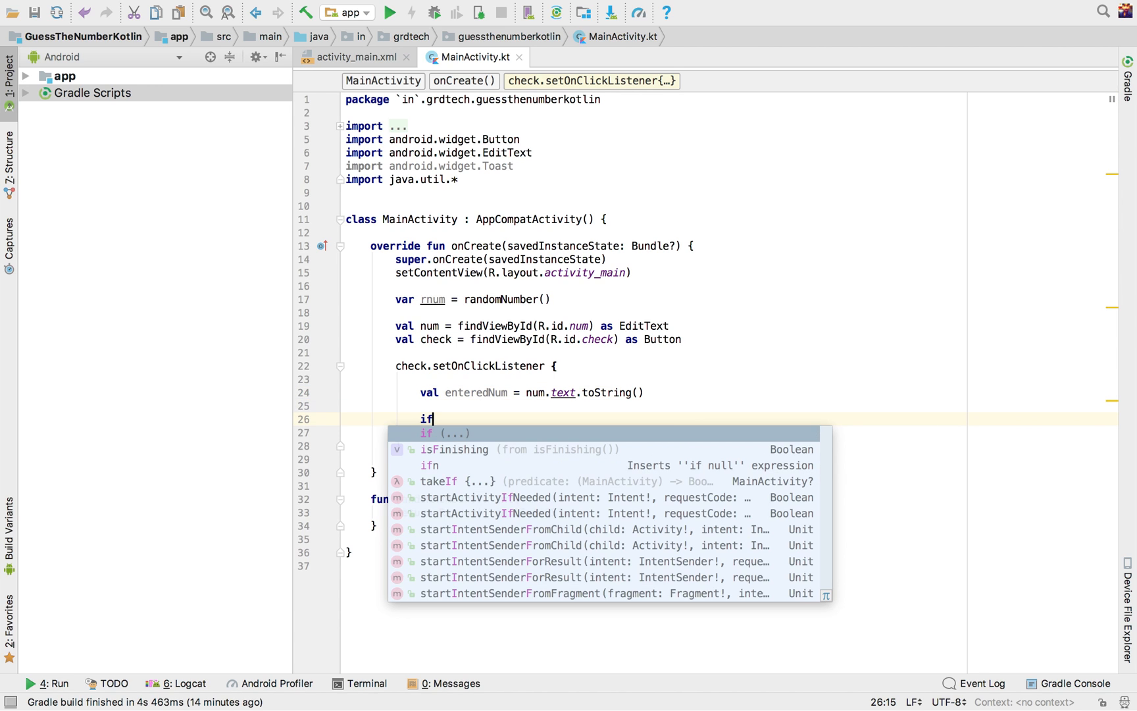
pyautogui.write('(')
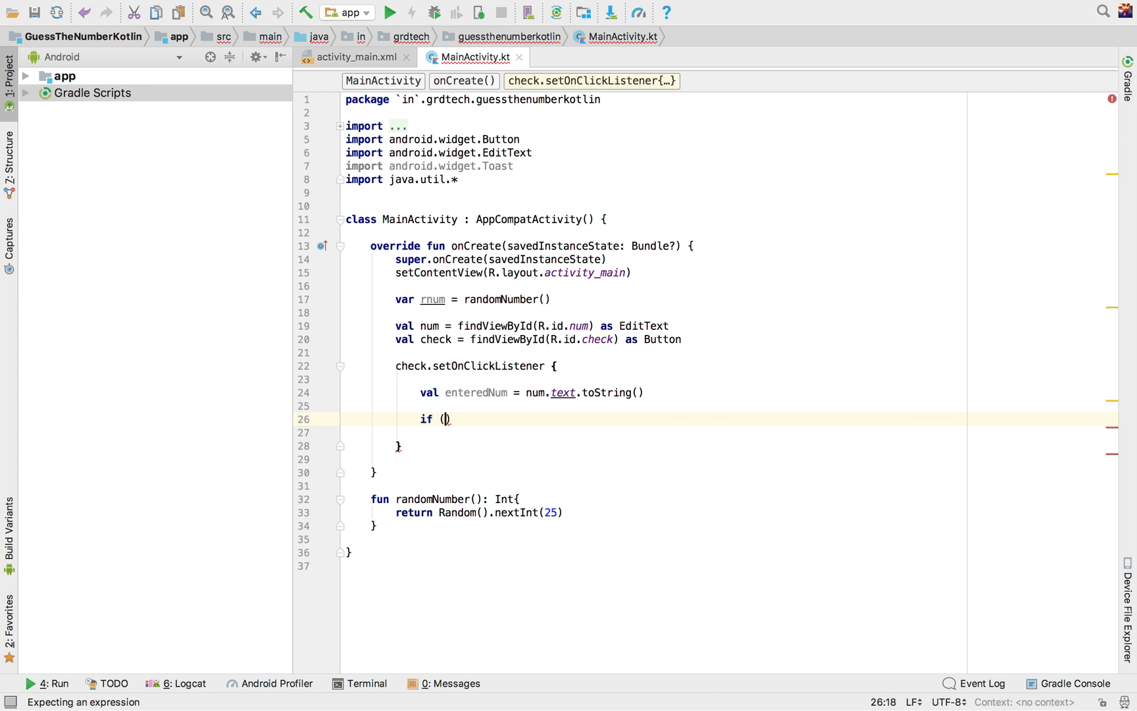
pyautogui.write('rnum !=')
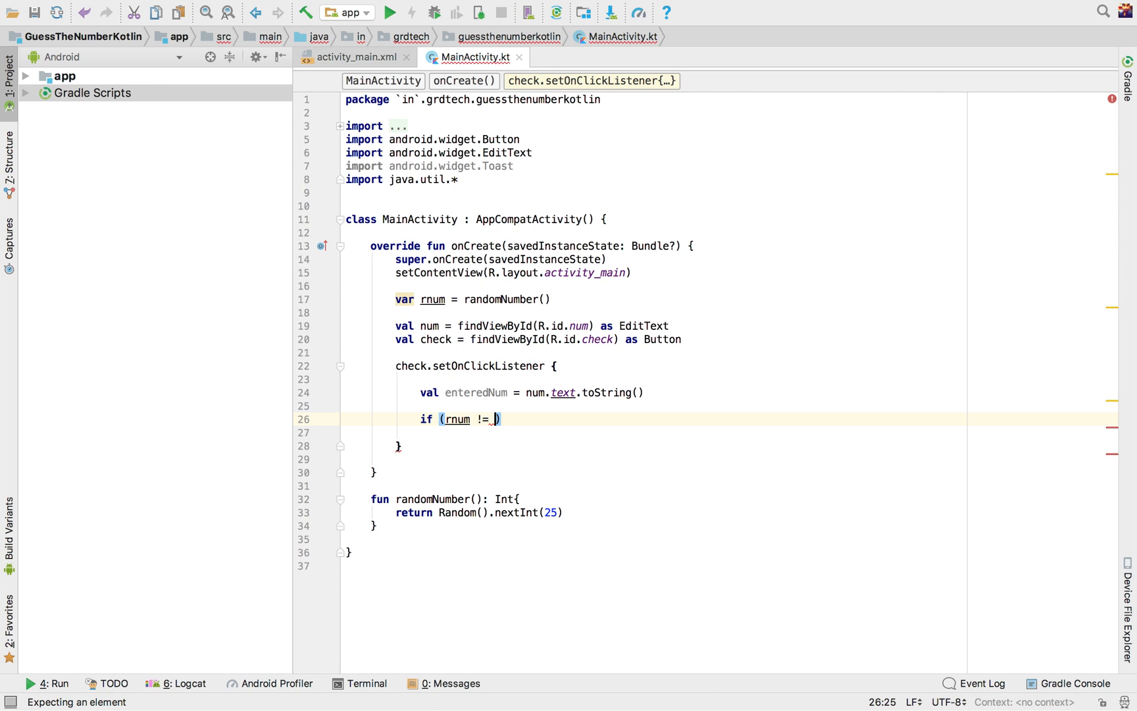
pyautogui.write('en')
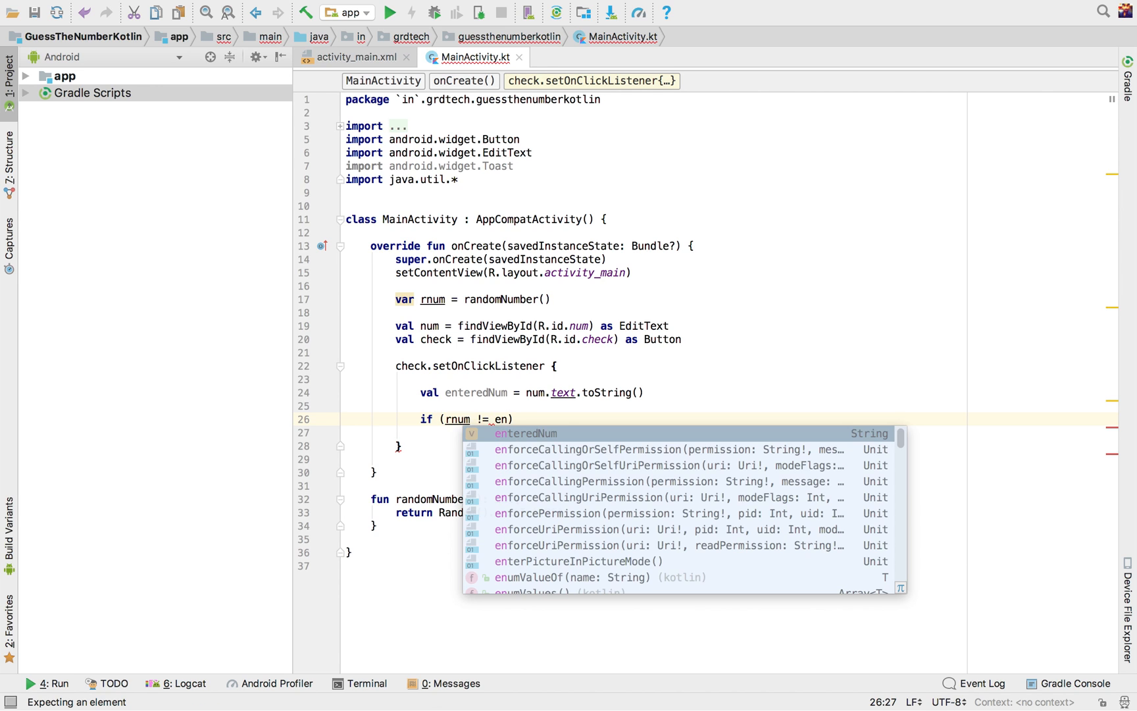
pyautogui.press('Enter')
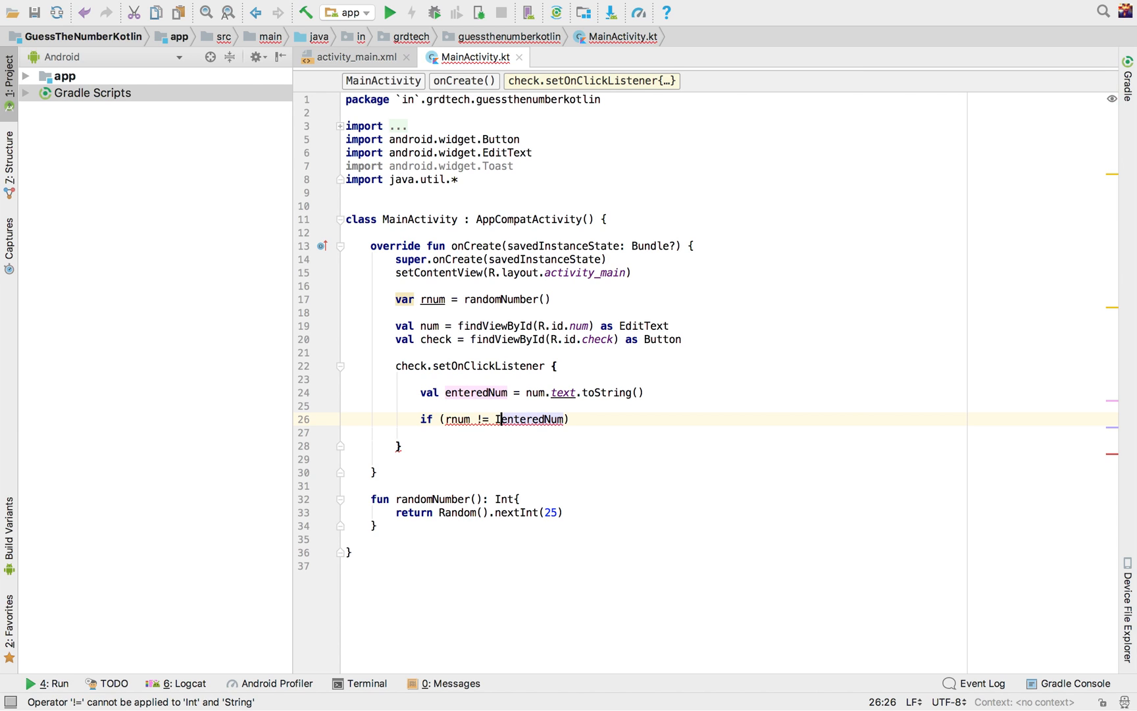
pyautogui.write('Integer.parseInt(')
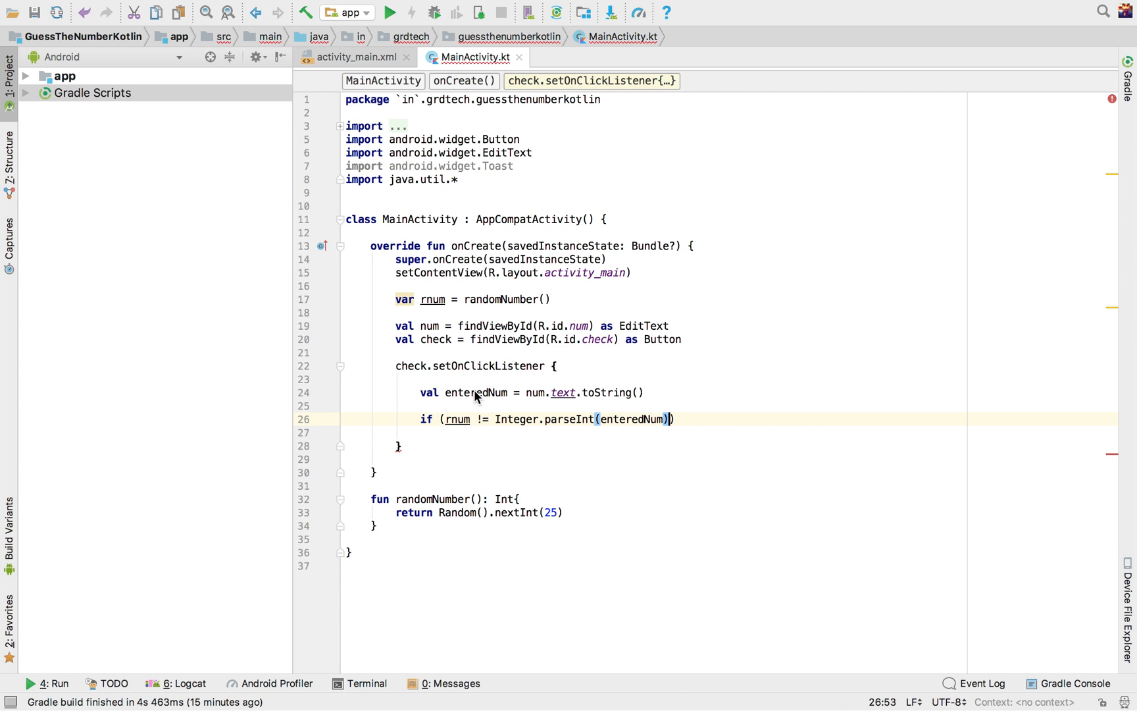
pyautogui.moveTo(438, 479)
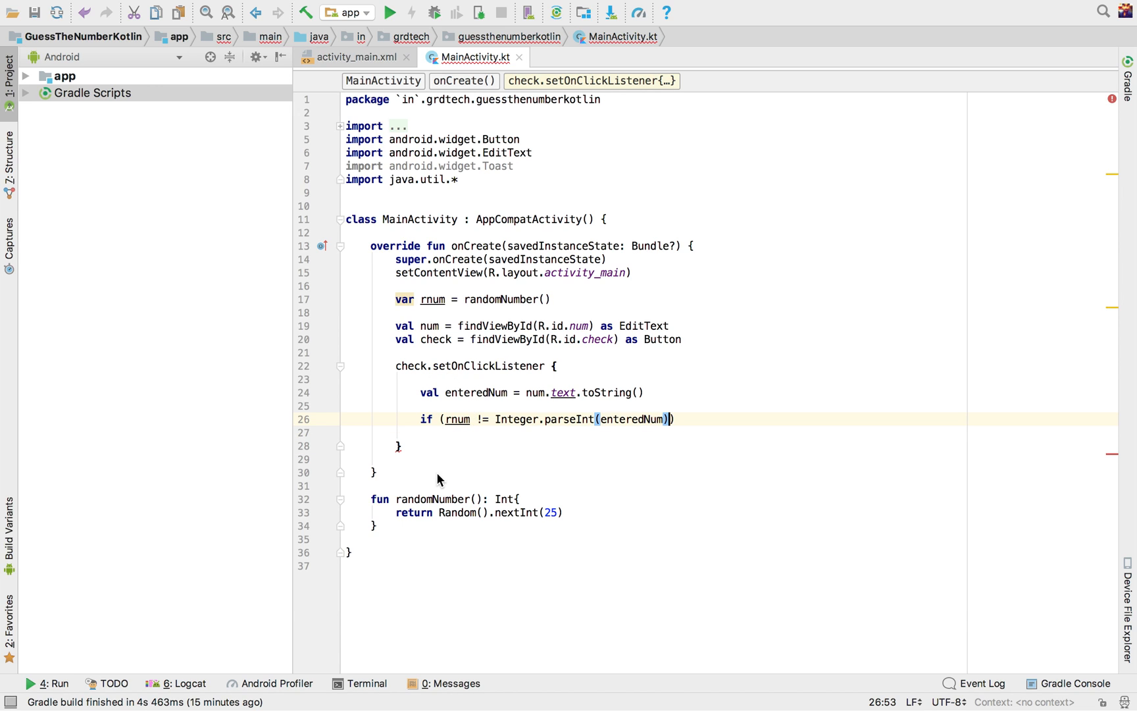
pyautogui.moveTo(565, 433)
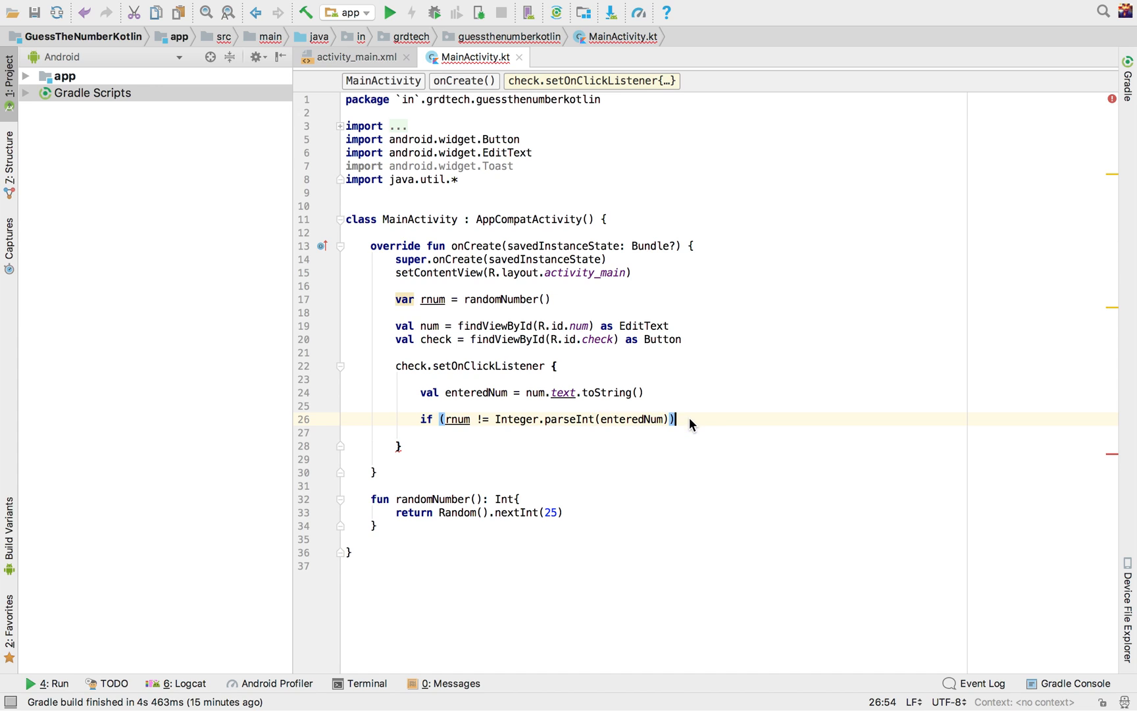
# In the if body show Toast "Sorry try again!" + rnum with LENGTH_SHORT and .show()
pyautogui.write('{')
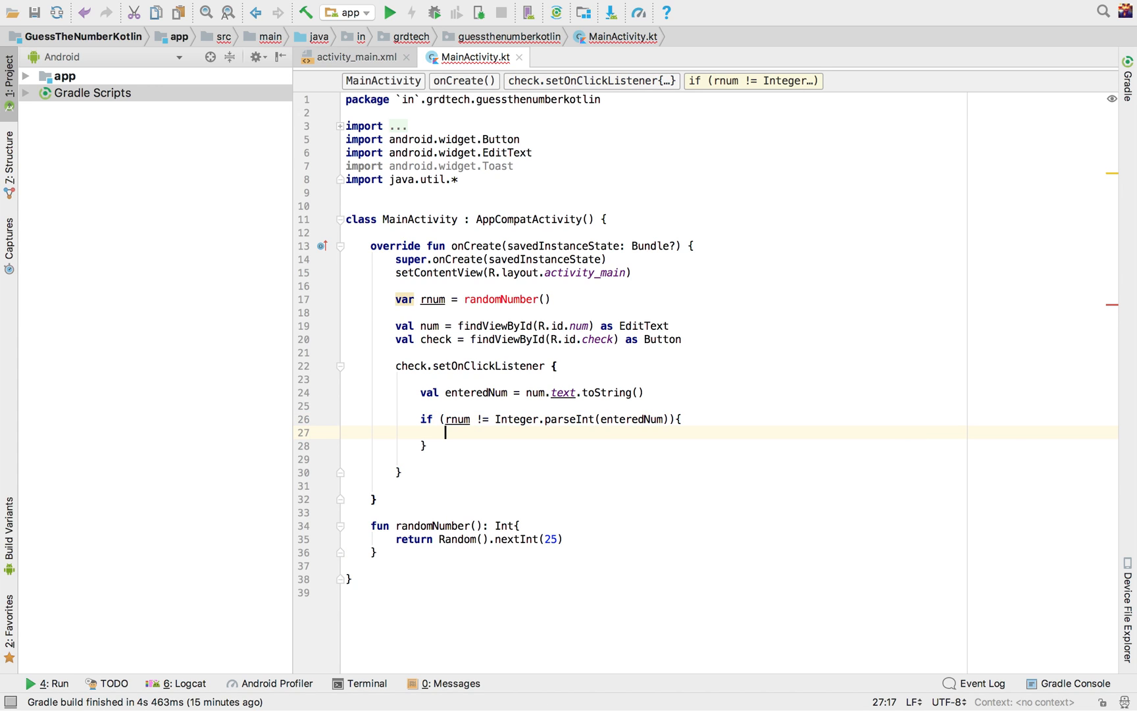
pyautogui.write('To')
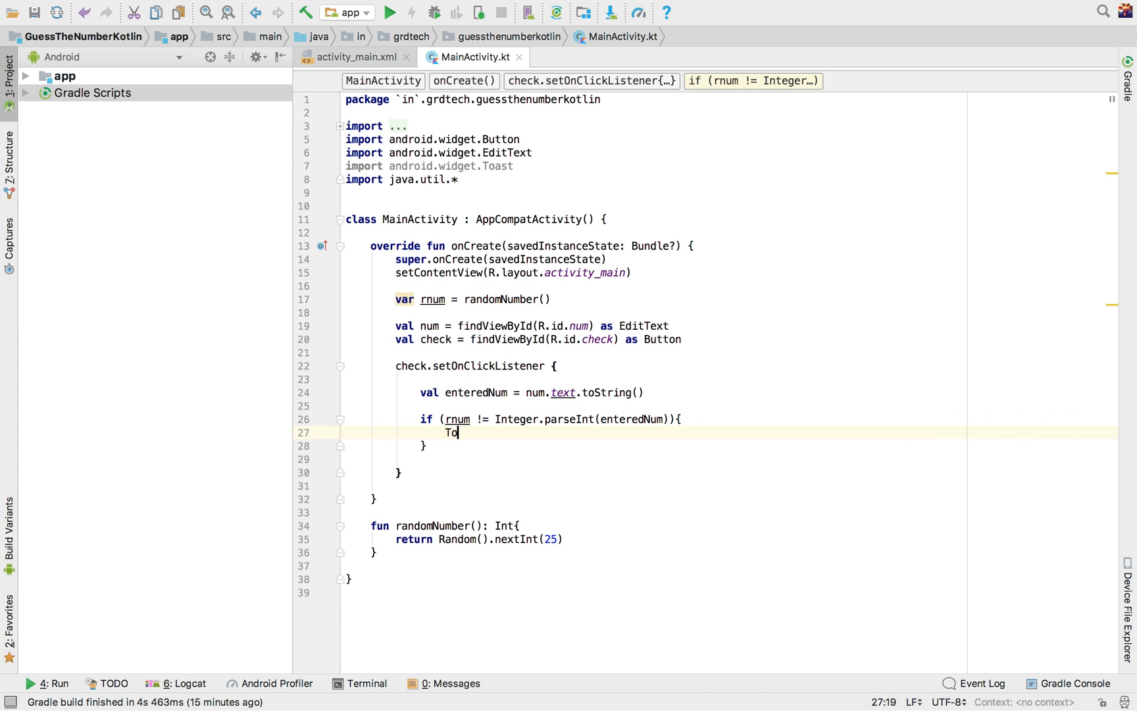
pyautogui.write('ast')
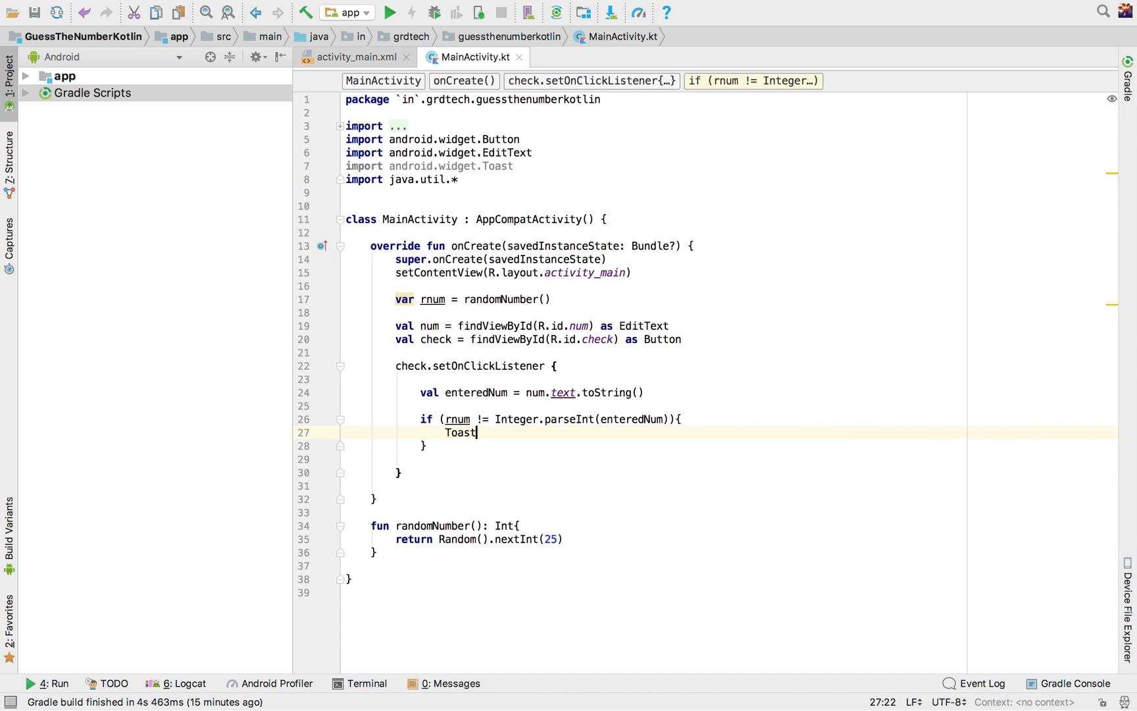
pyautogui.write('.makeText()')
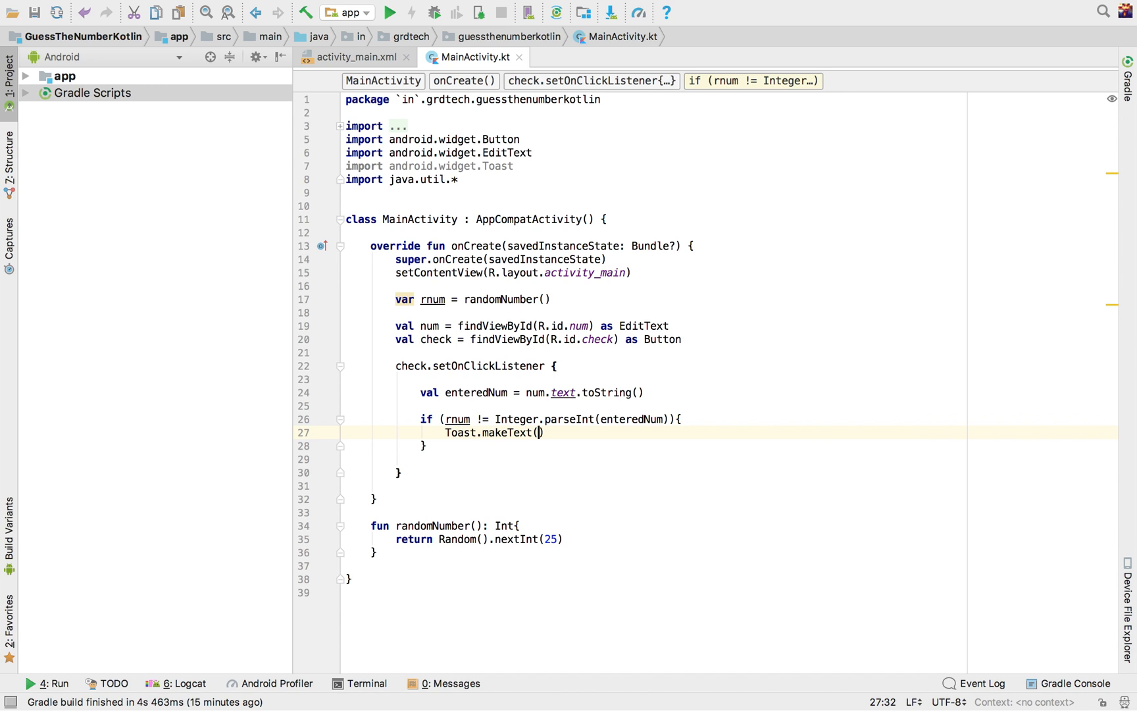
pyautogui.write('applicationContext,')
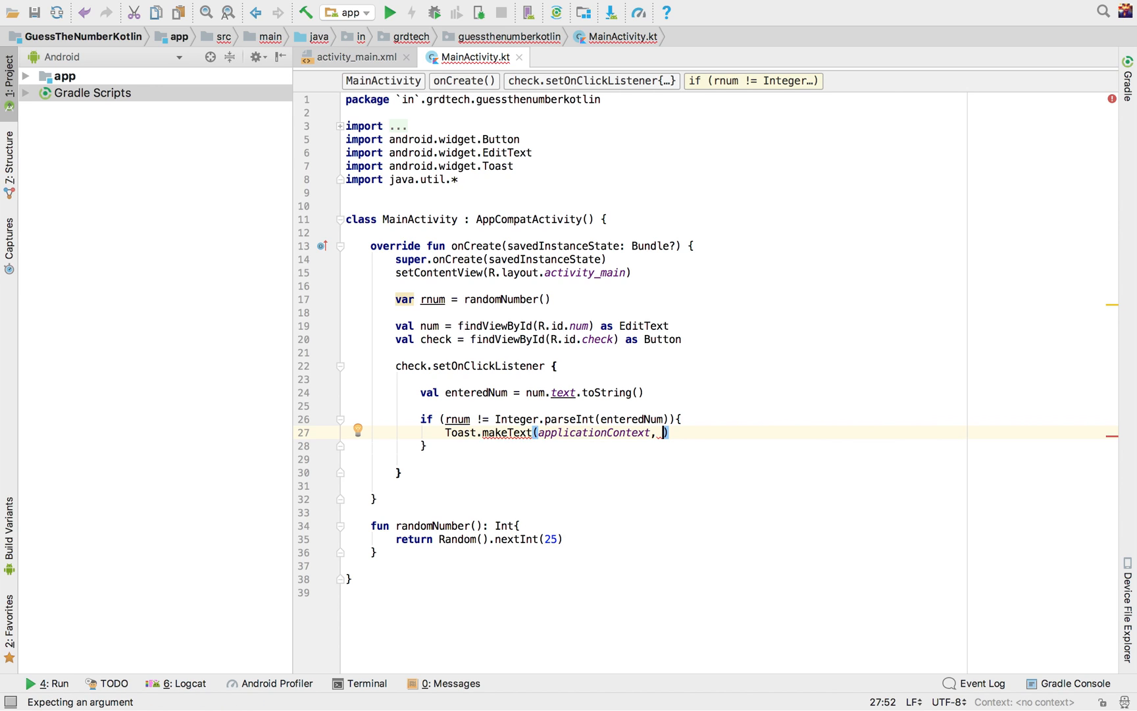
pyautogui.write('"Sorry try again!" +')
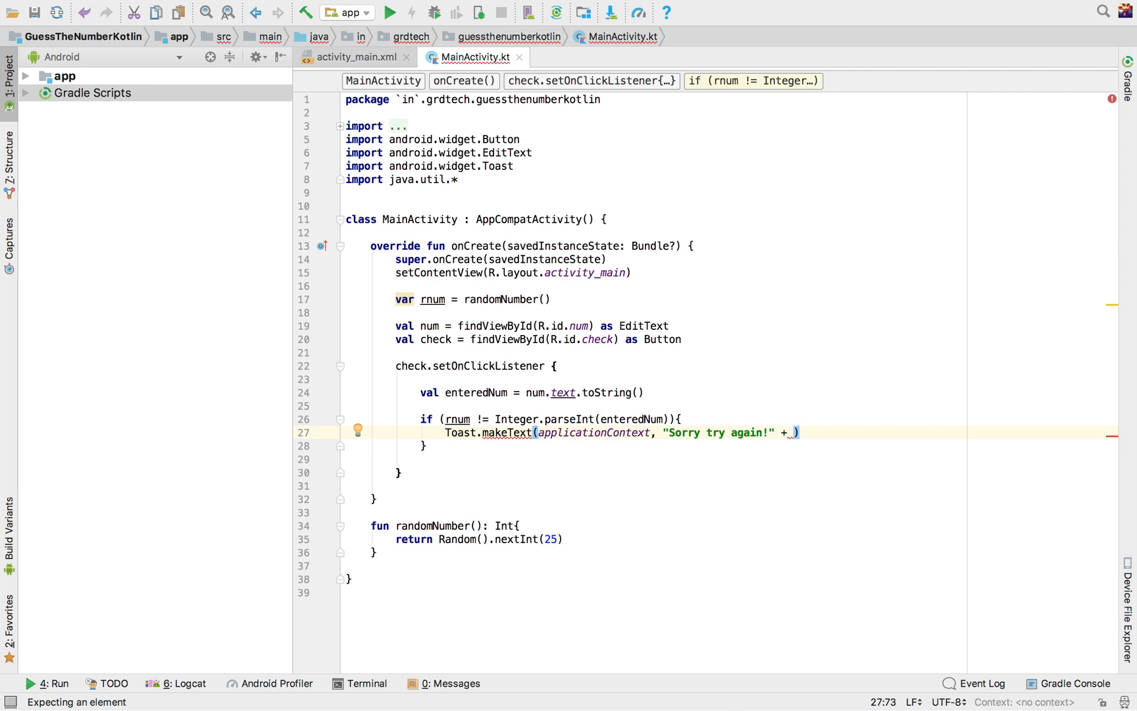
pyautogui.write('rnum')
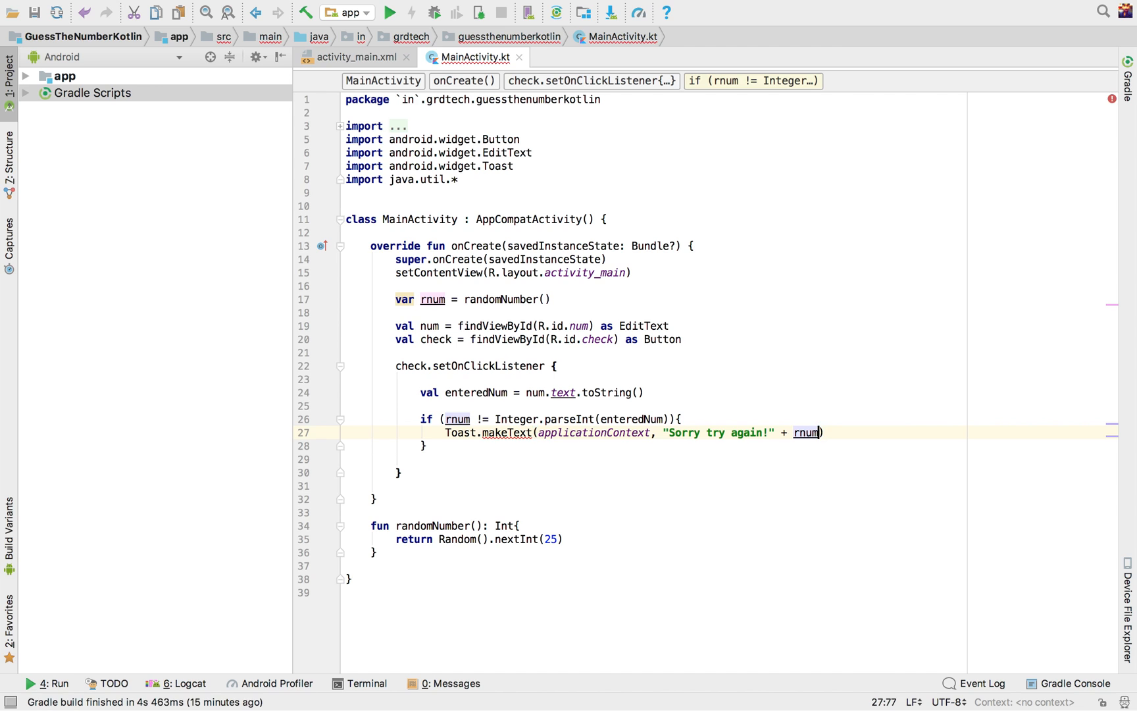
pyautogui.write(', Toast.')
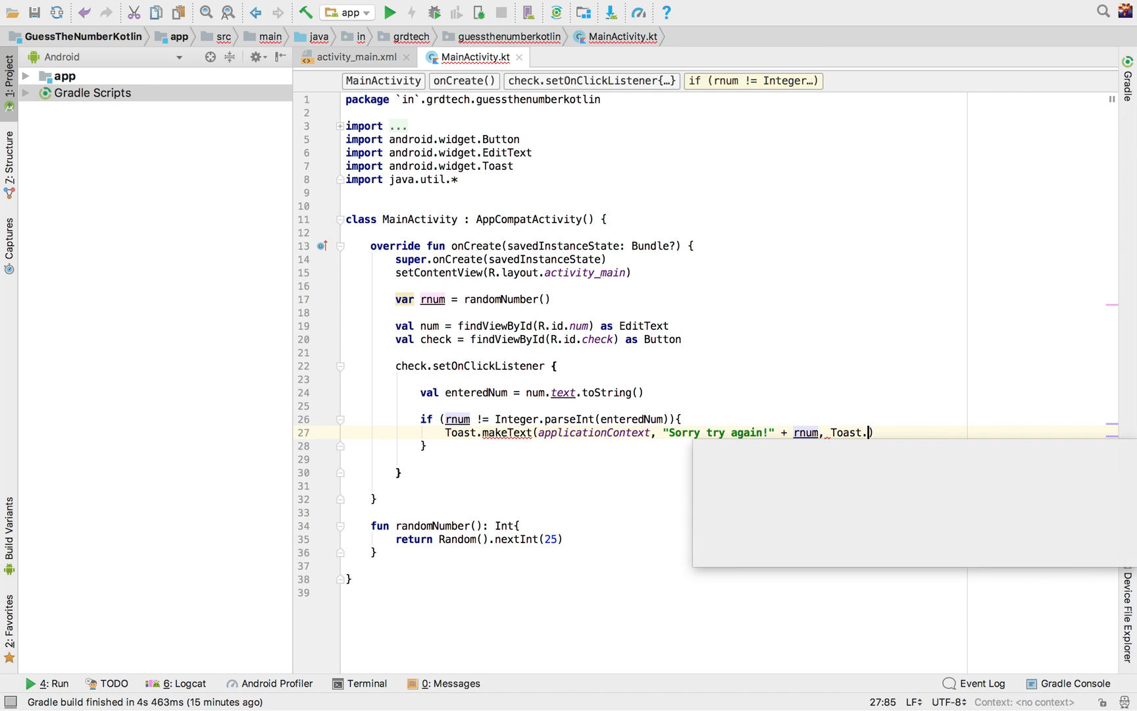
pyautogui.write('LENGTH_SHORT')
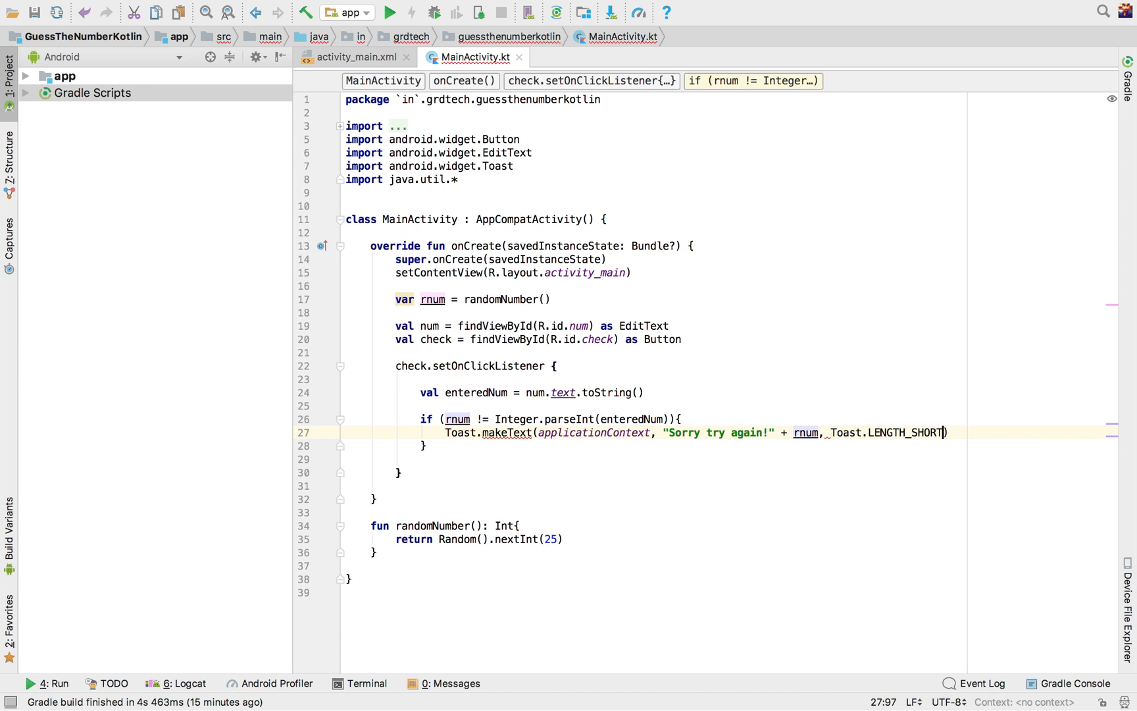
pyautogui.write('.show(')
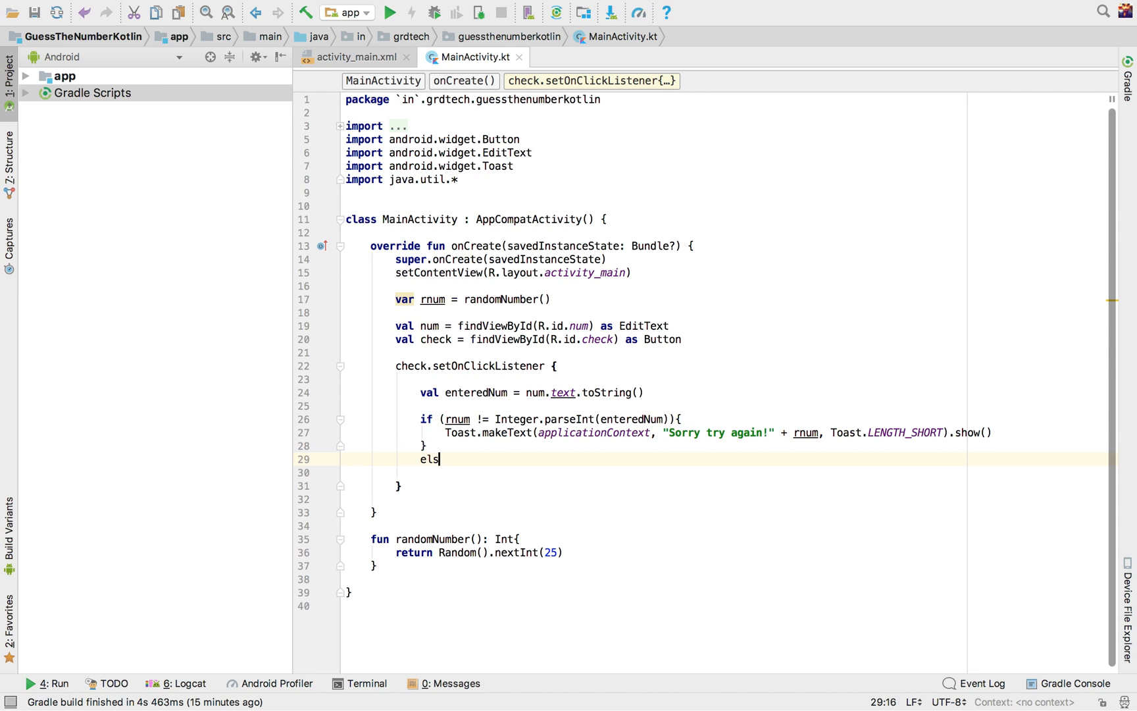
# In the else branch show a "Good job!" Toast and reassign rnum = randomNumber()
pyautogui.write('e{')
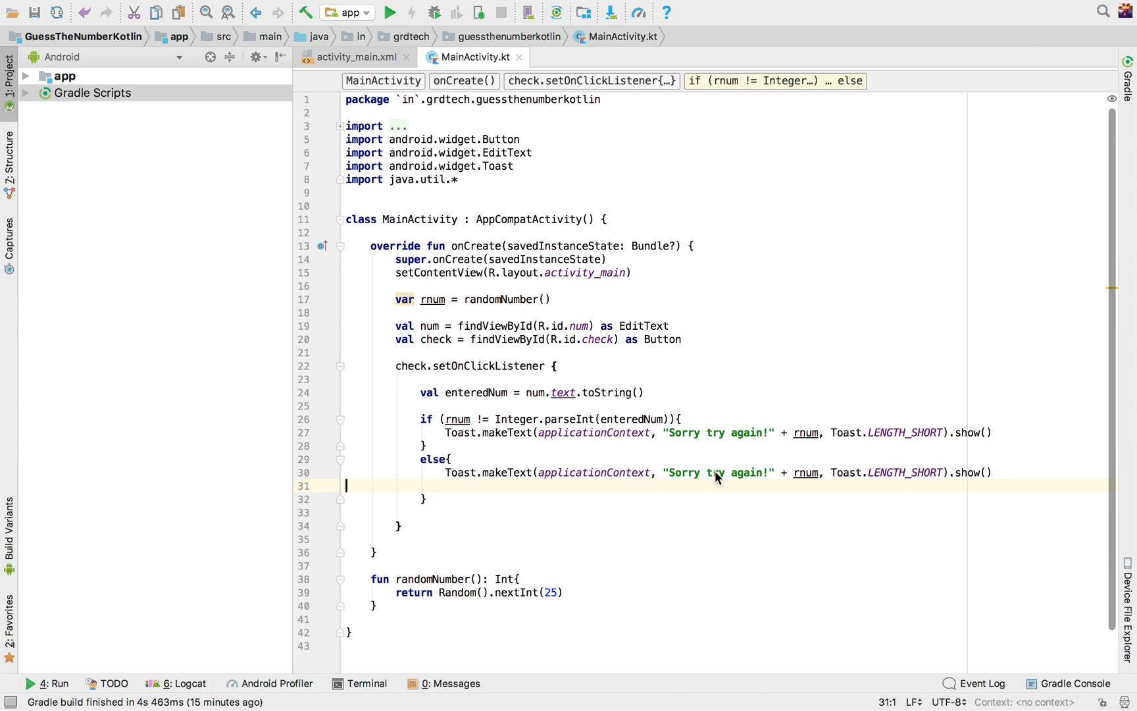
pyautogui.doubleClick(747, 472)
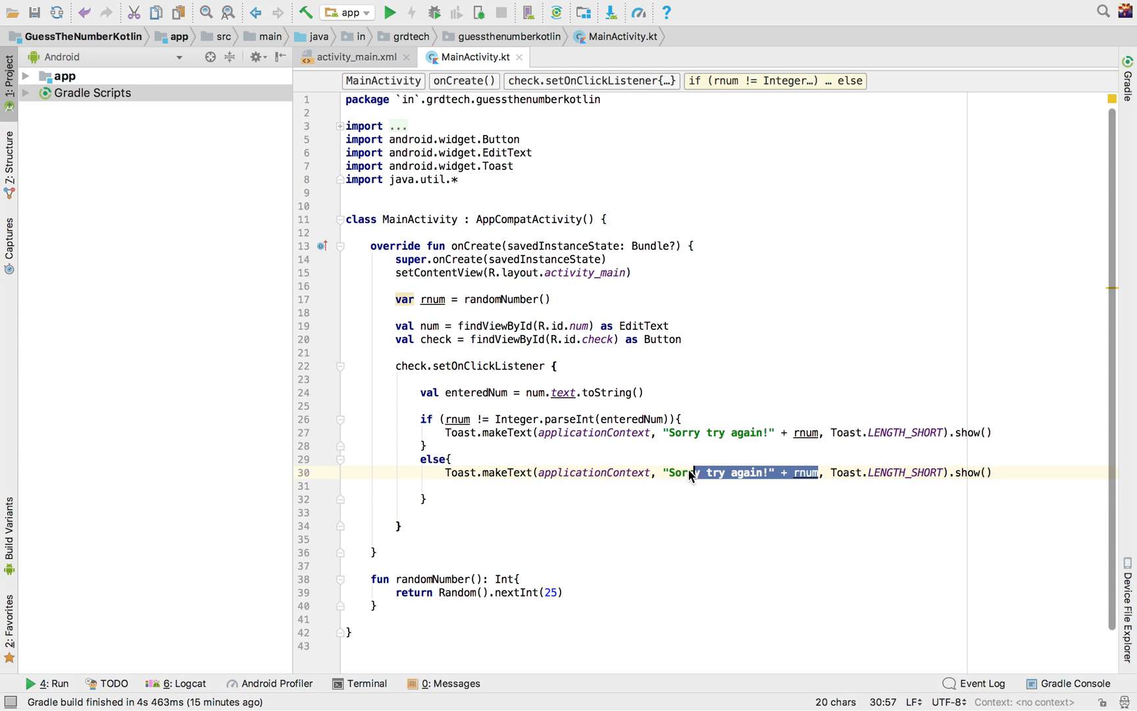
pyautogui.press('Delete')
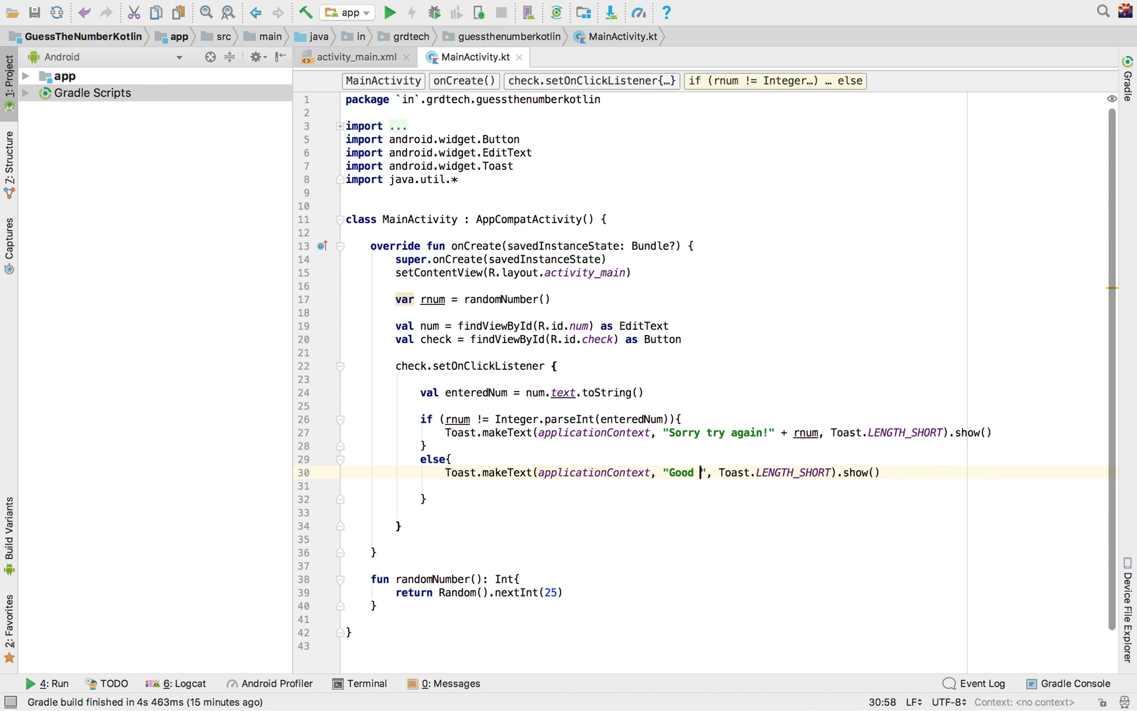
pyautogui.write('job!')
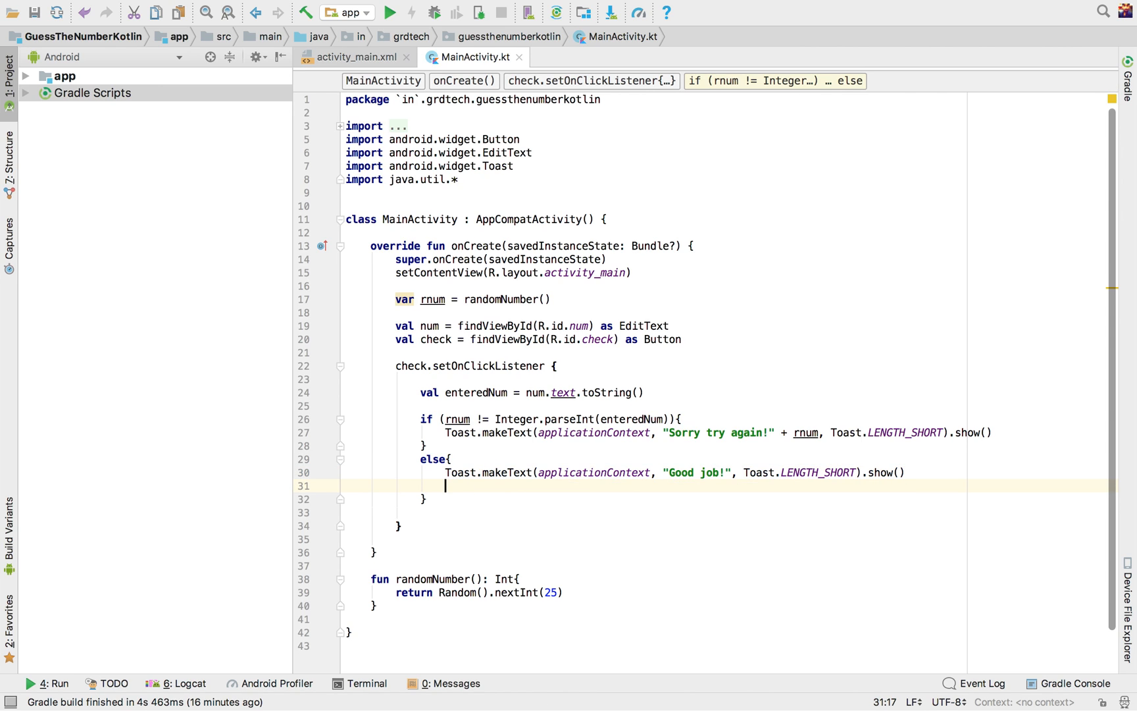
pyautogui.write('rnum =')
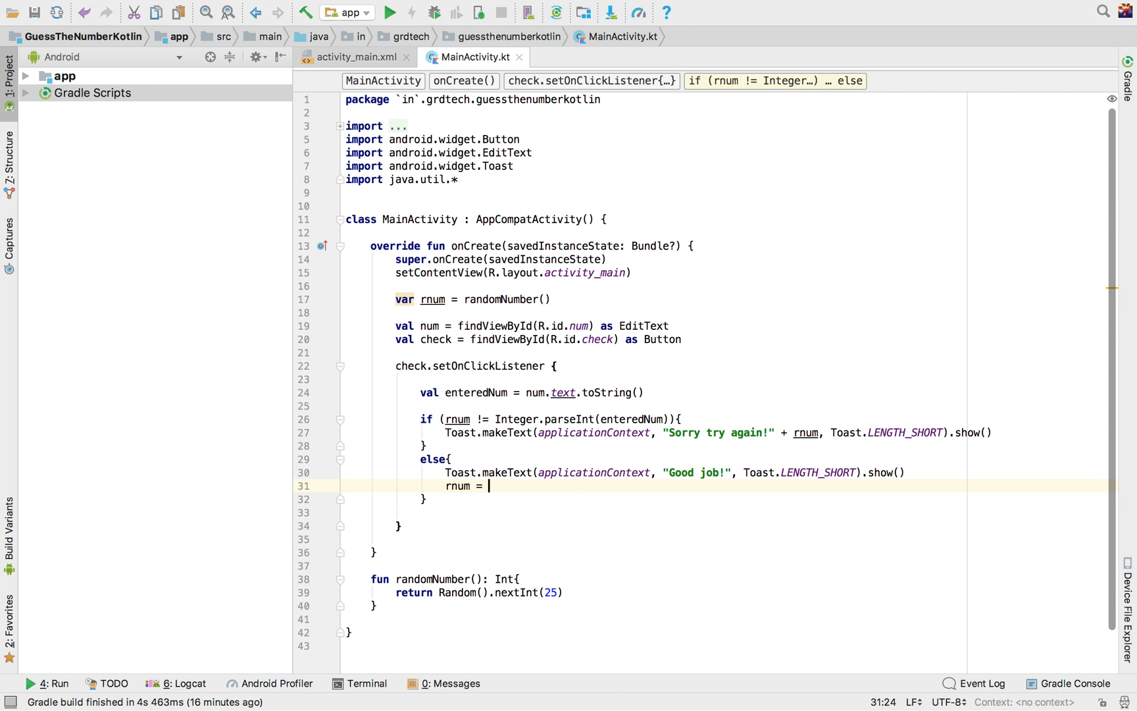
pyautogui.write('randomNumber(')
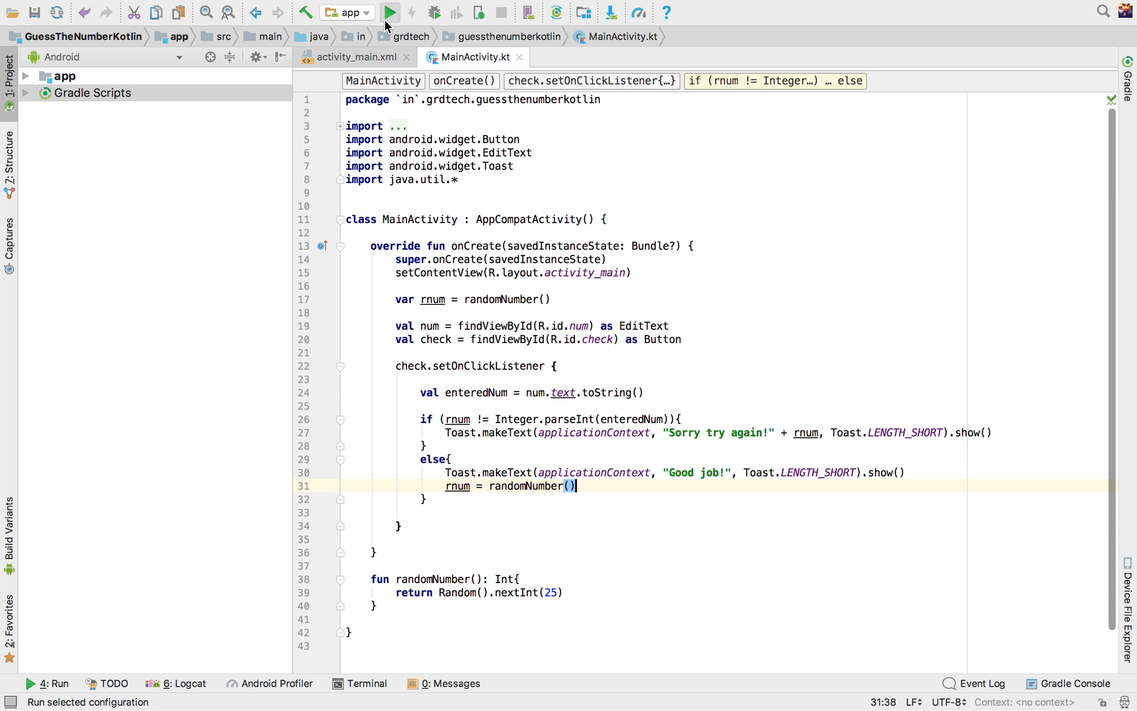
# Run the app and deploy it to the connected Nexus6API25-7.1.1 emulator
pyautogui.click(389, 12)
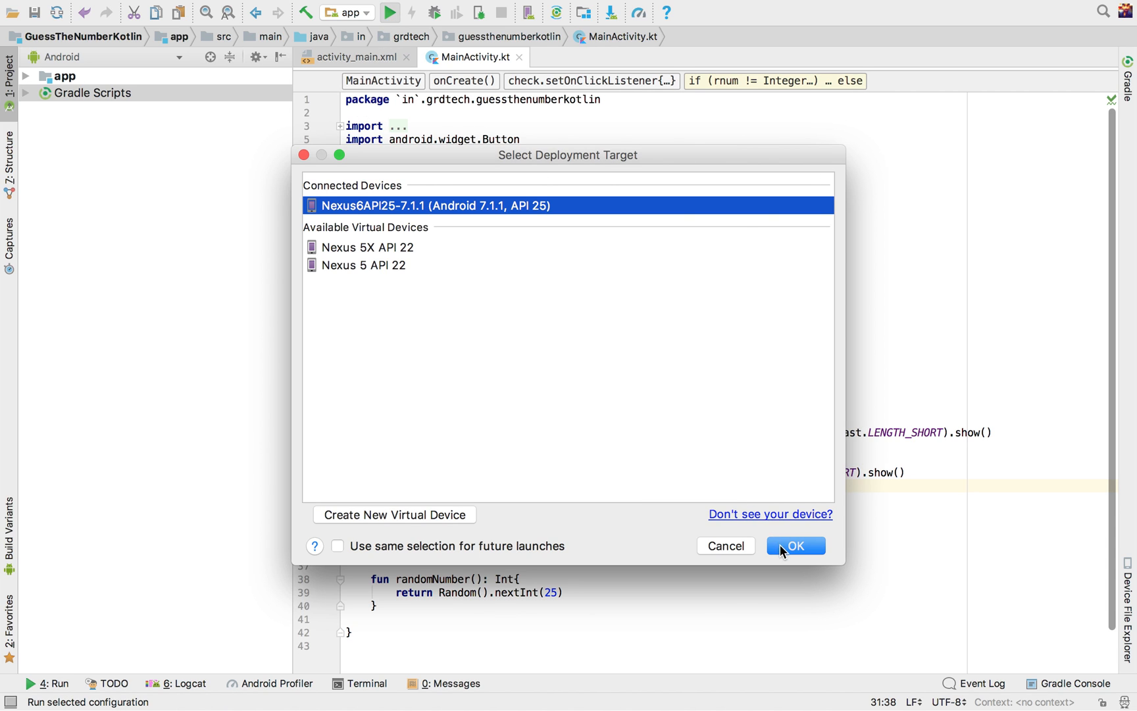
pyautogui.click(795, 544)
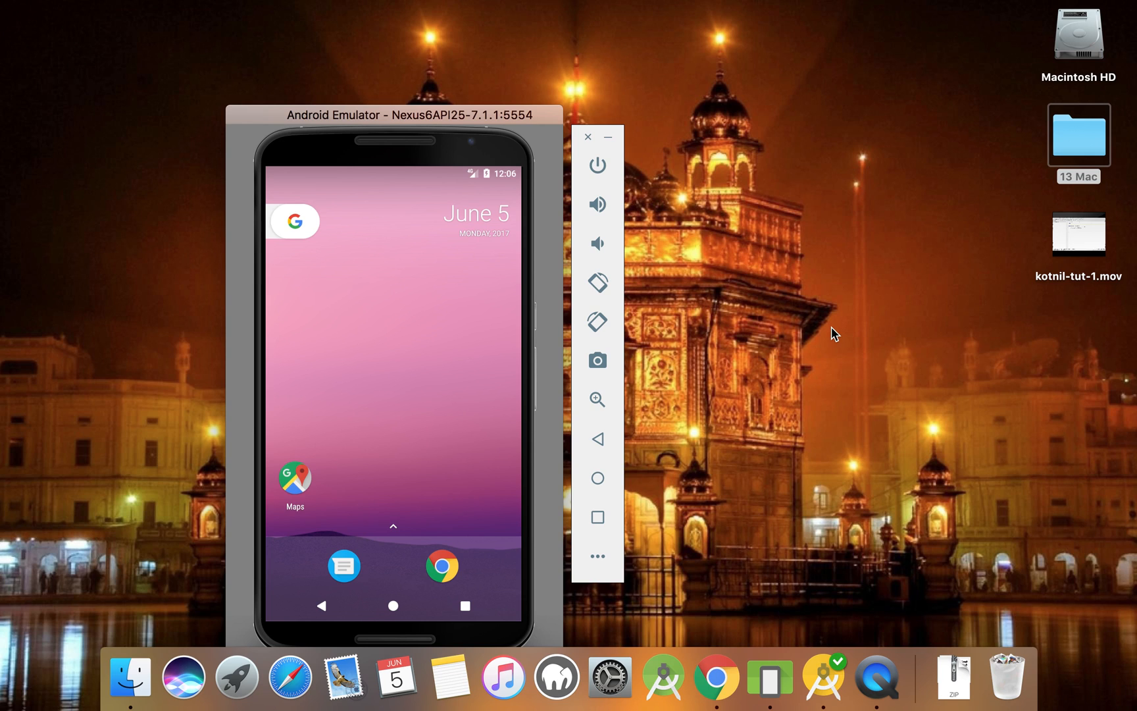
pyautogui.moveTo(823, 674)
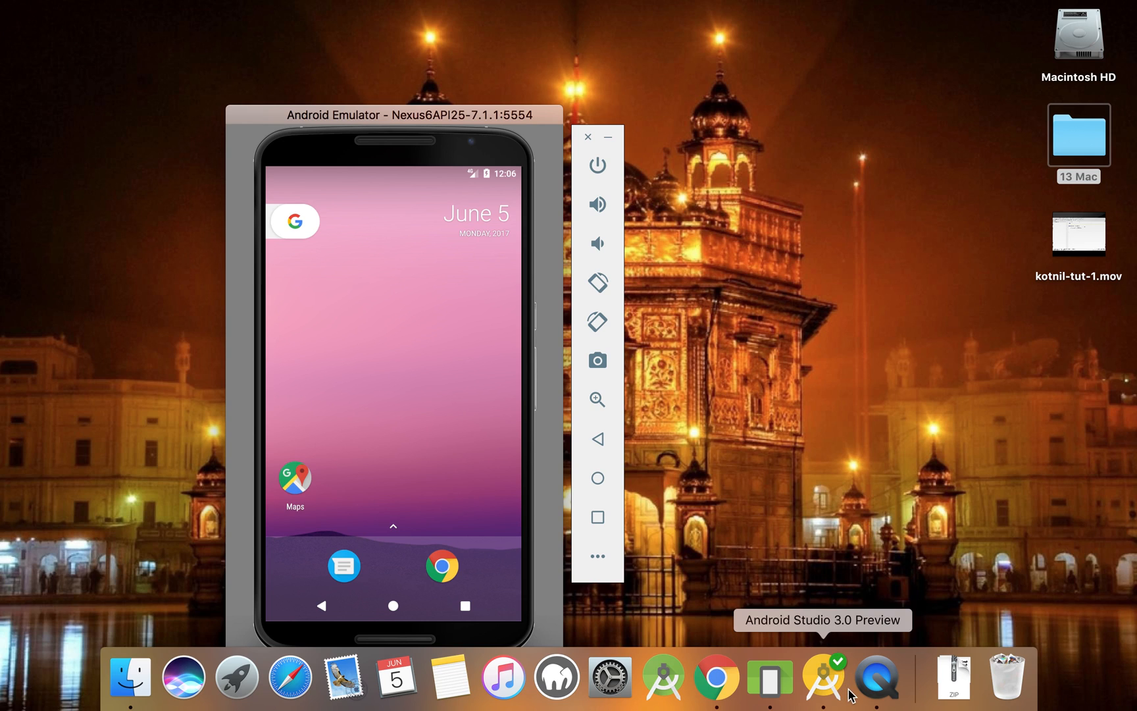
pyautogui.moveTo(408, 126)
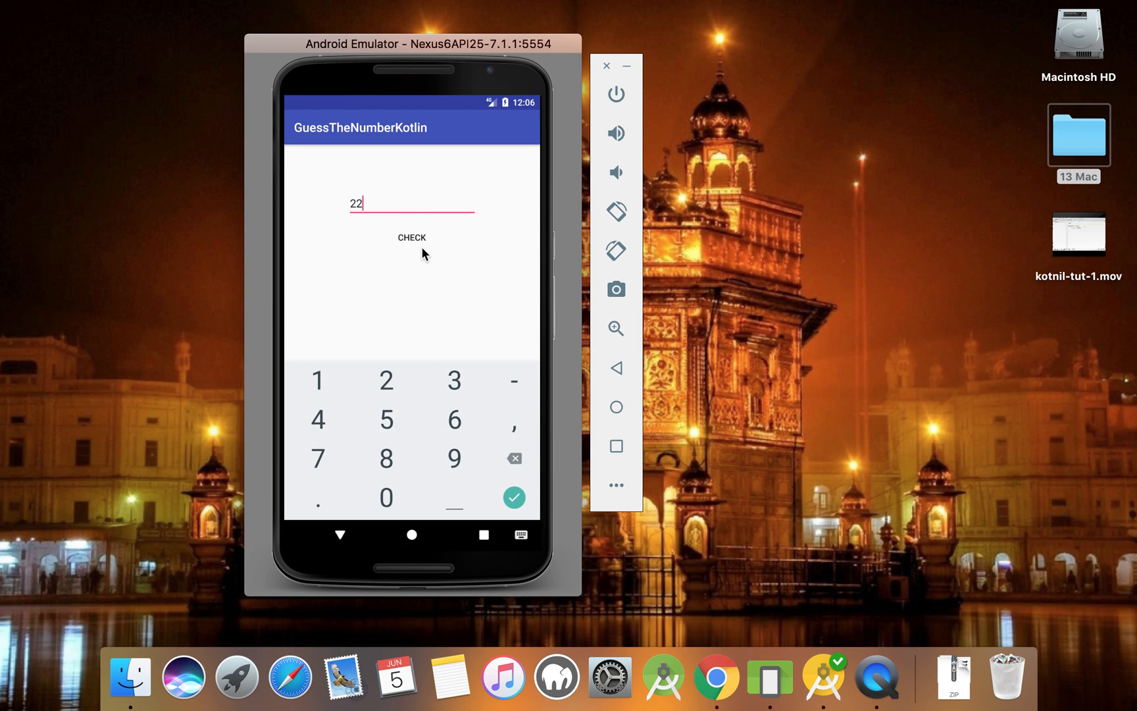
# Try guesses such as 22, 7, 23, 235 and 5, tapping CHECK after each one
pyautogui.click(412, 237)
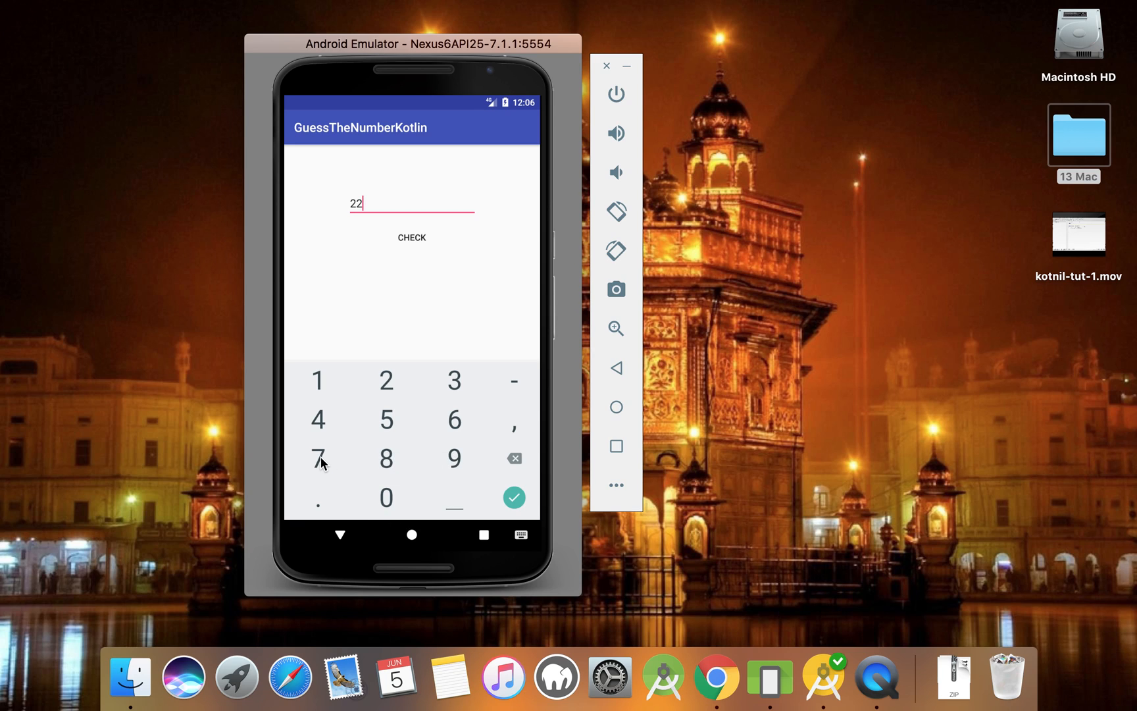
pyautogui.moveTo(513, 458)
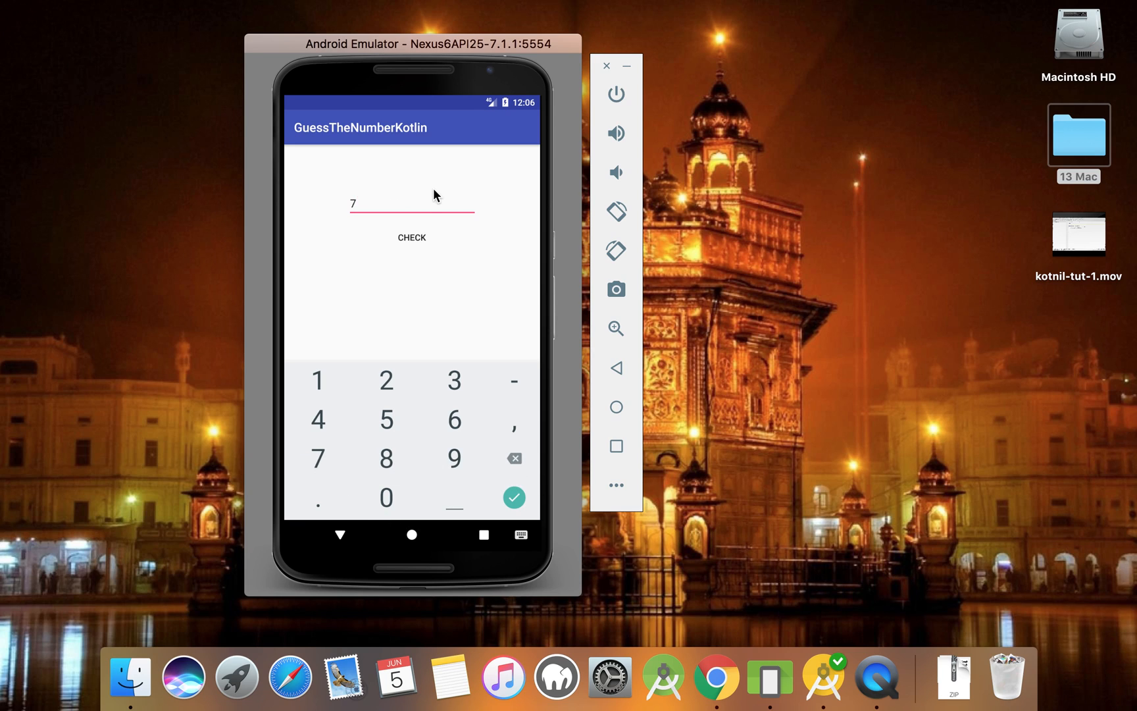
pyautogui.click(410, 237)
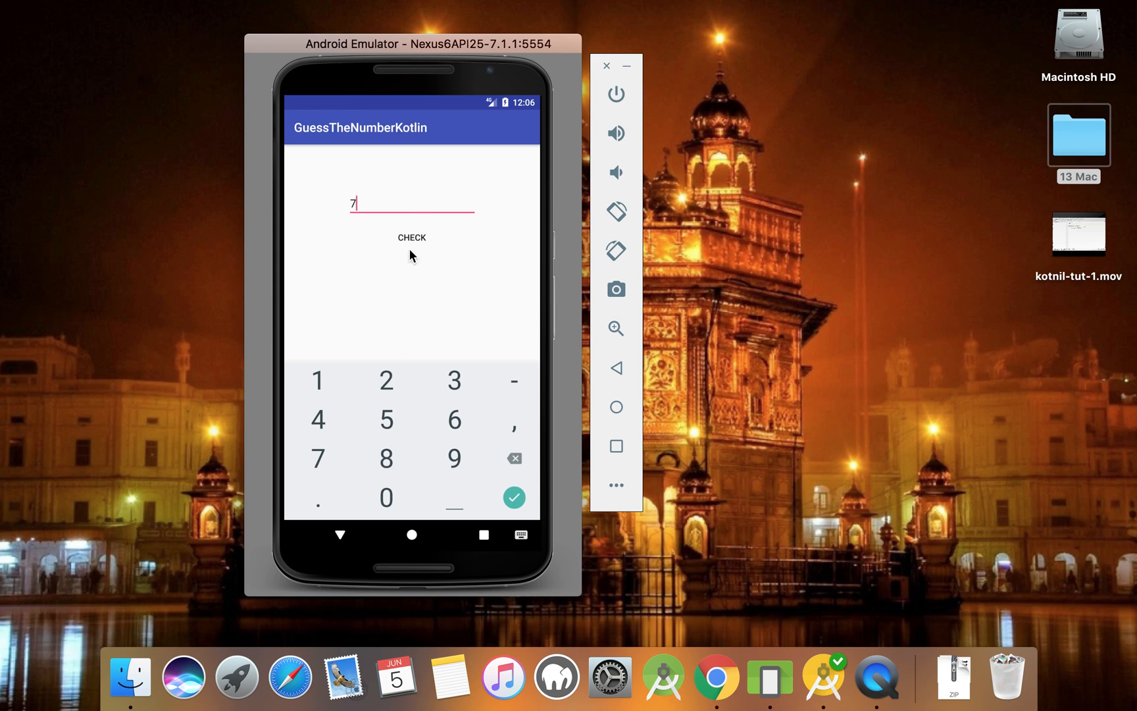
pyautogui.click(411, 237)
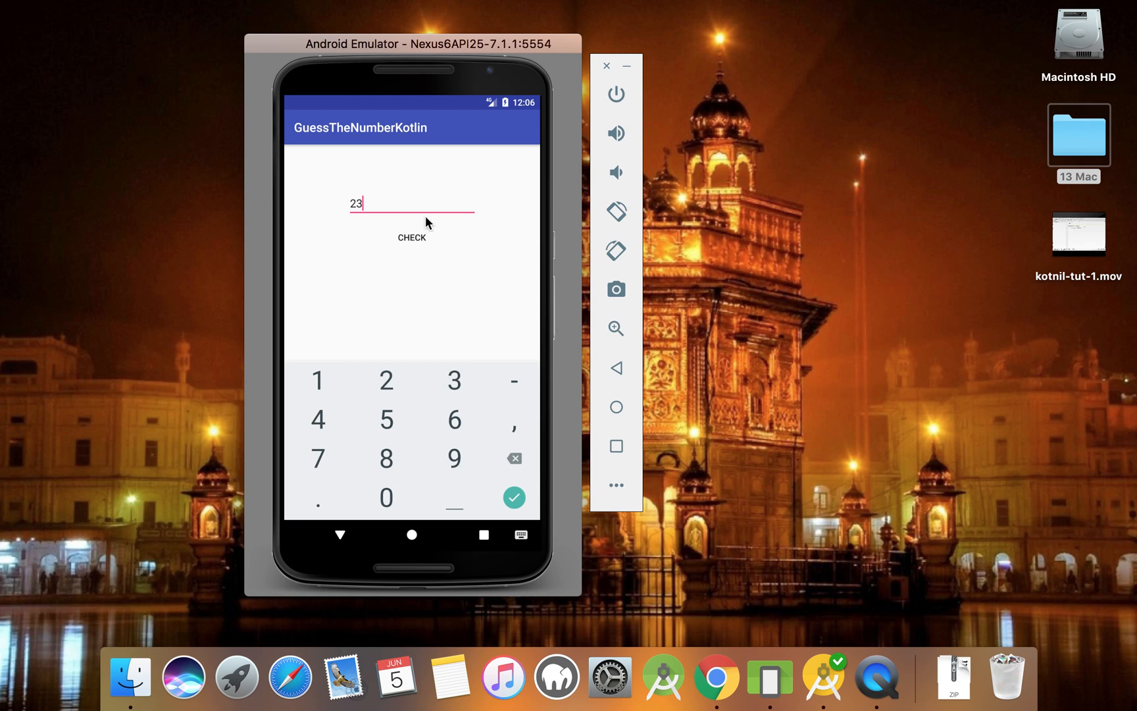
pyautogui.click(410, 237)
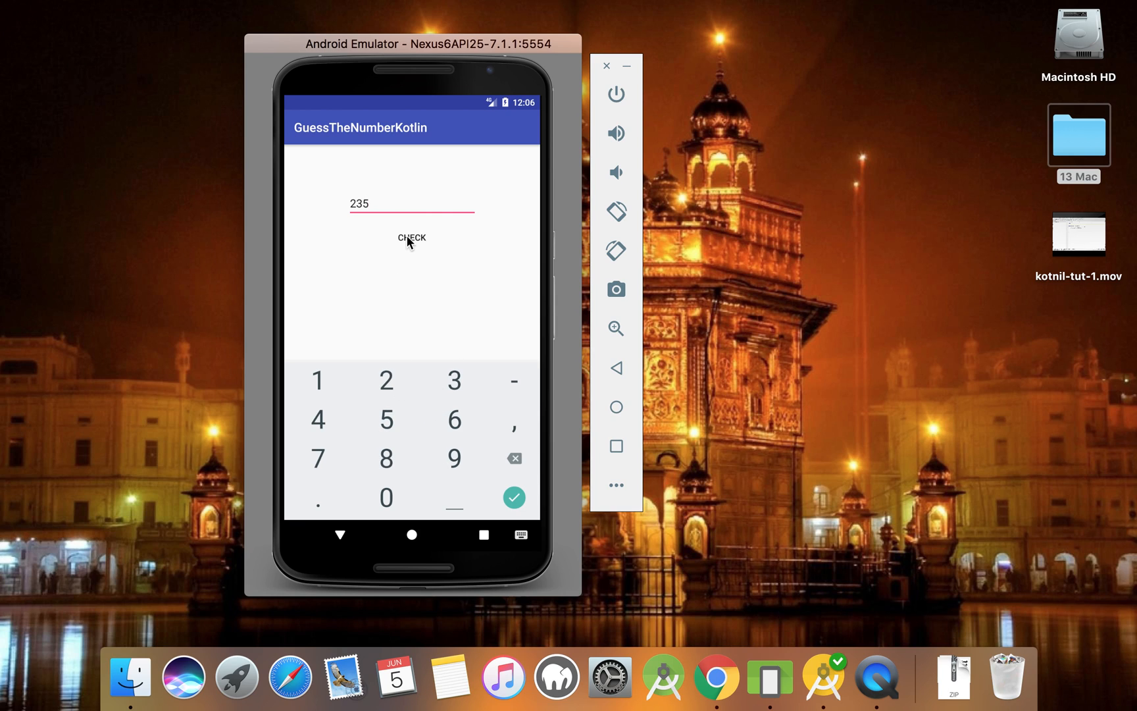
pyautogui.click(513, 458)
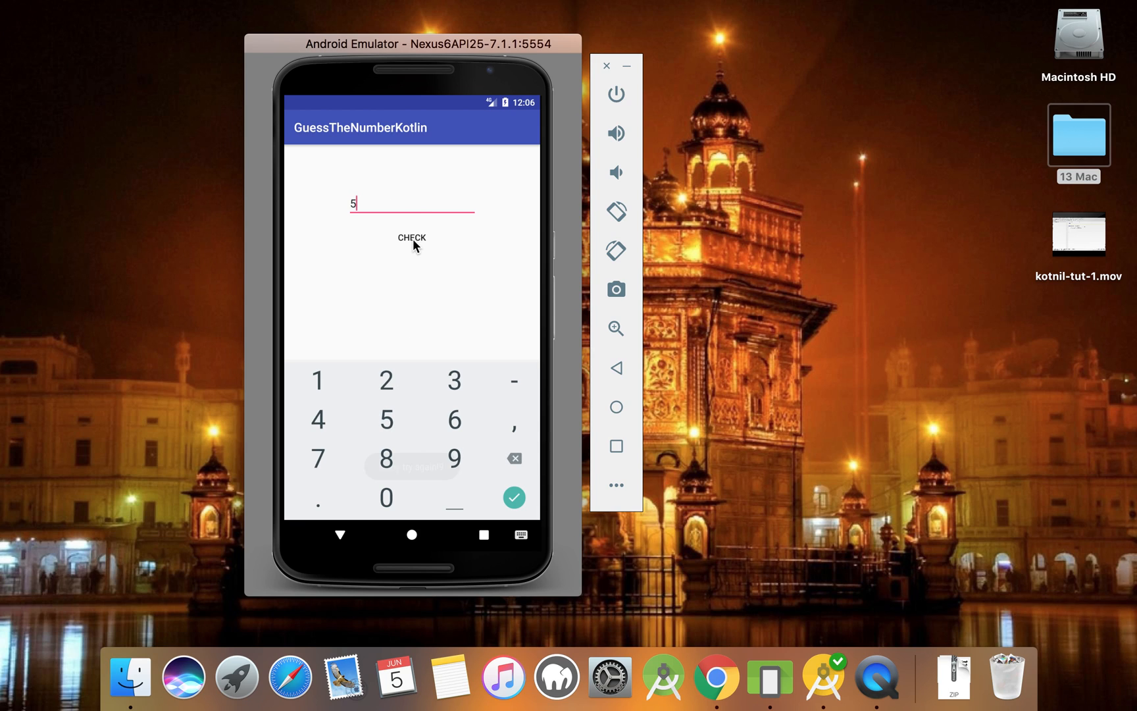
pyautogui.click(410, 237)
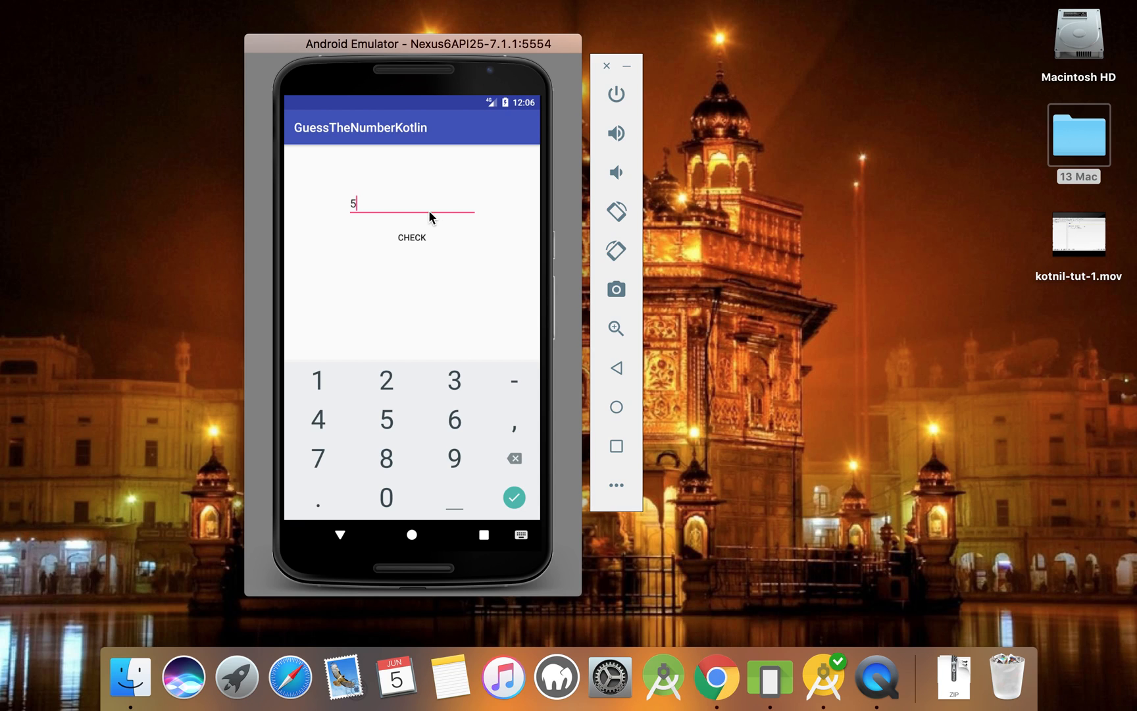
# Tap CHECK with the guess field empty, which crashes the app, then return to the editor
pyautogui.click(514, 458)
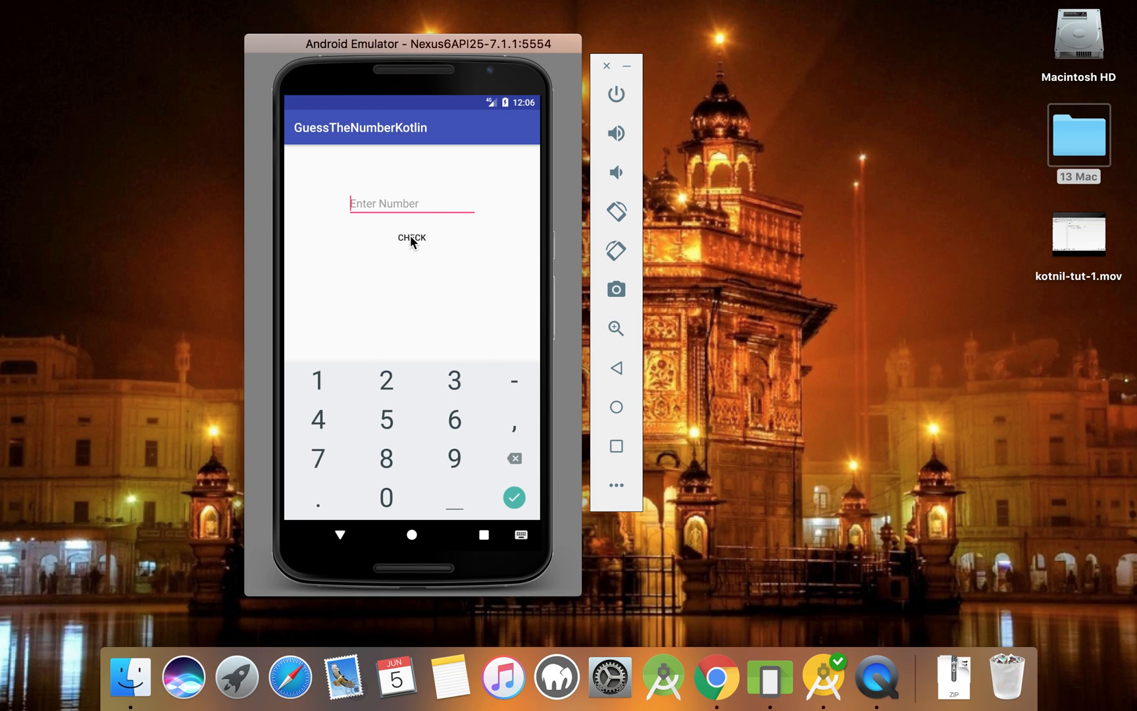
pyautogui.click(410, 238)
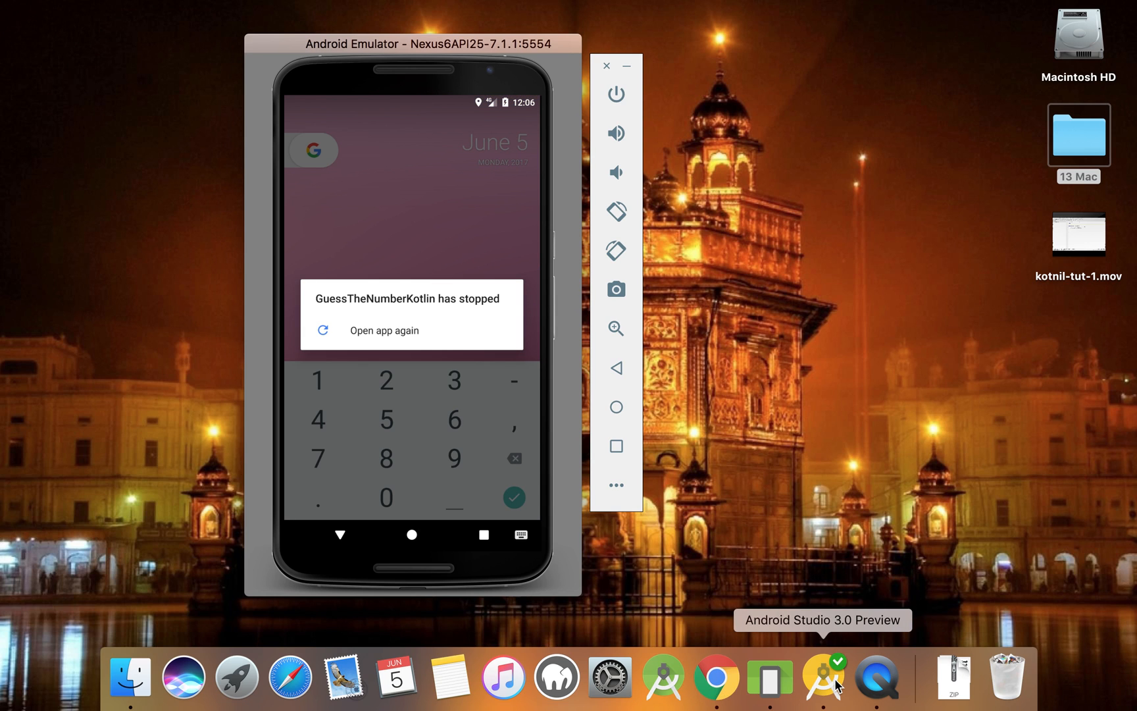
pyautogui.click(821, 678)
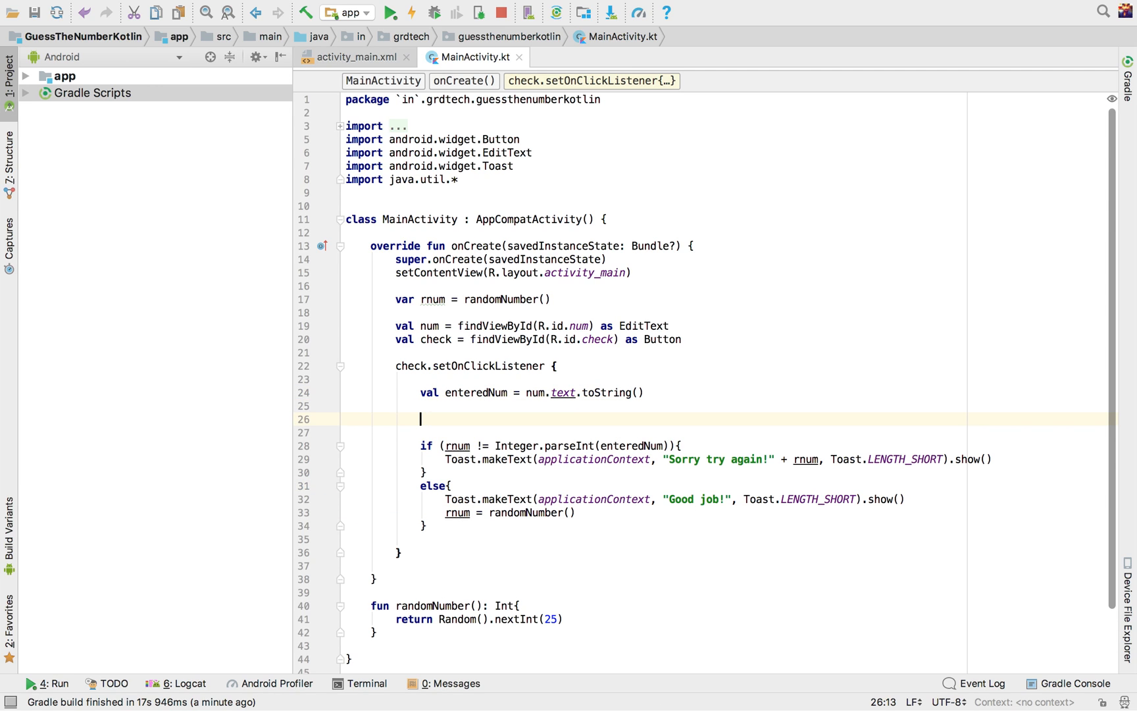
# Add an if(enteredNum.isEmpty()) block showing a "Type a number." Toast and returning early
pyautogui.write('if')
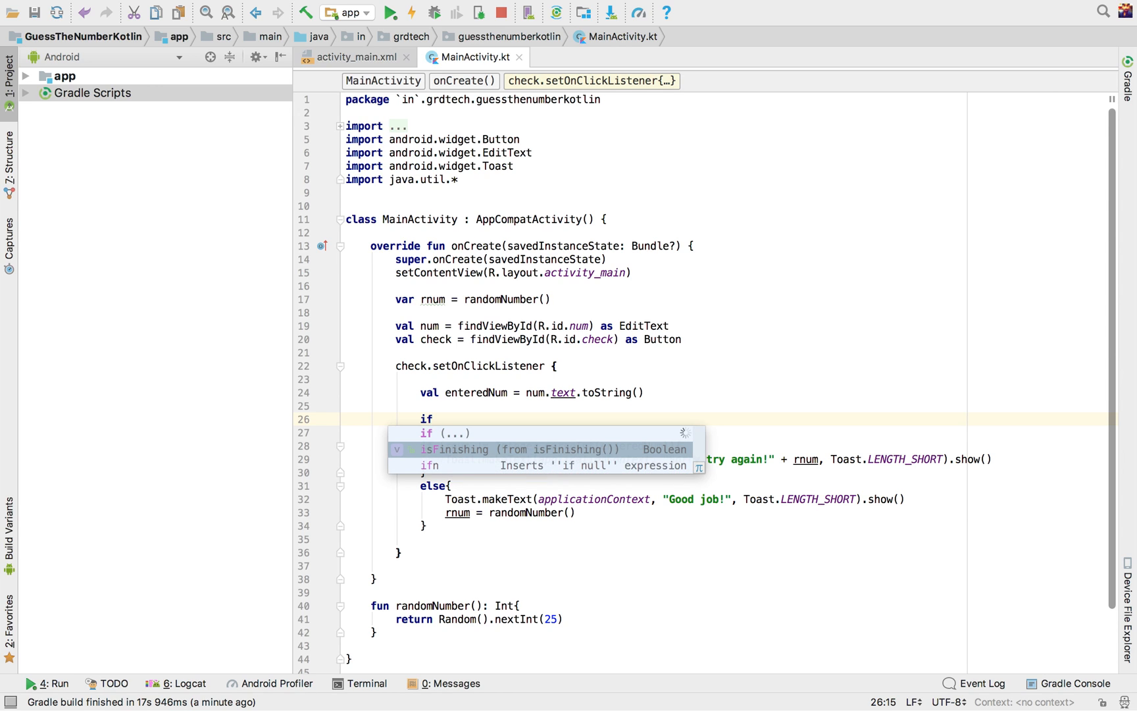
pyautogui.write('(ent)')
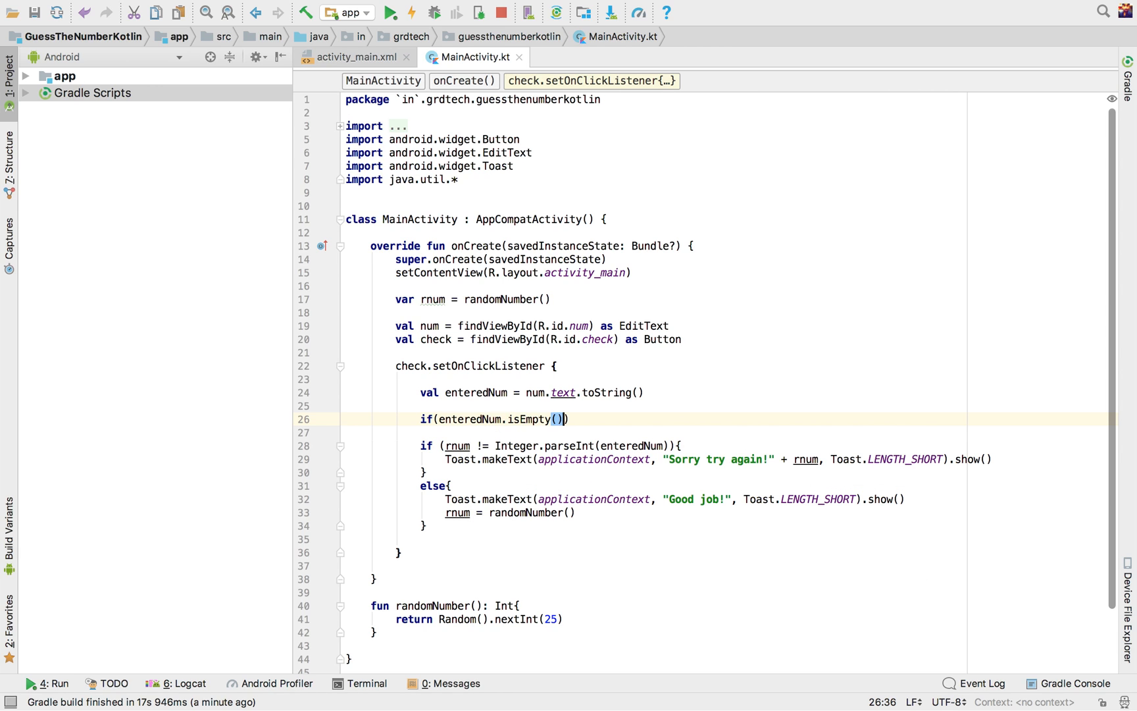
pyautogui.write('{')
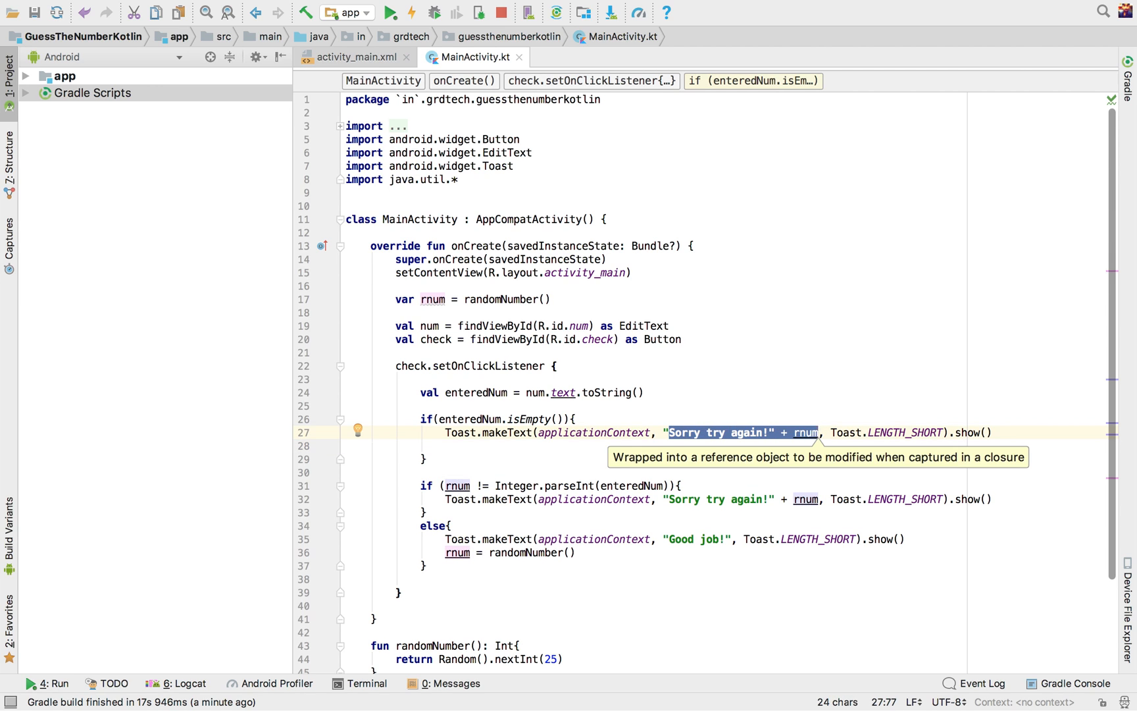
pyautogui.write('Ent')
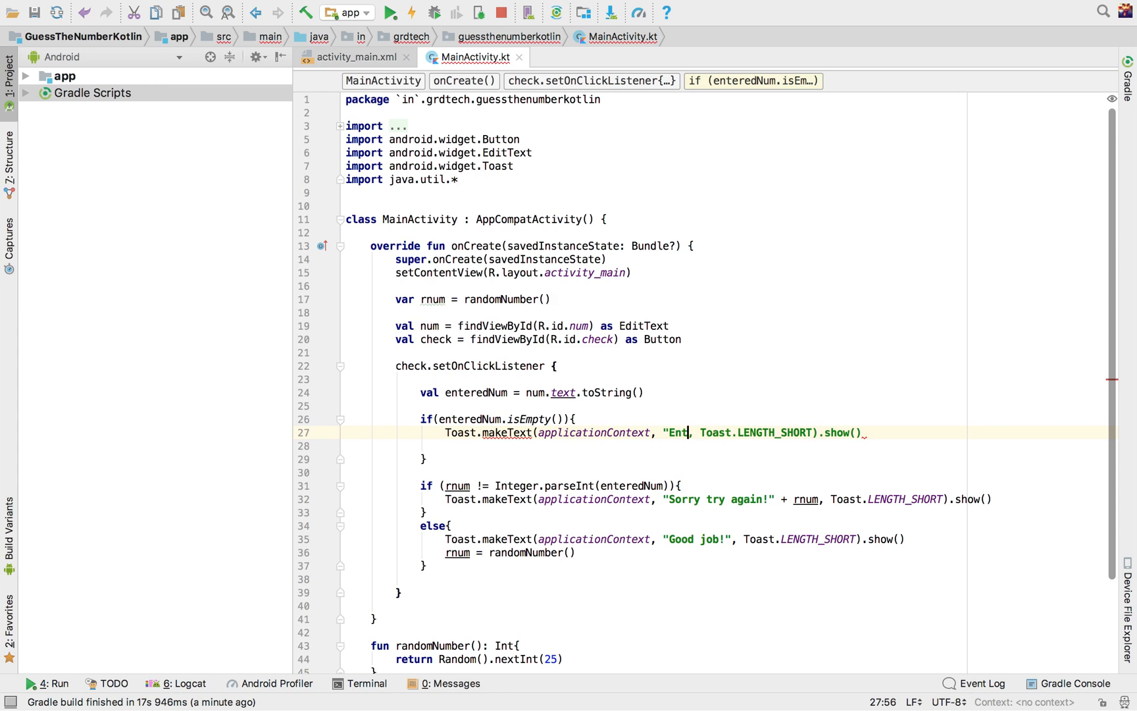
pyautogui.press('BackSpace')
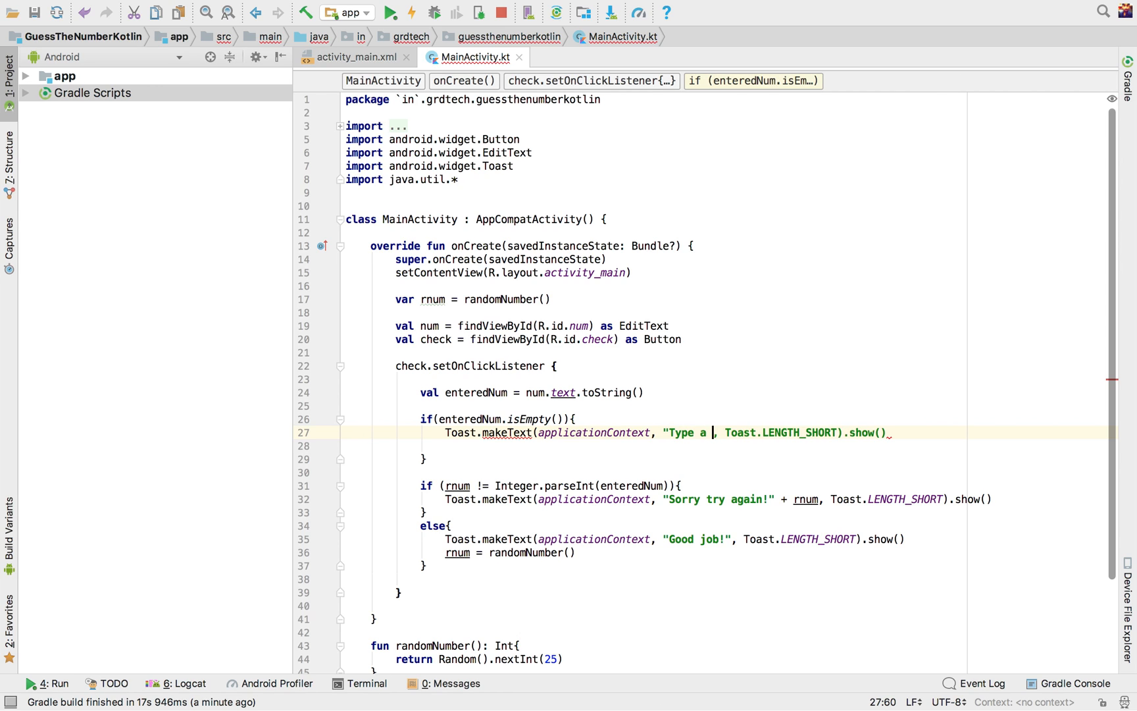
pyautogui.write('number."')
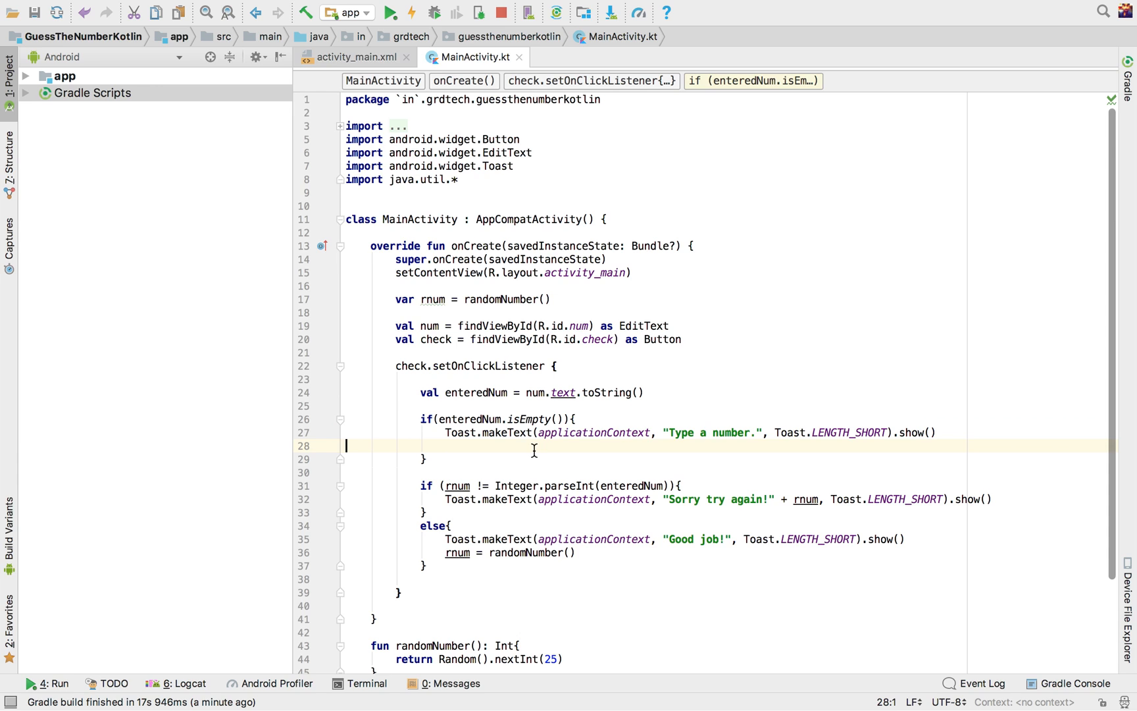
pyautogui.write('r')
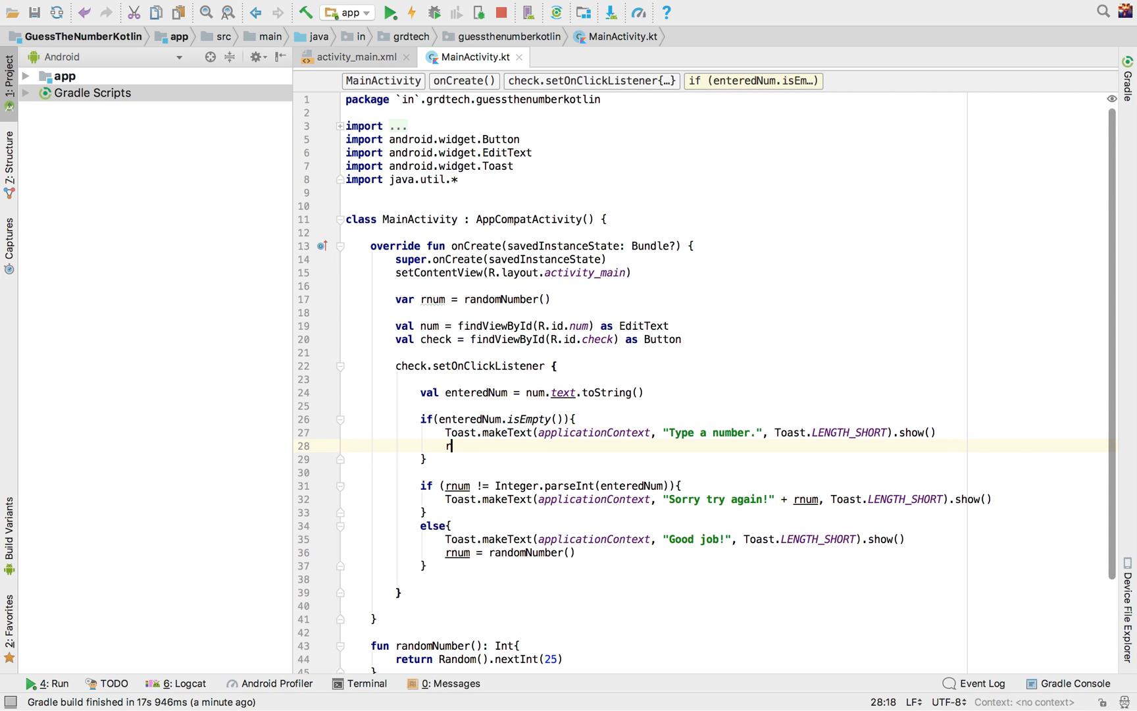
pyautogui.write('et')
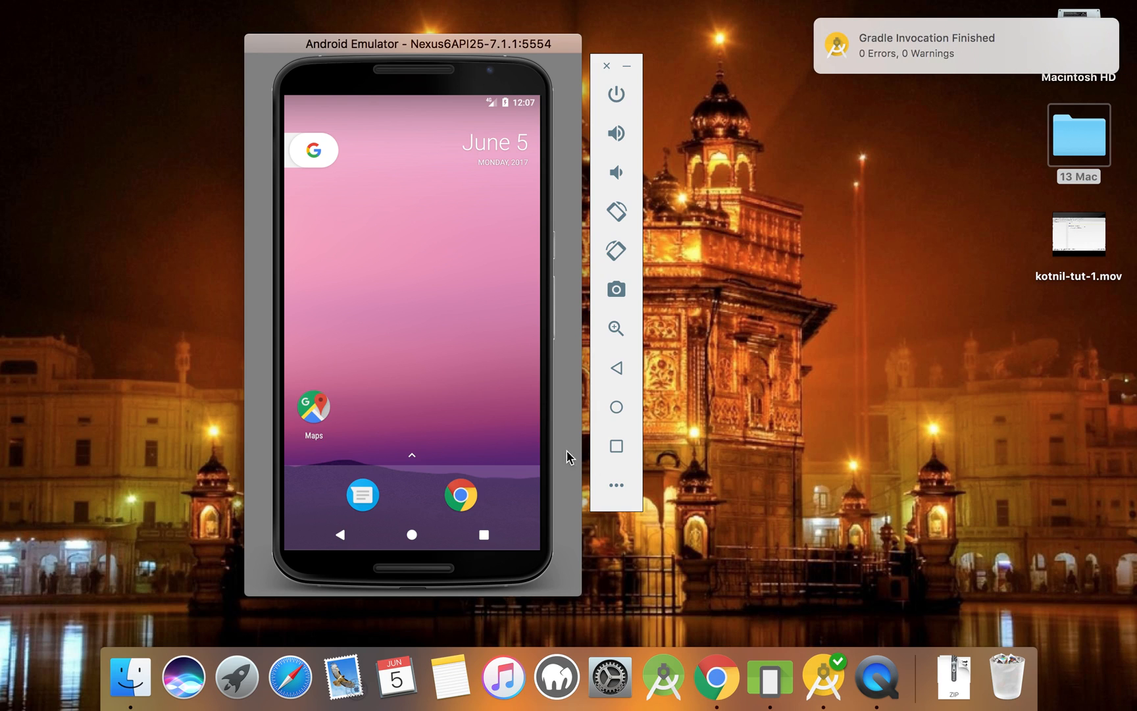
pyautogui.moveTo(513, 412)
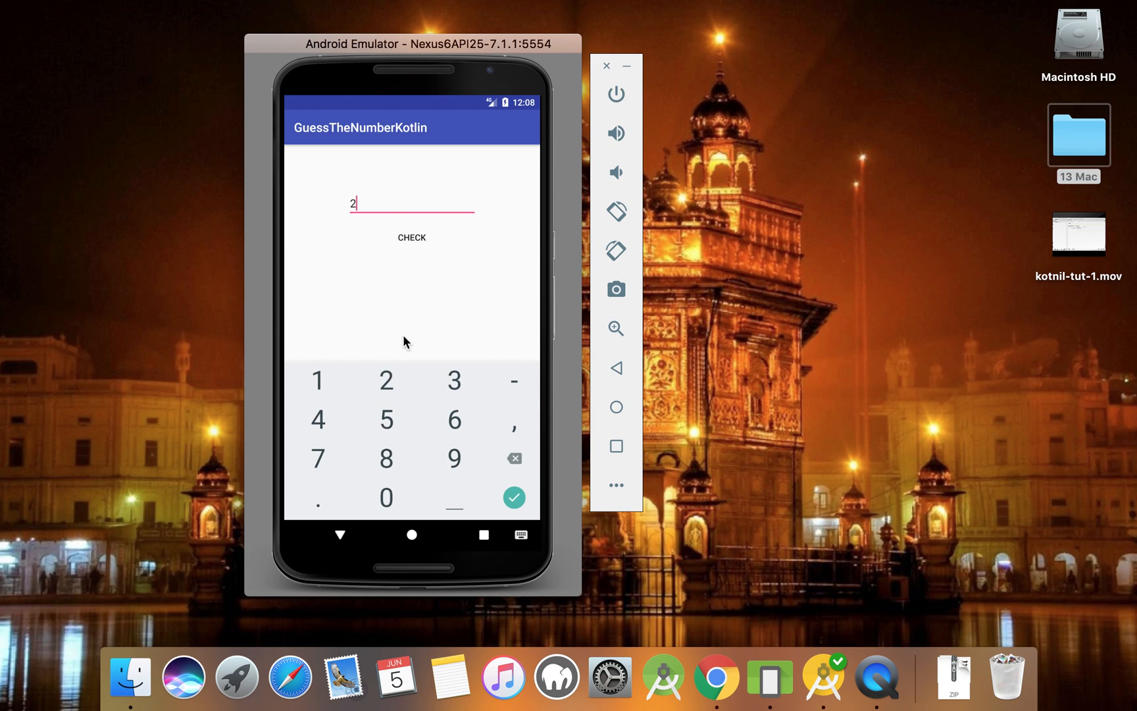
# Tap CHECK with an empty field to see the "Type a number." Toast, then enter 8
pyautogui.click(411, 237)
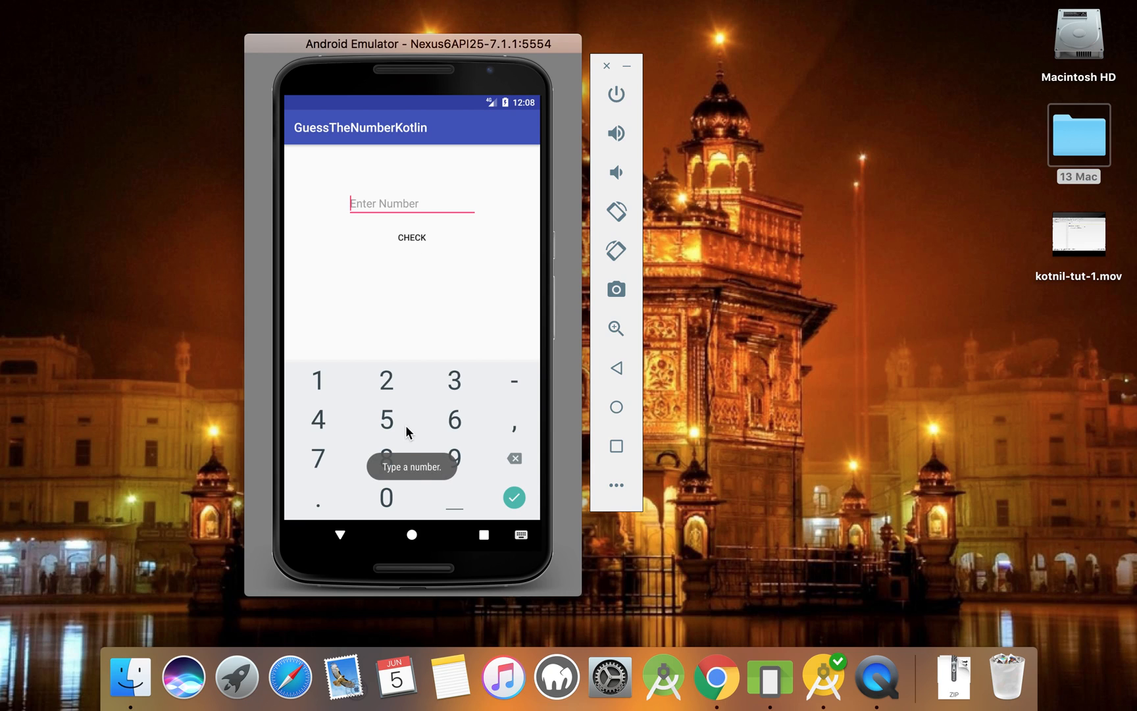
pyautogui.moveTo(422, 289)
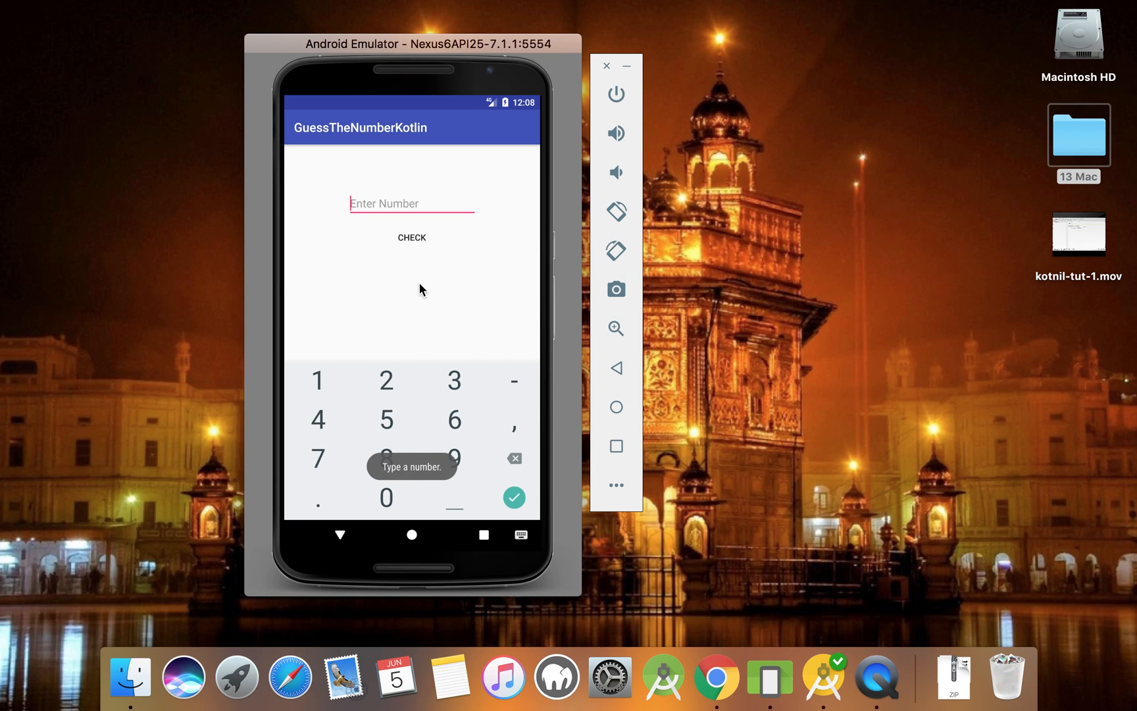
pyautogui.write('8')
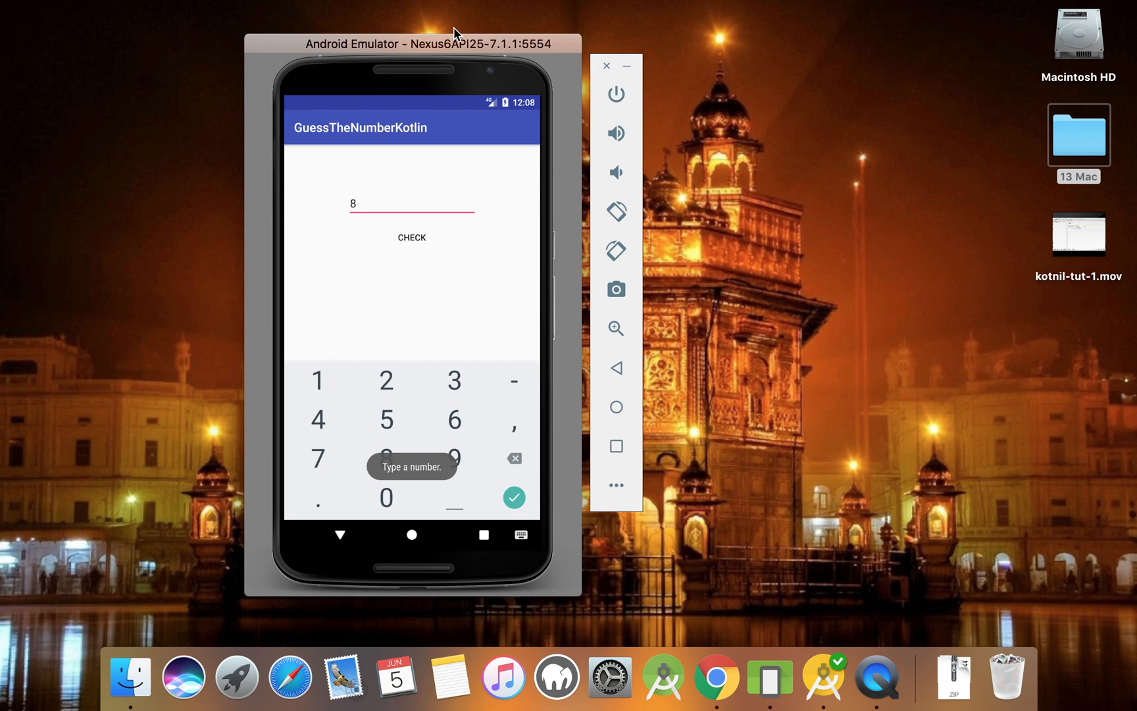
pyautogui.moveTo(606, 66)
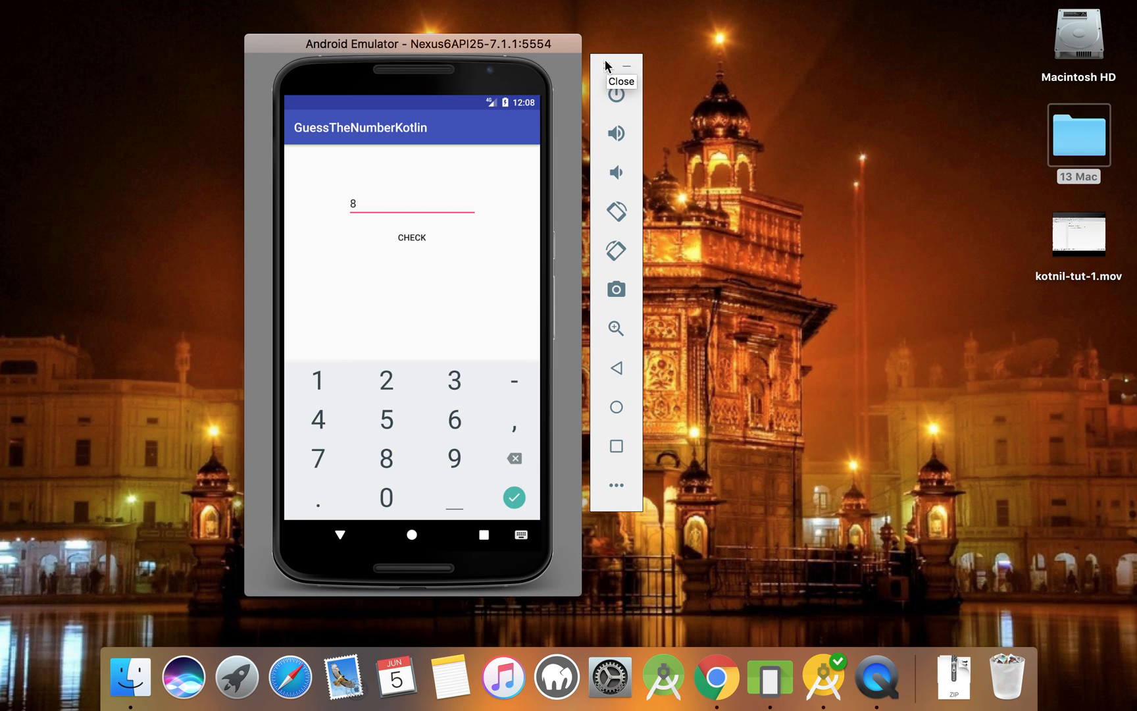
pyautogui.moveTo(686, 77)
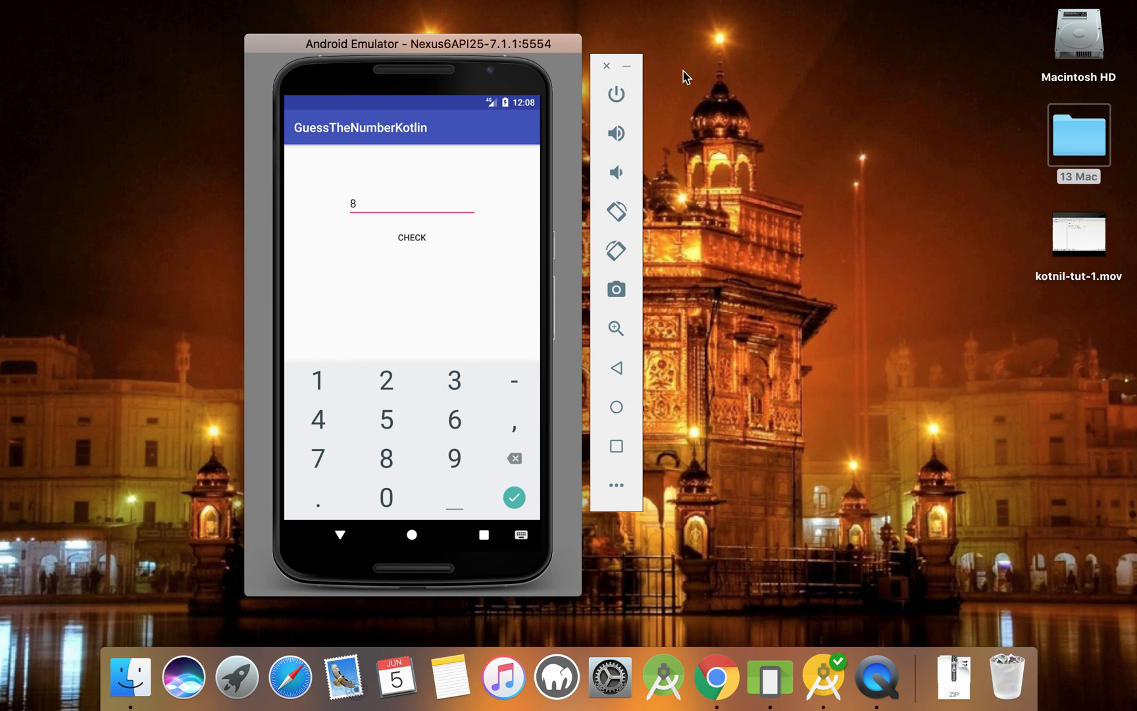